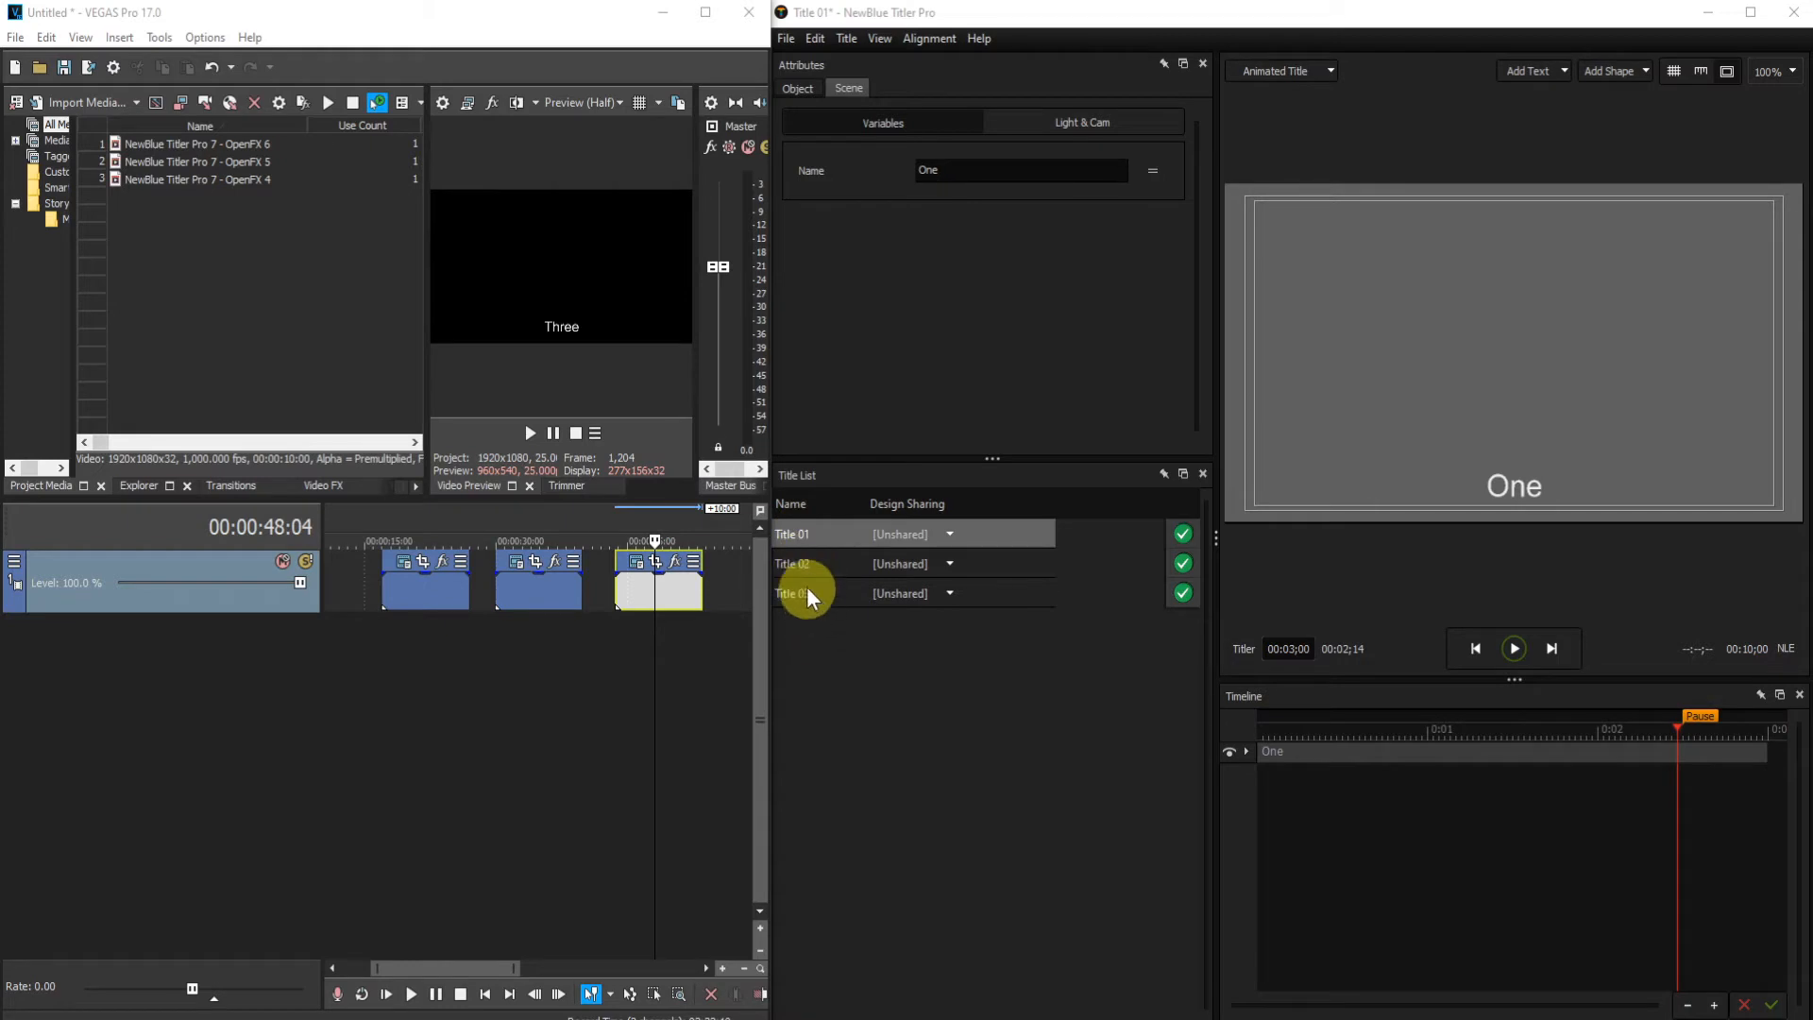
Load Title 03 from the Title List so its 'Three' text is editable.
click(793, 593)
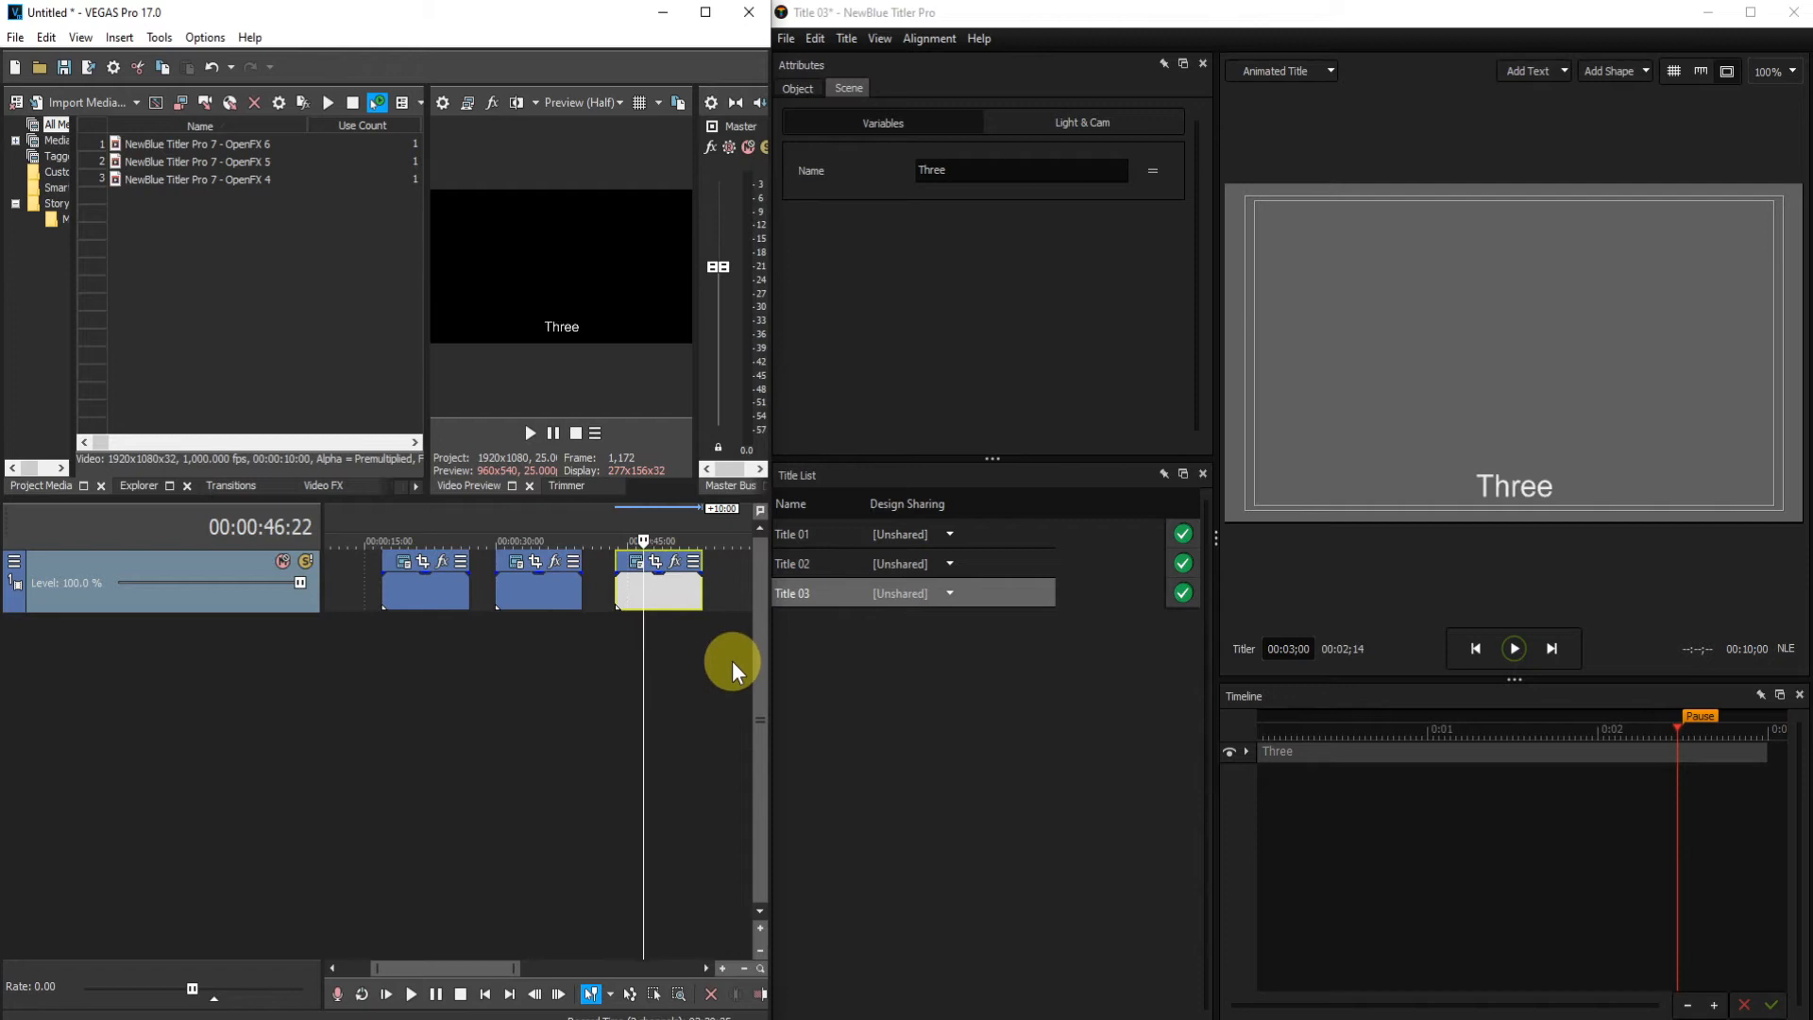
mouse_move(746, 653)
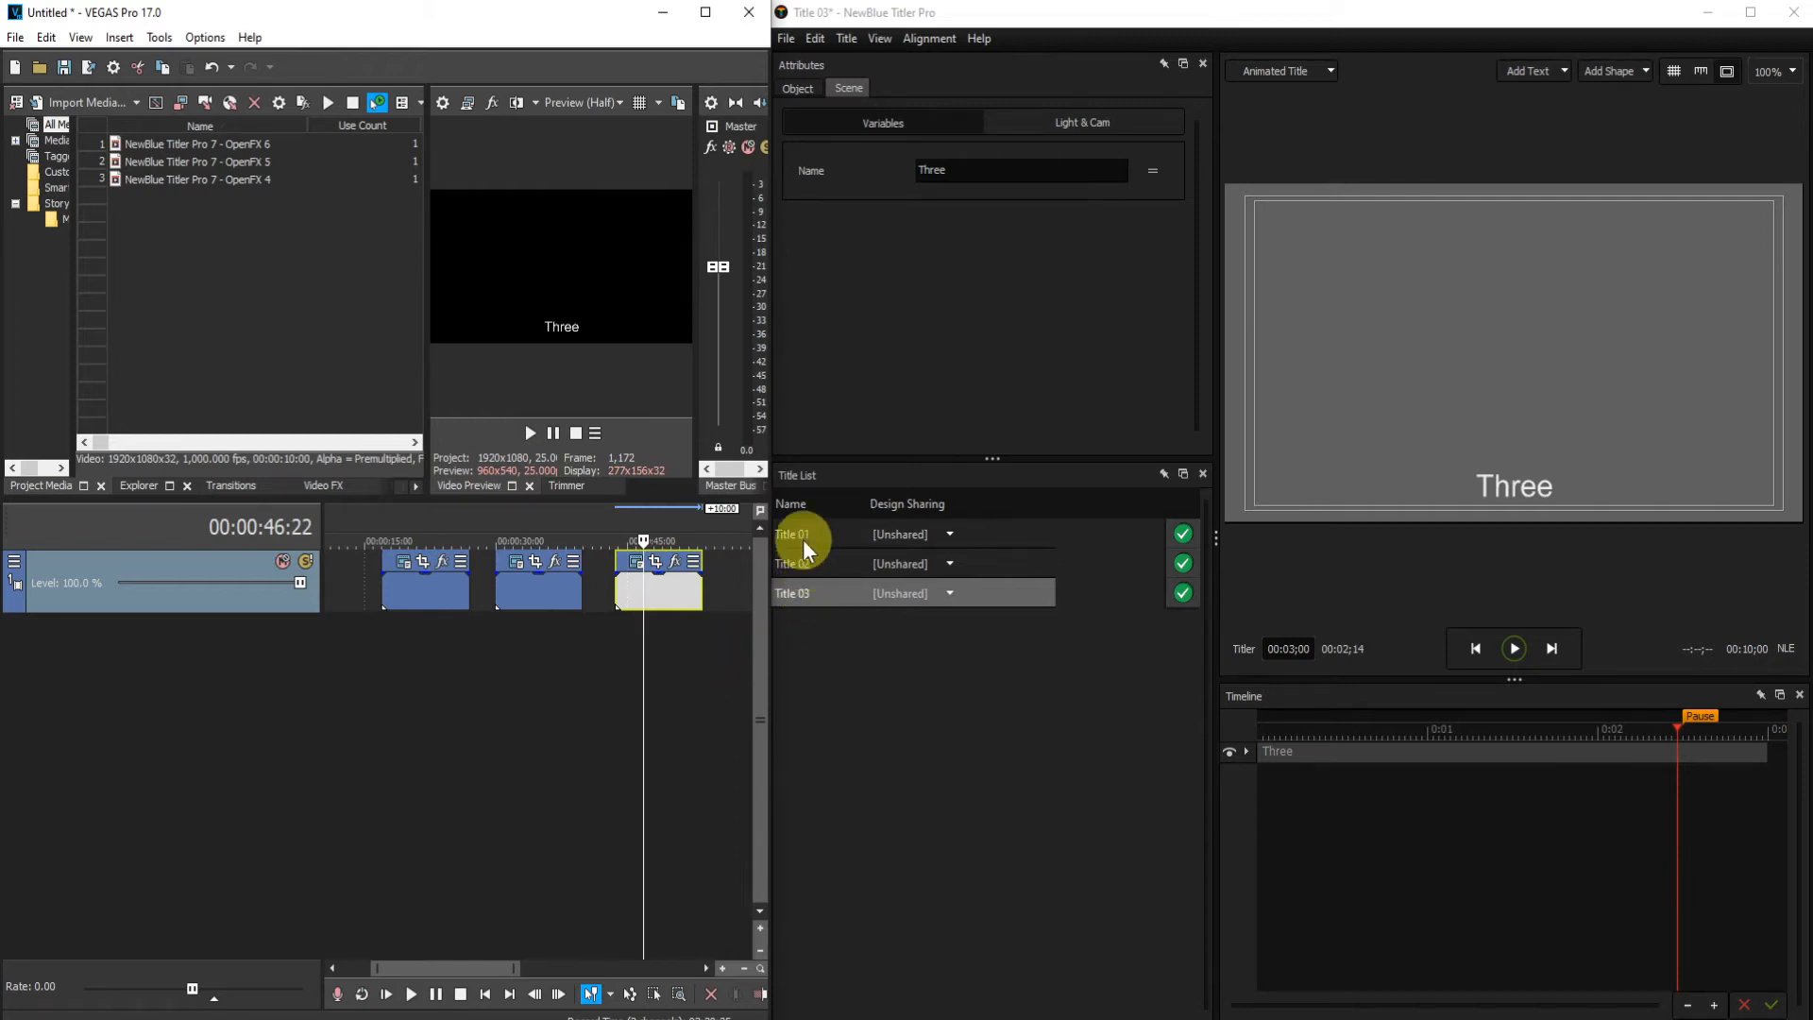
click(793, 592)
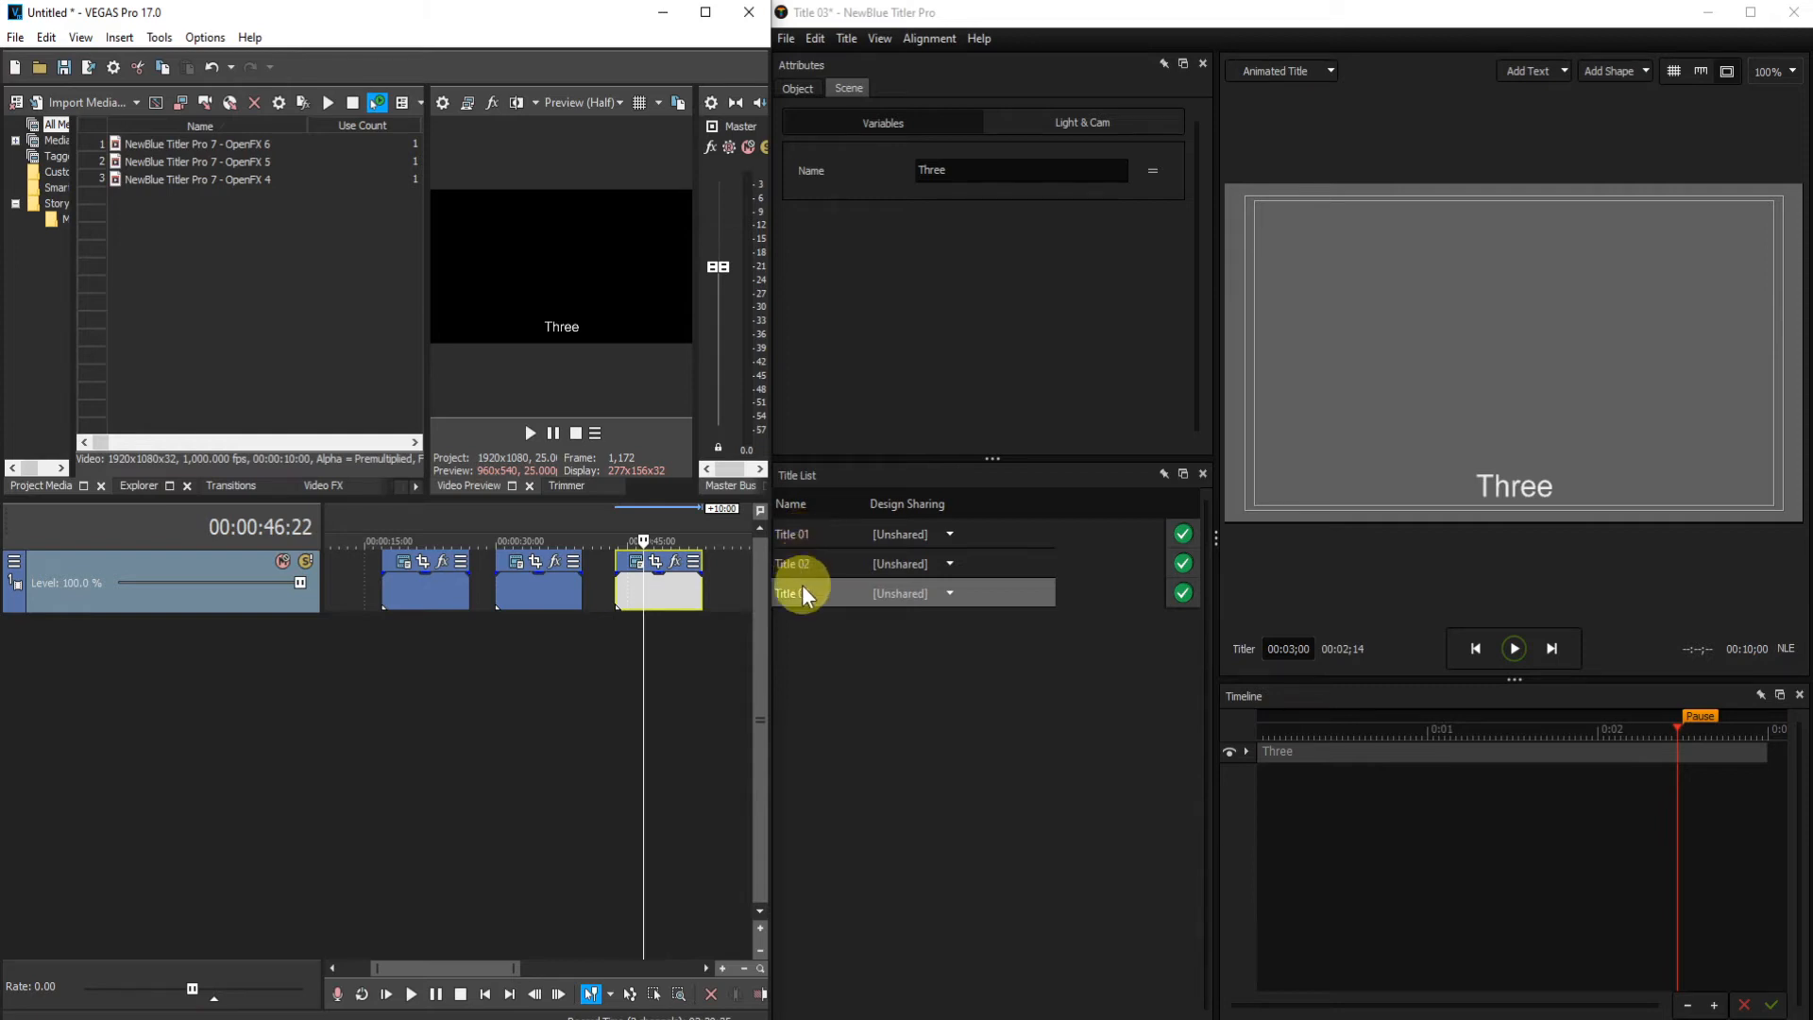
mouse_move(808, 597)
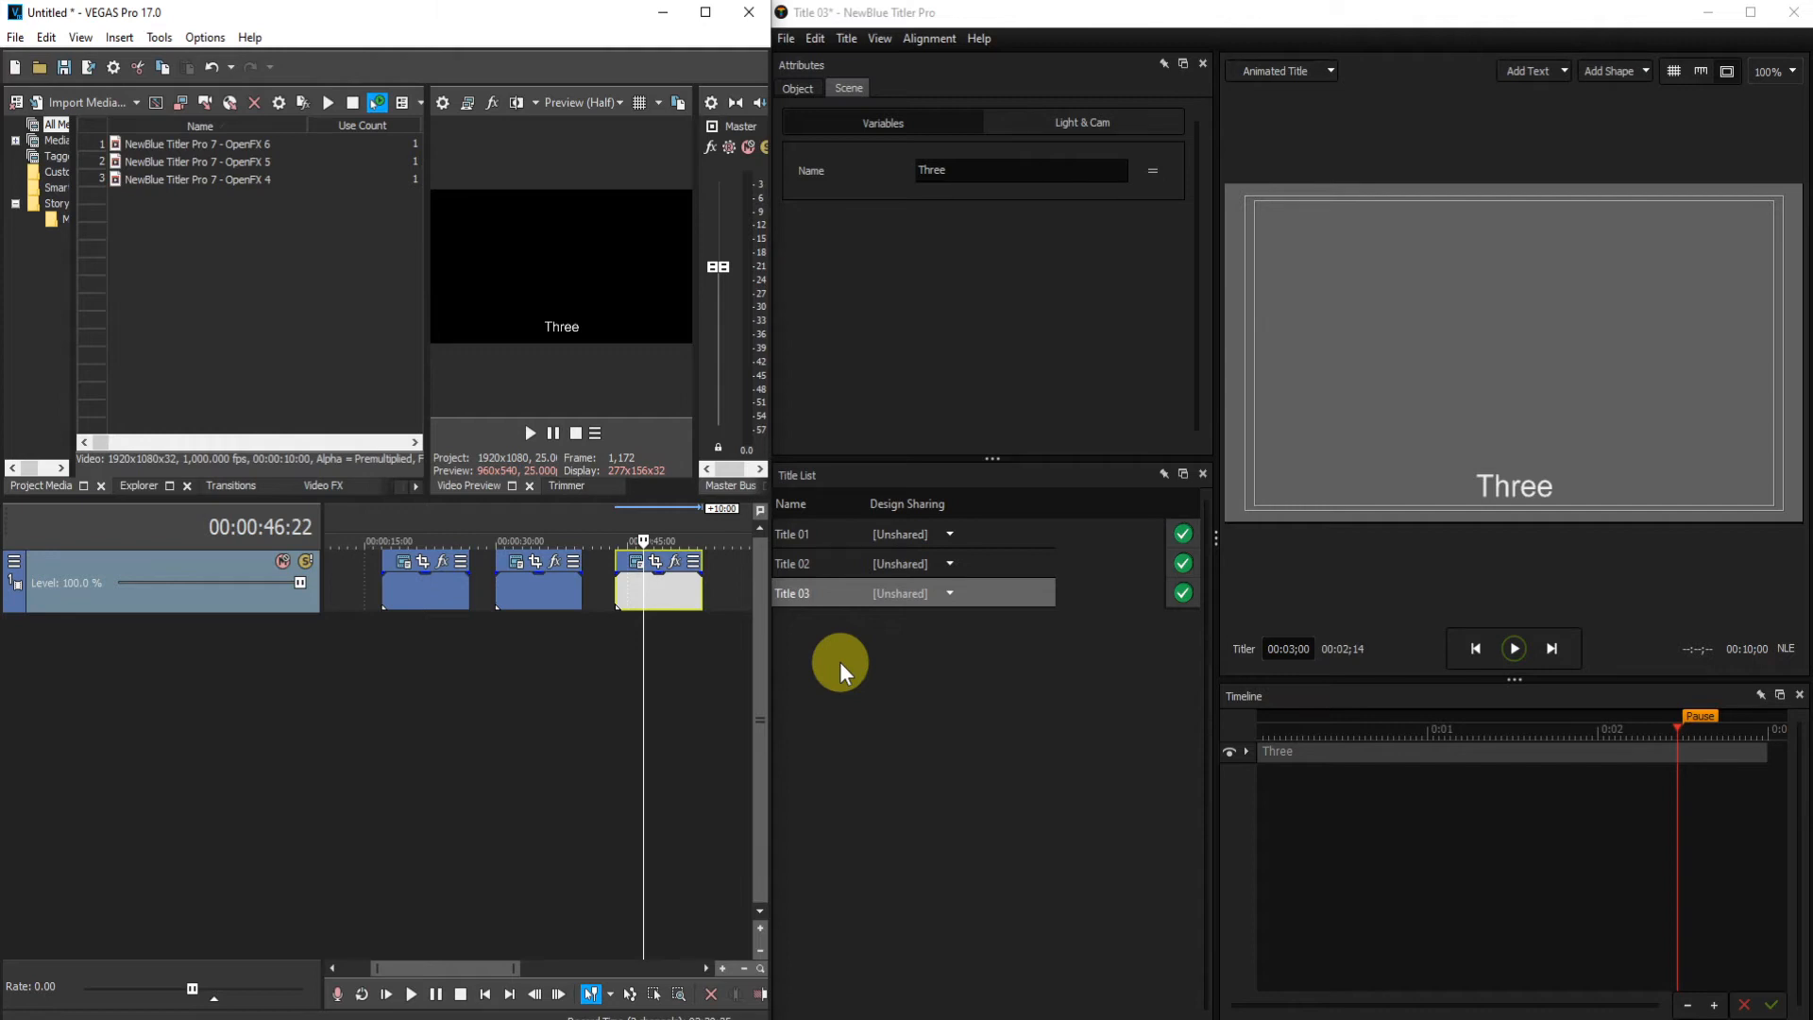
mouse_move(819, 615)
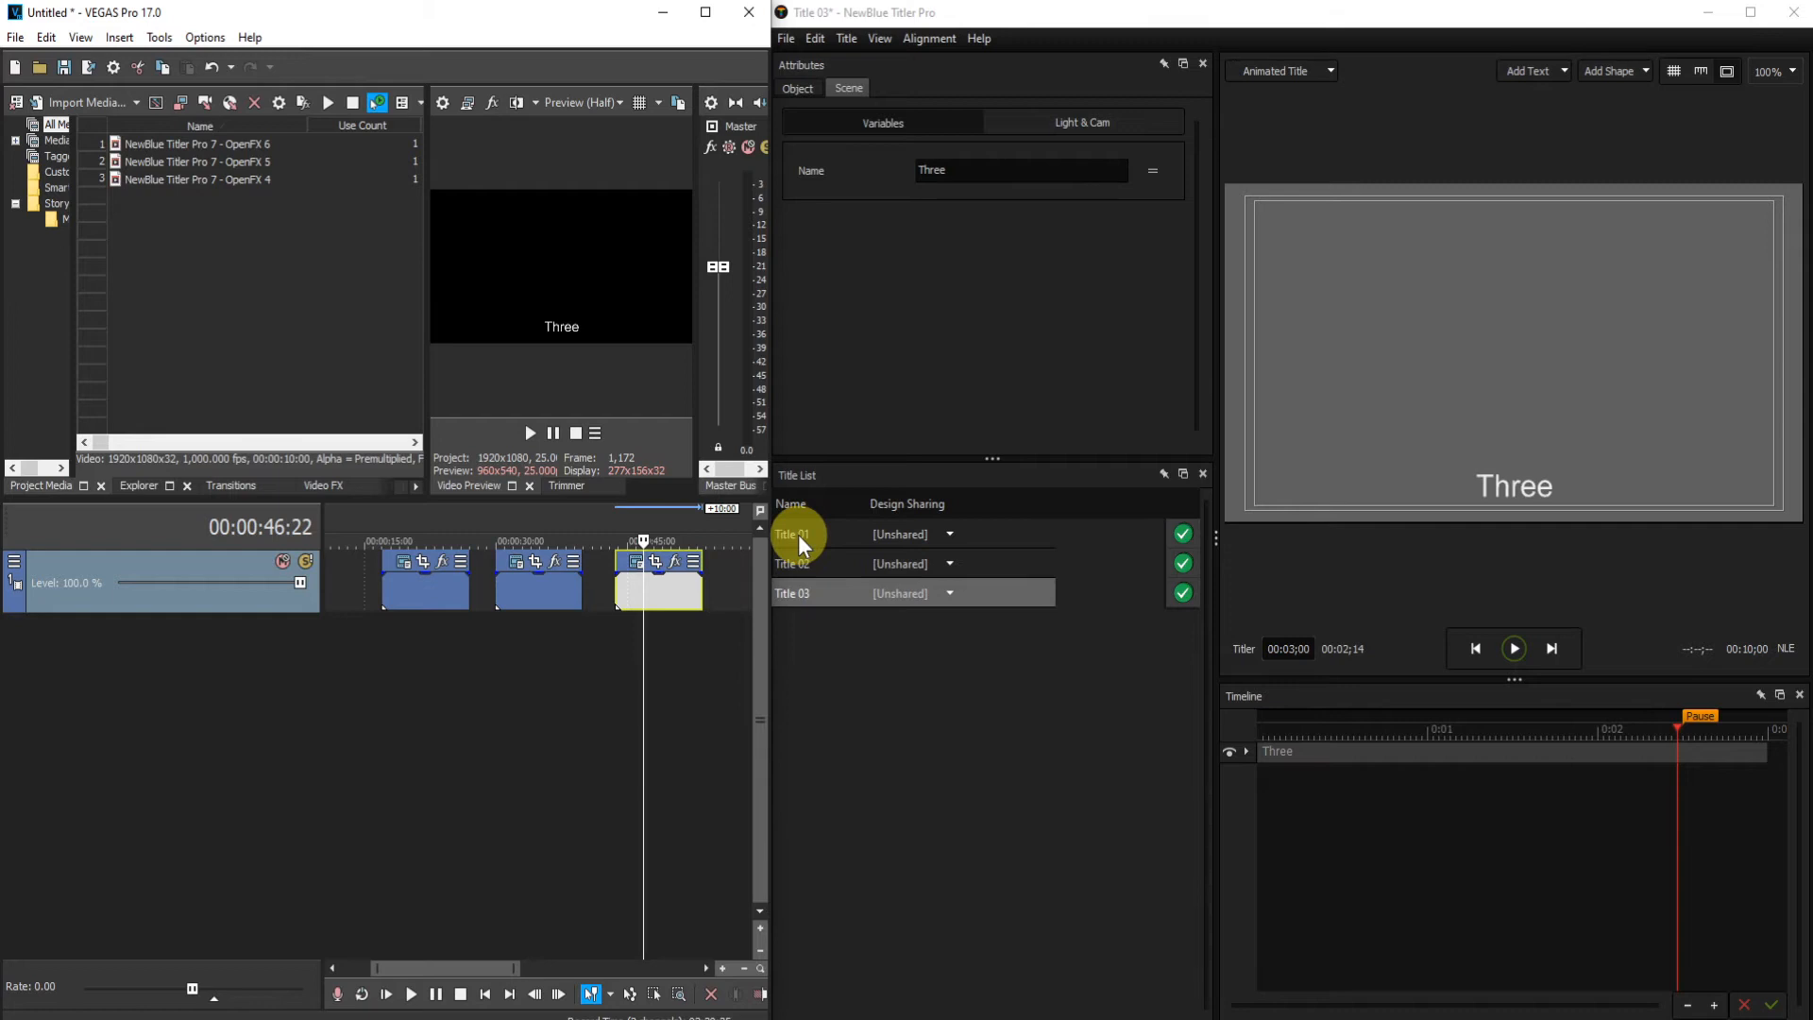
Reopen Title 01 from the Title List to show its 'One' text.
click(794, 533)
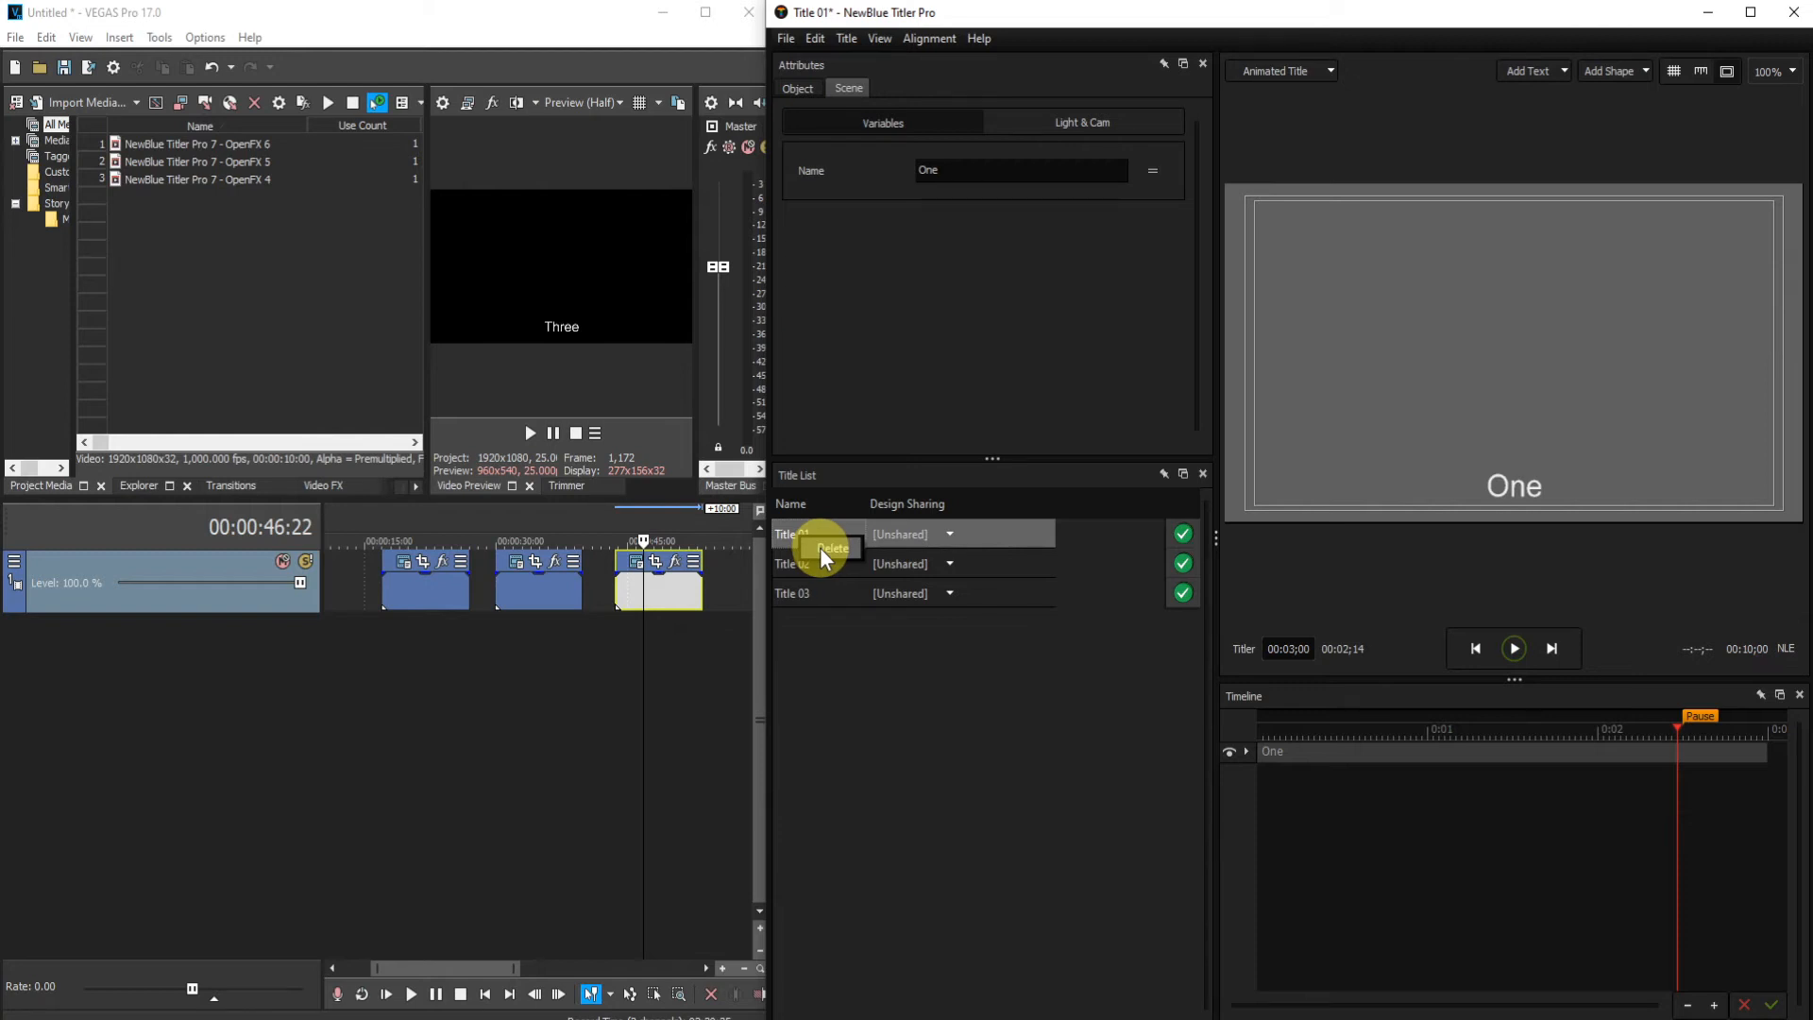
mouse_move(850, 690)
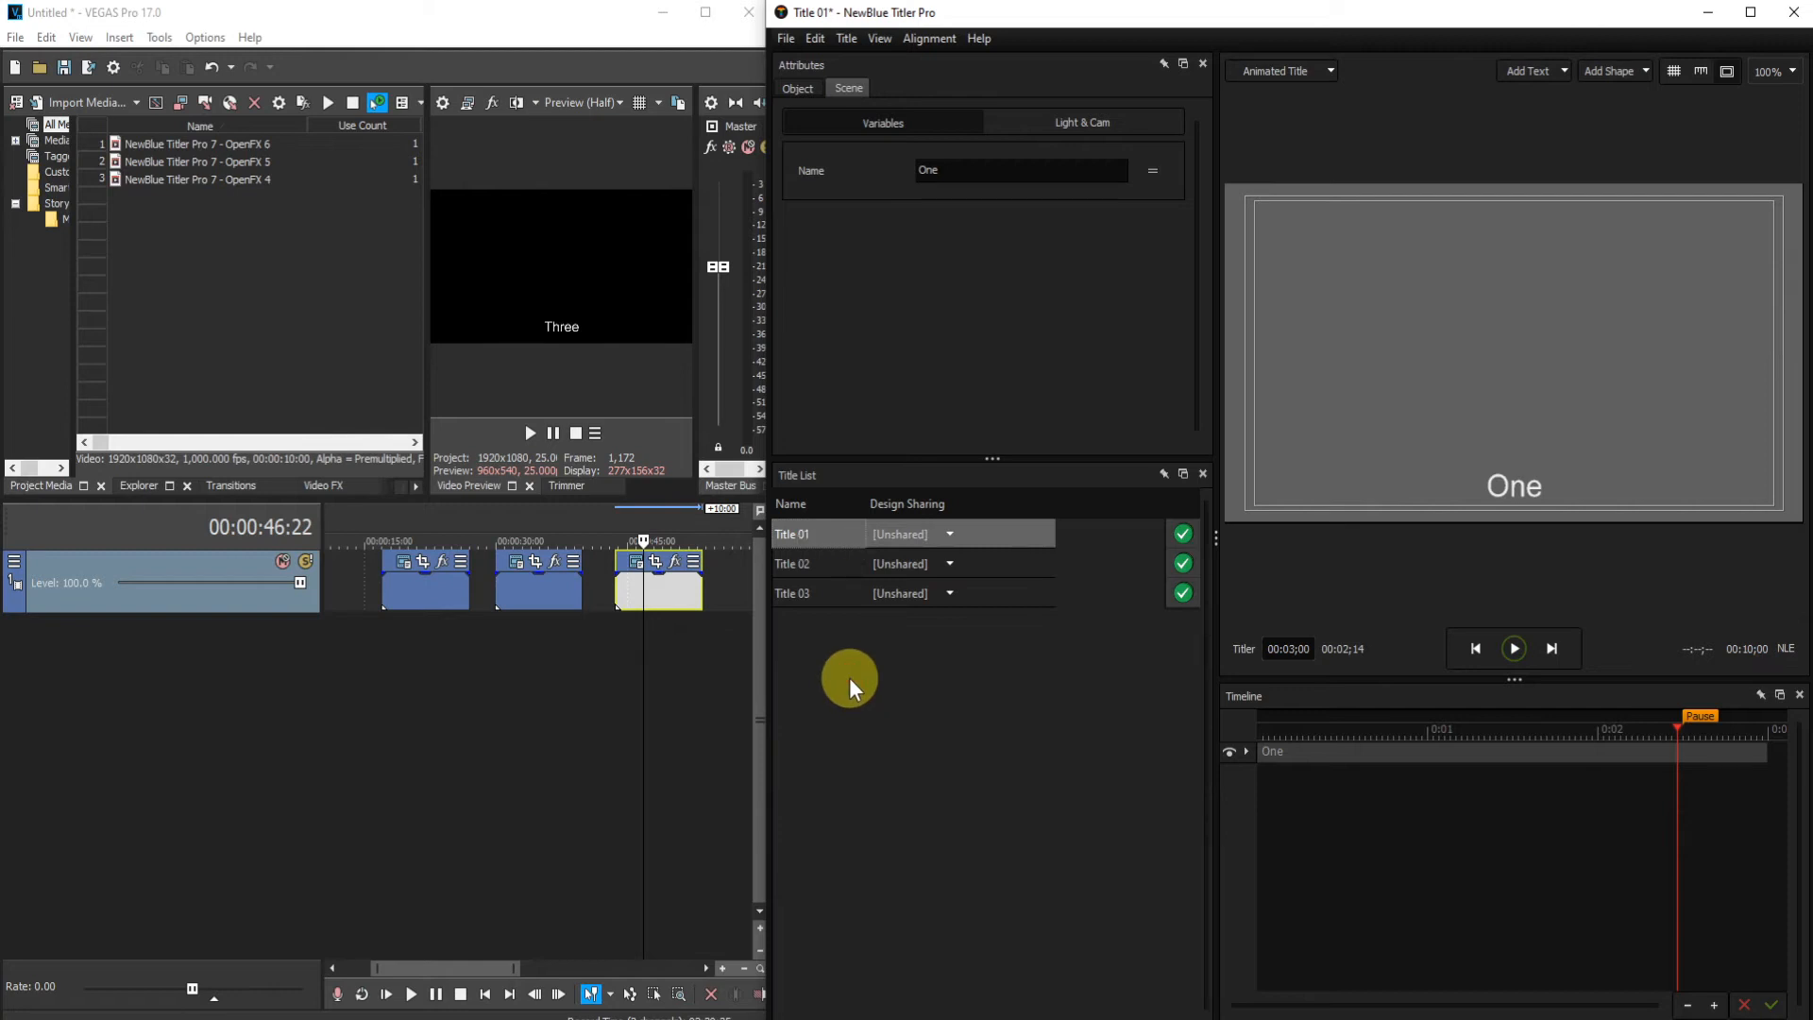
mouse_move(521, 682)
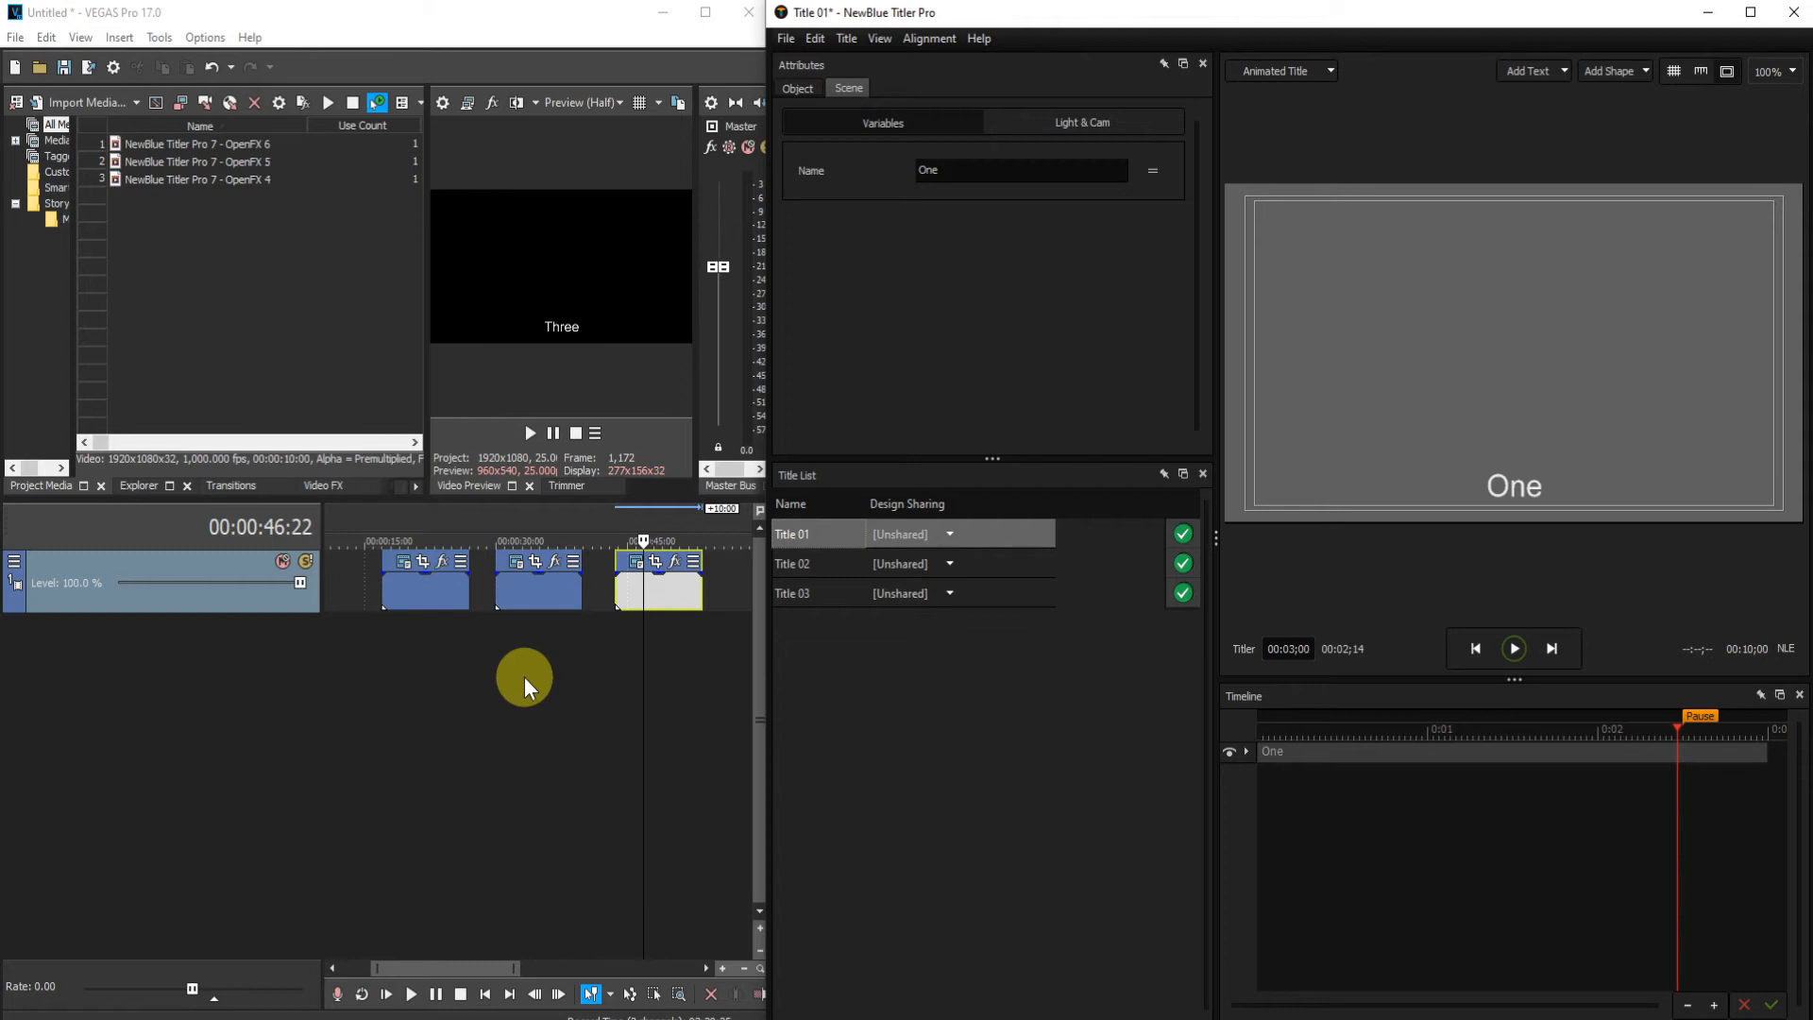
mouse_move(433, 601)
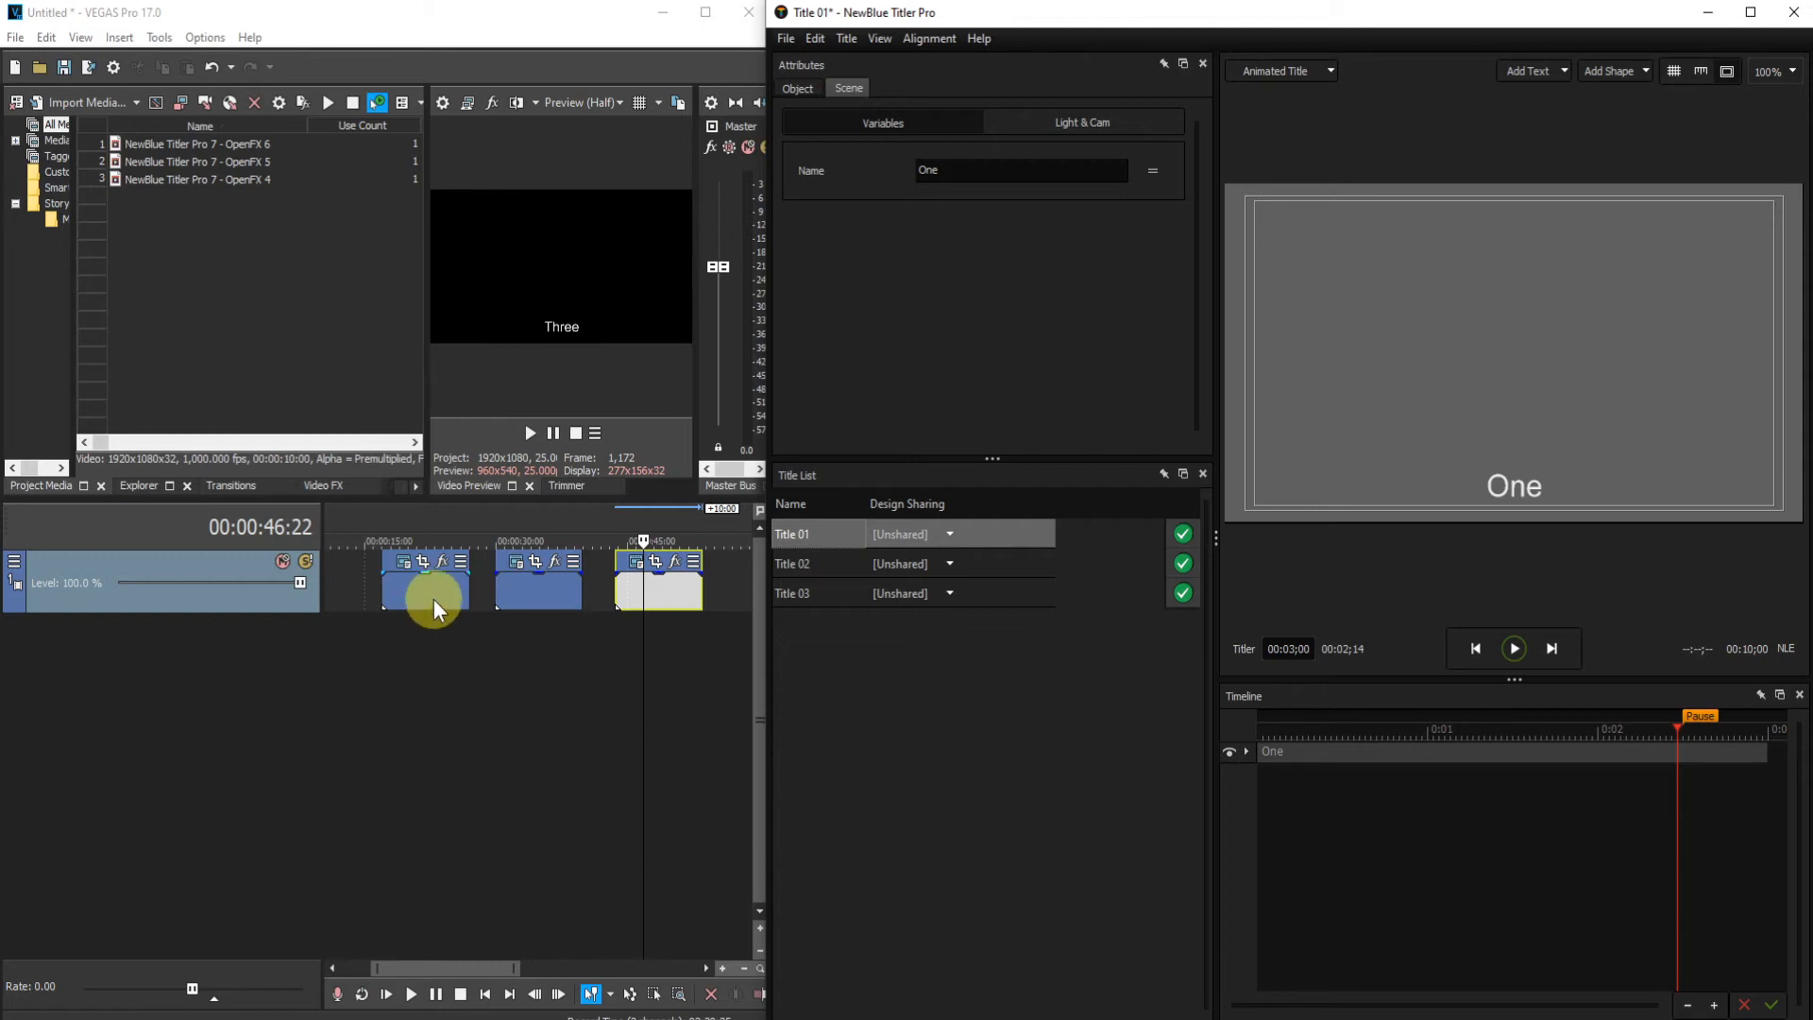
Delete the third Titler event, reading 'Three', from the timeline.
click(532, 578)
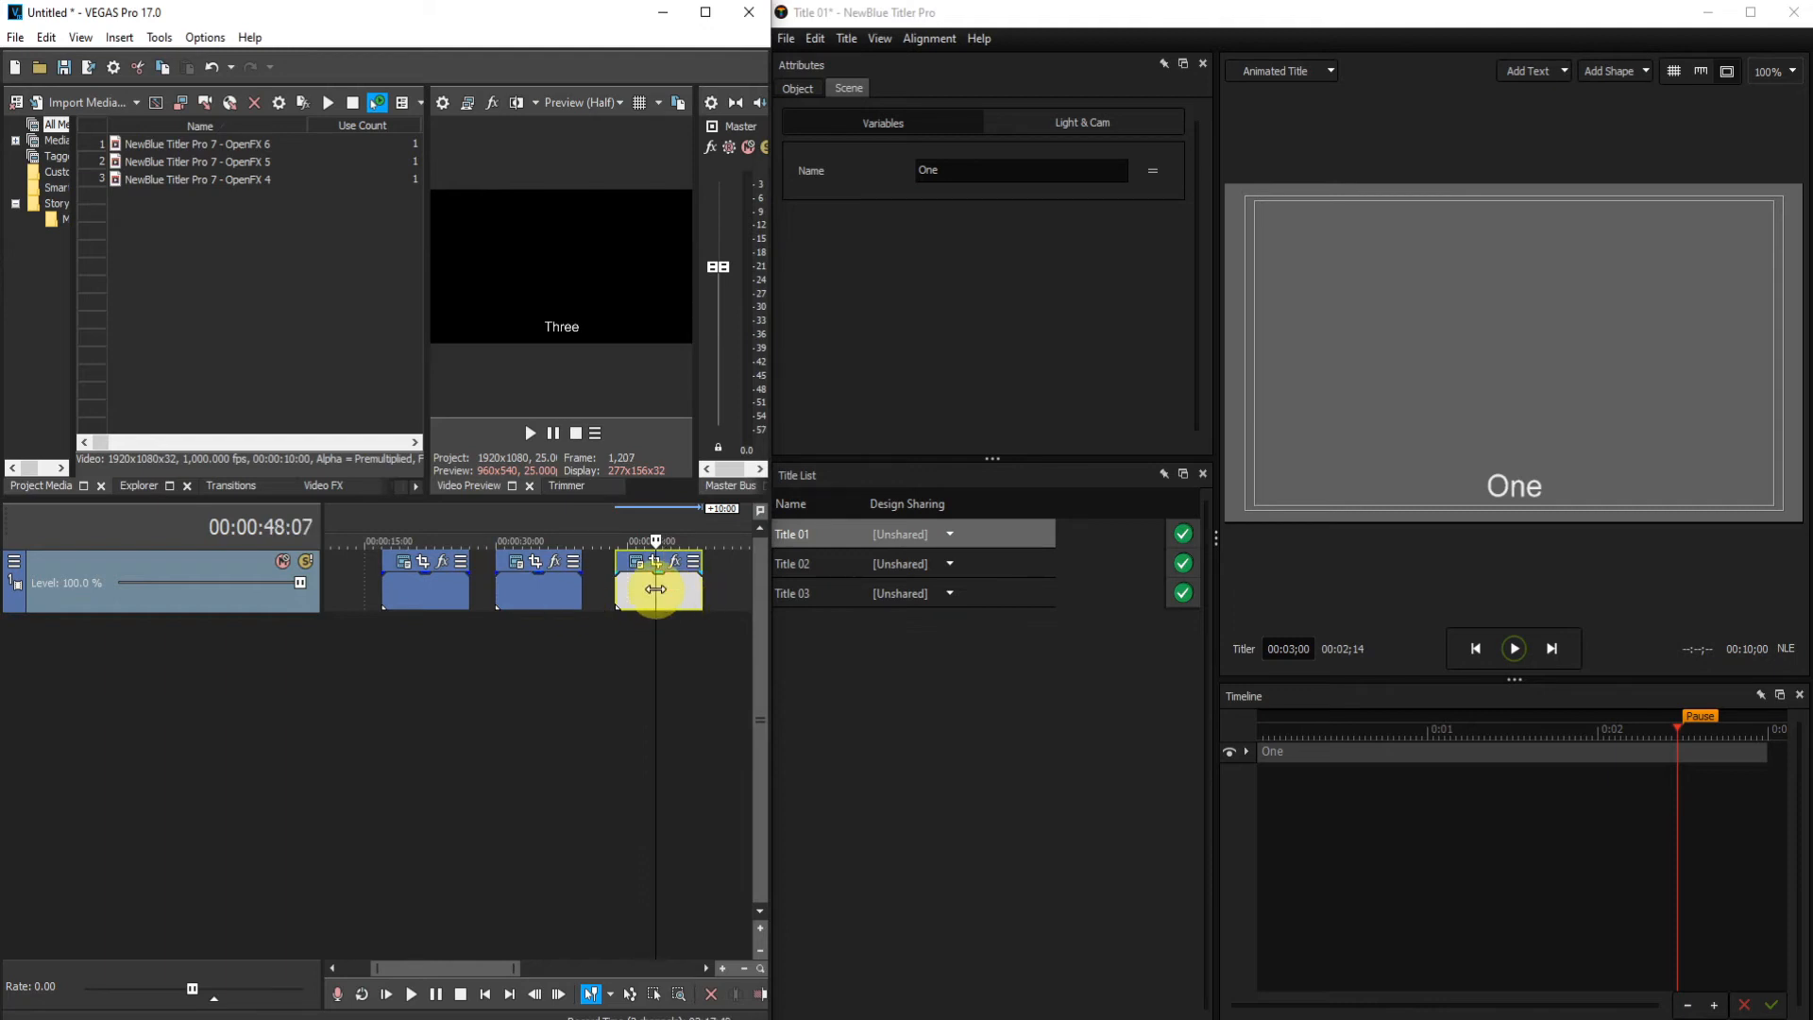
key(Delete)
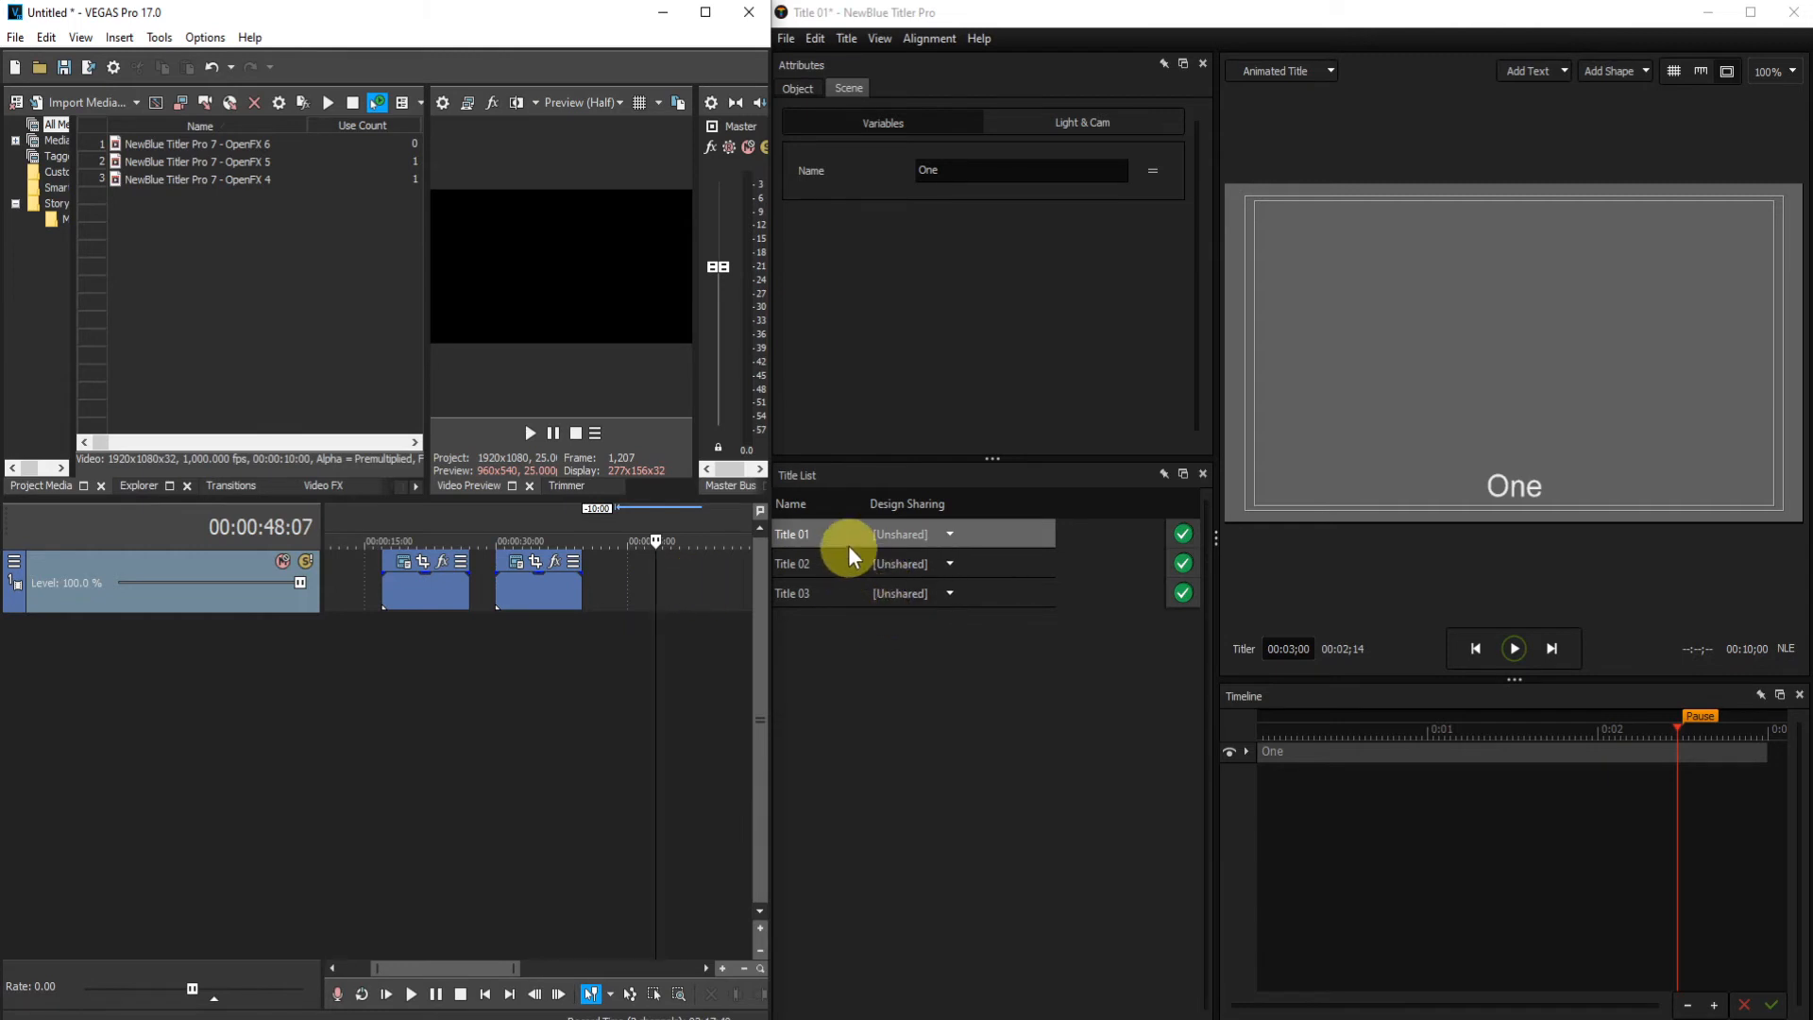
mouse_move(833, 606)
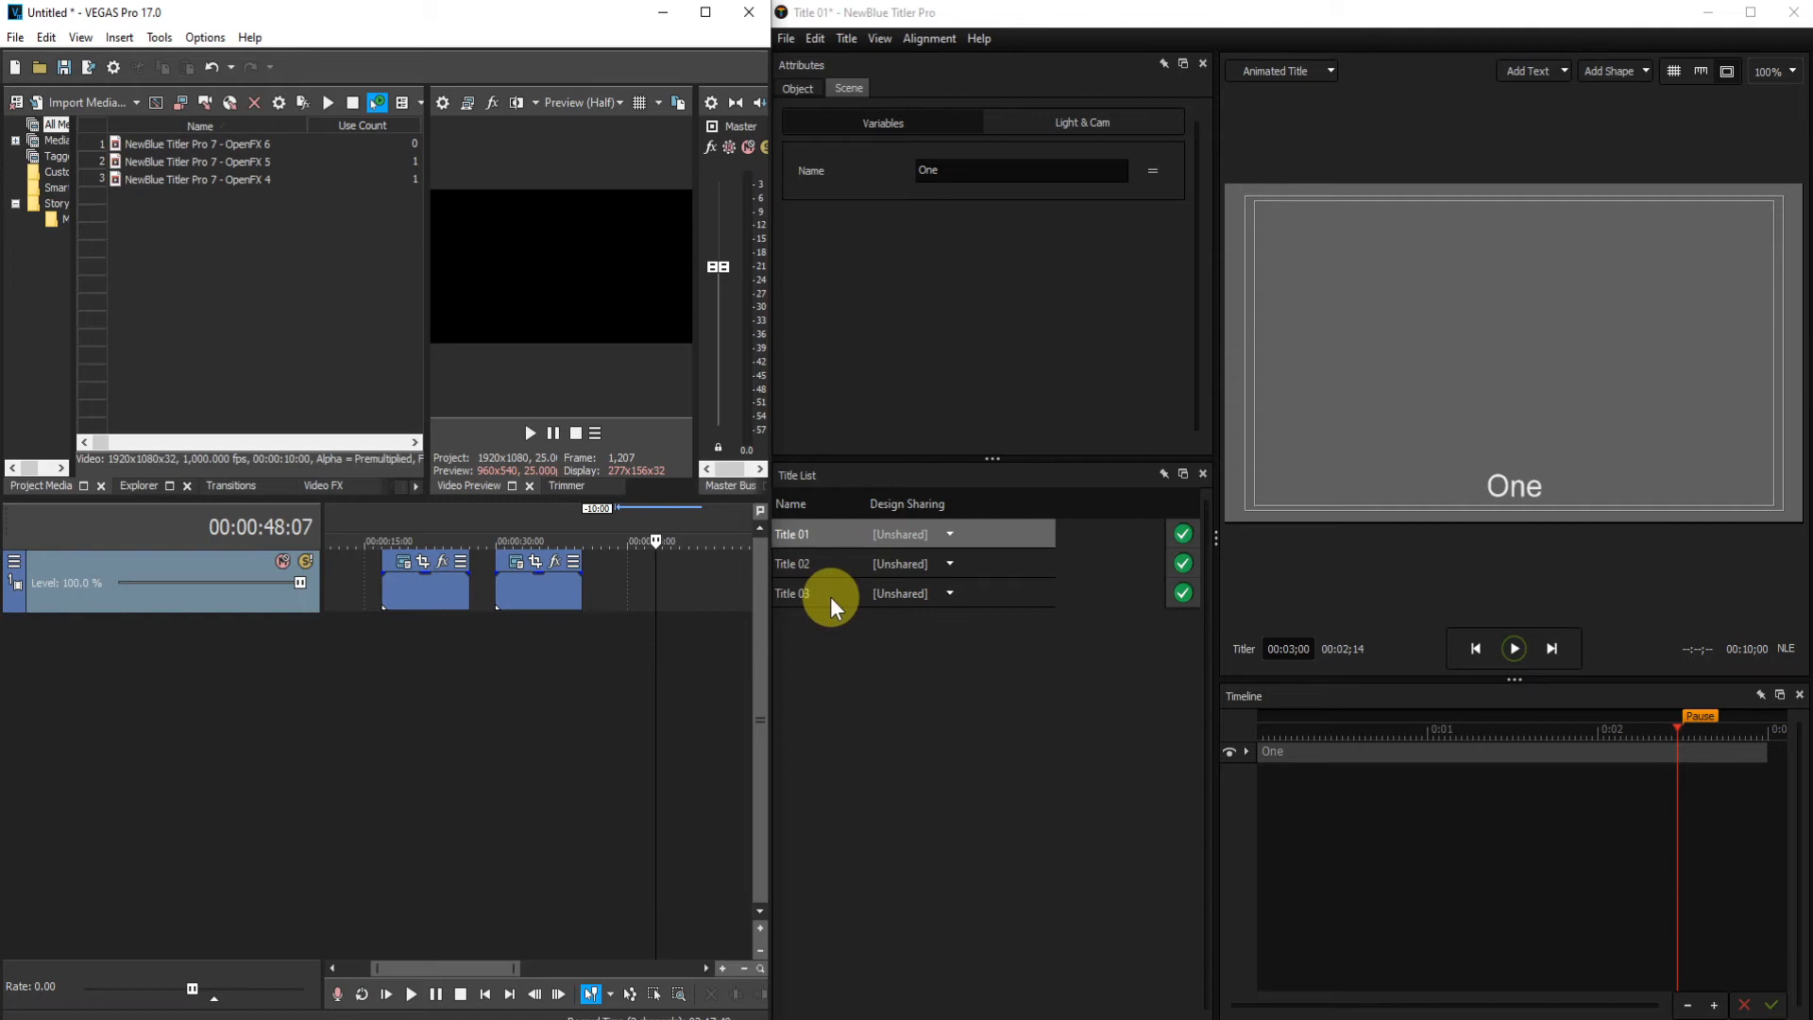
mouse_move(615, 607)
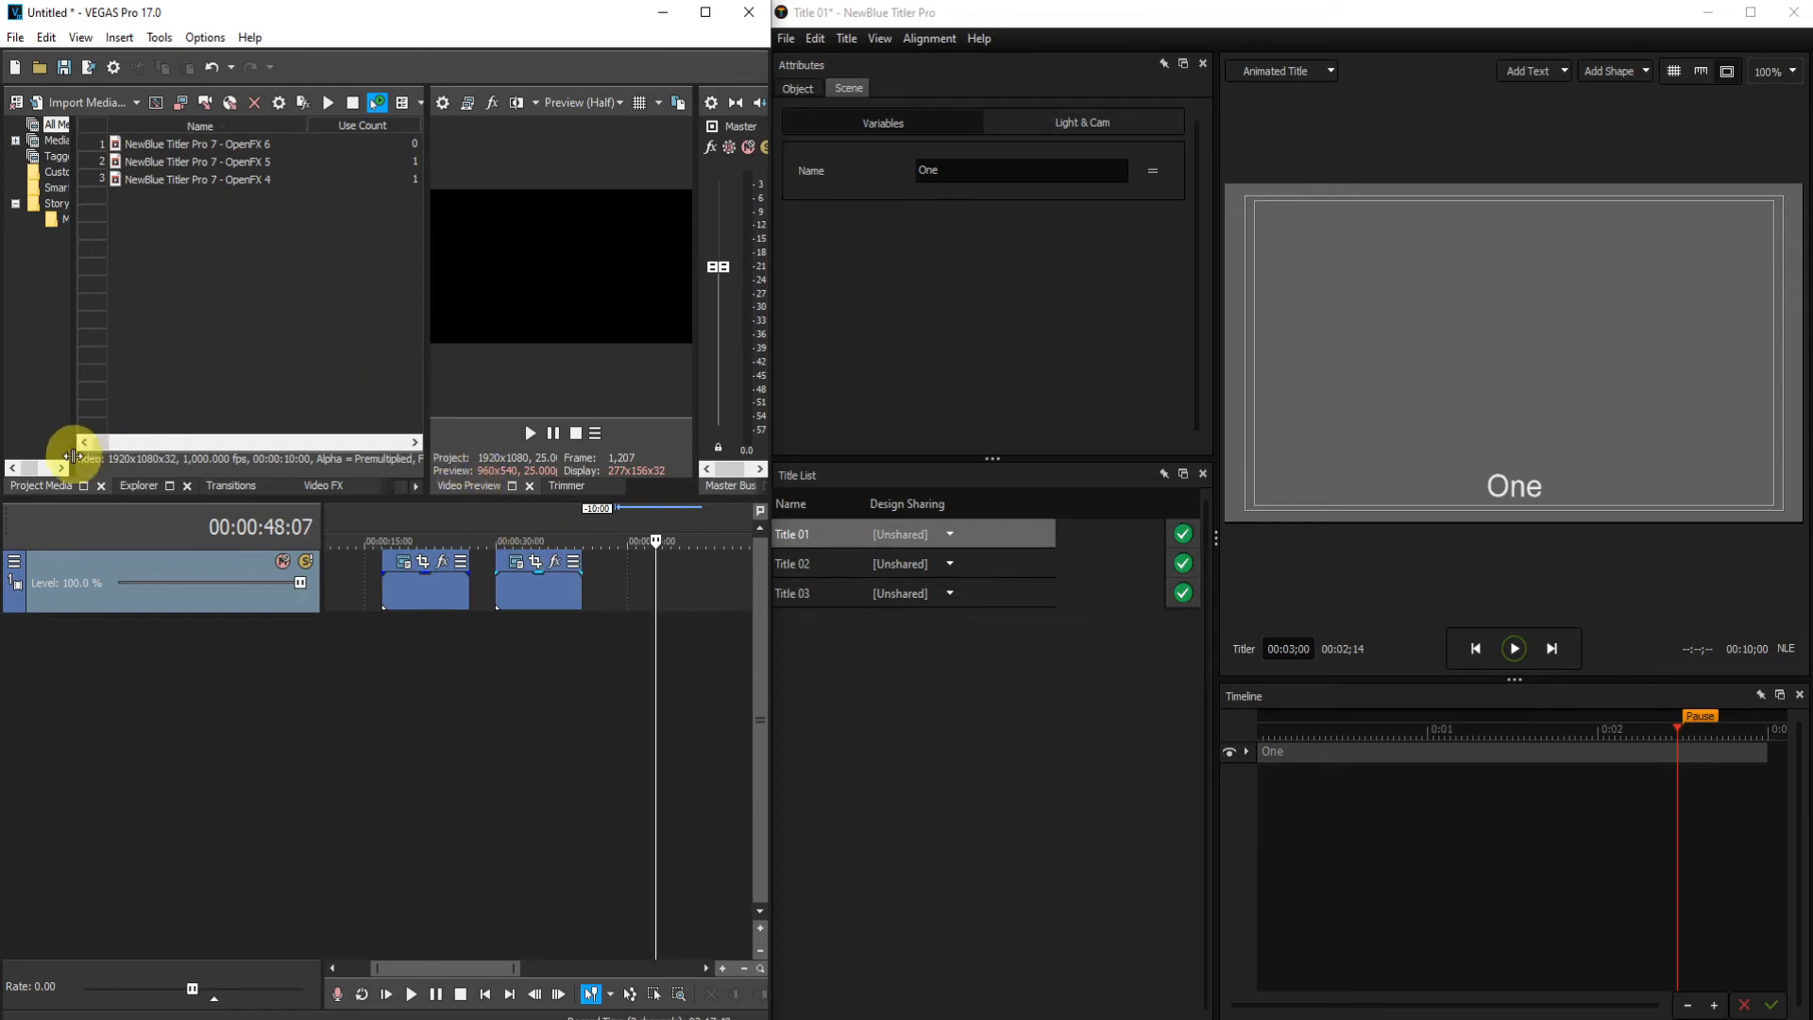
mouse_move(176, 272)
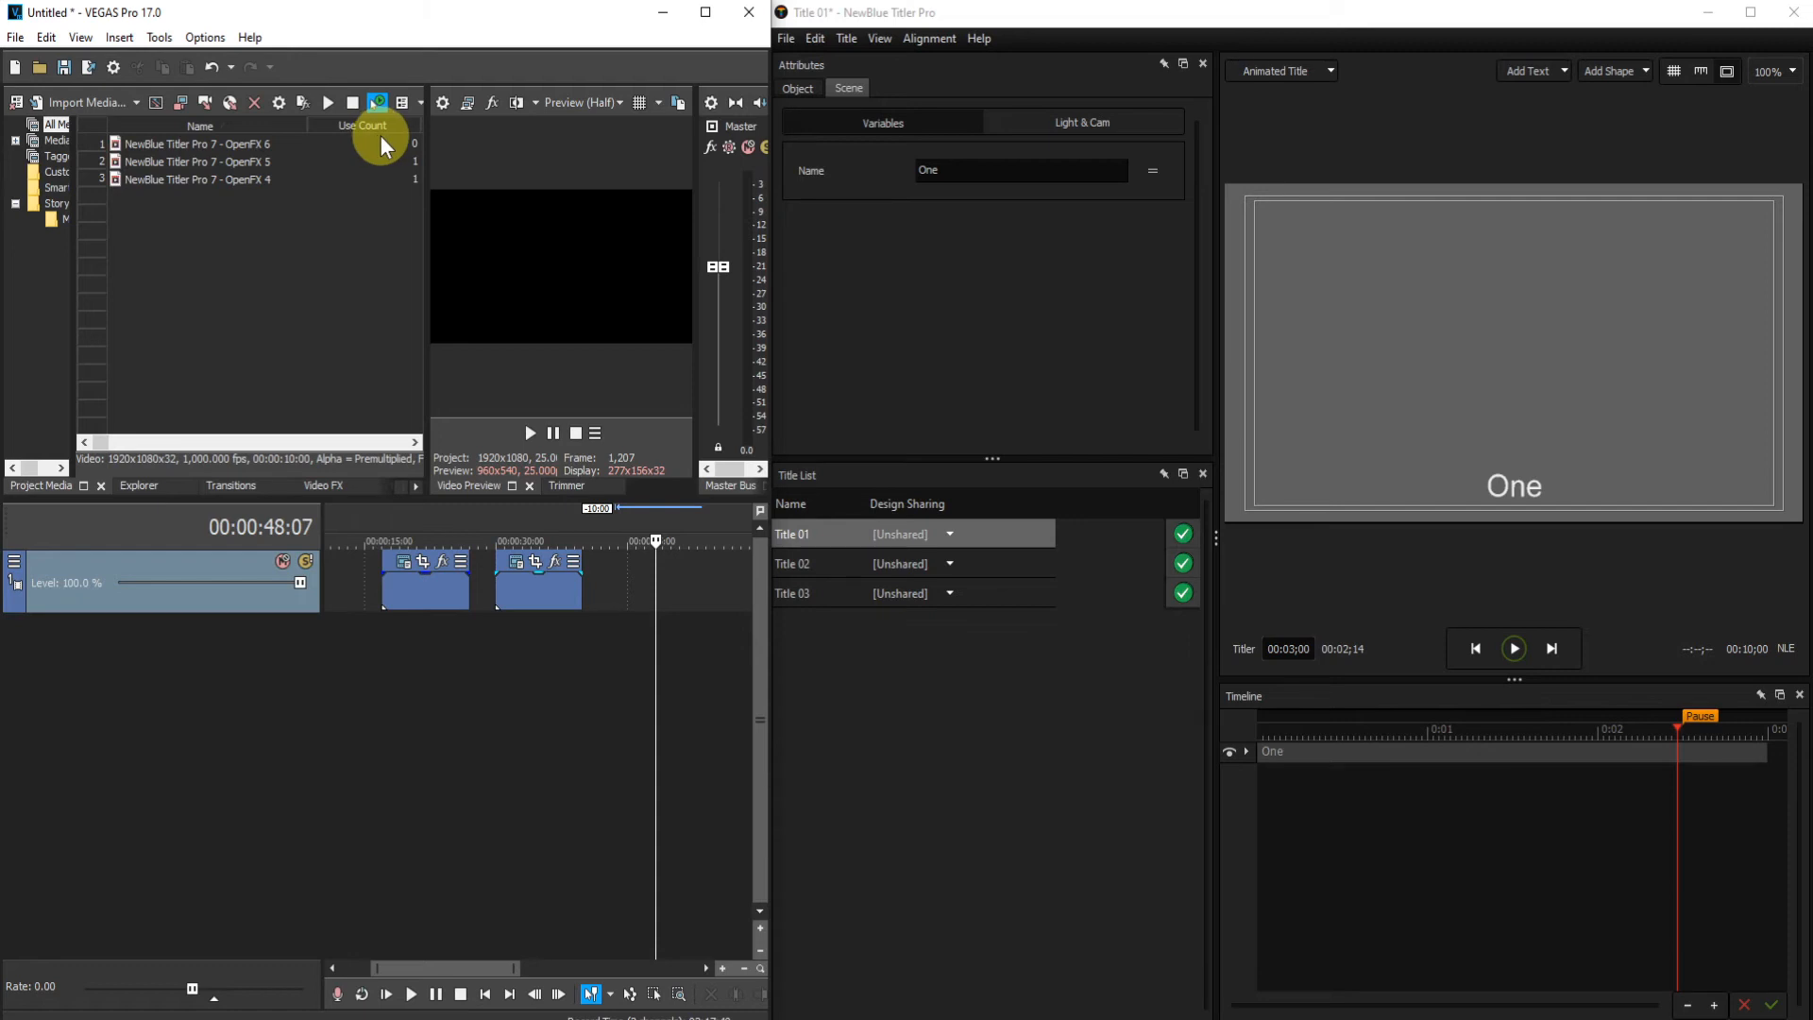
mouse_move(401, 159)
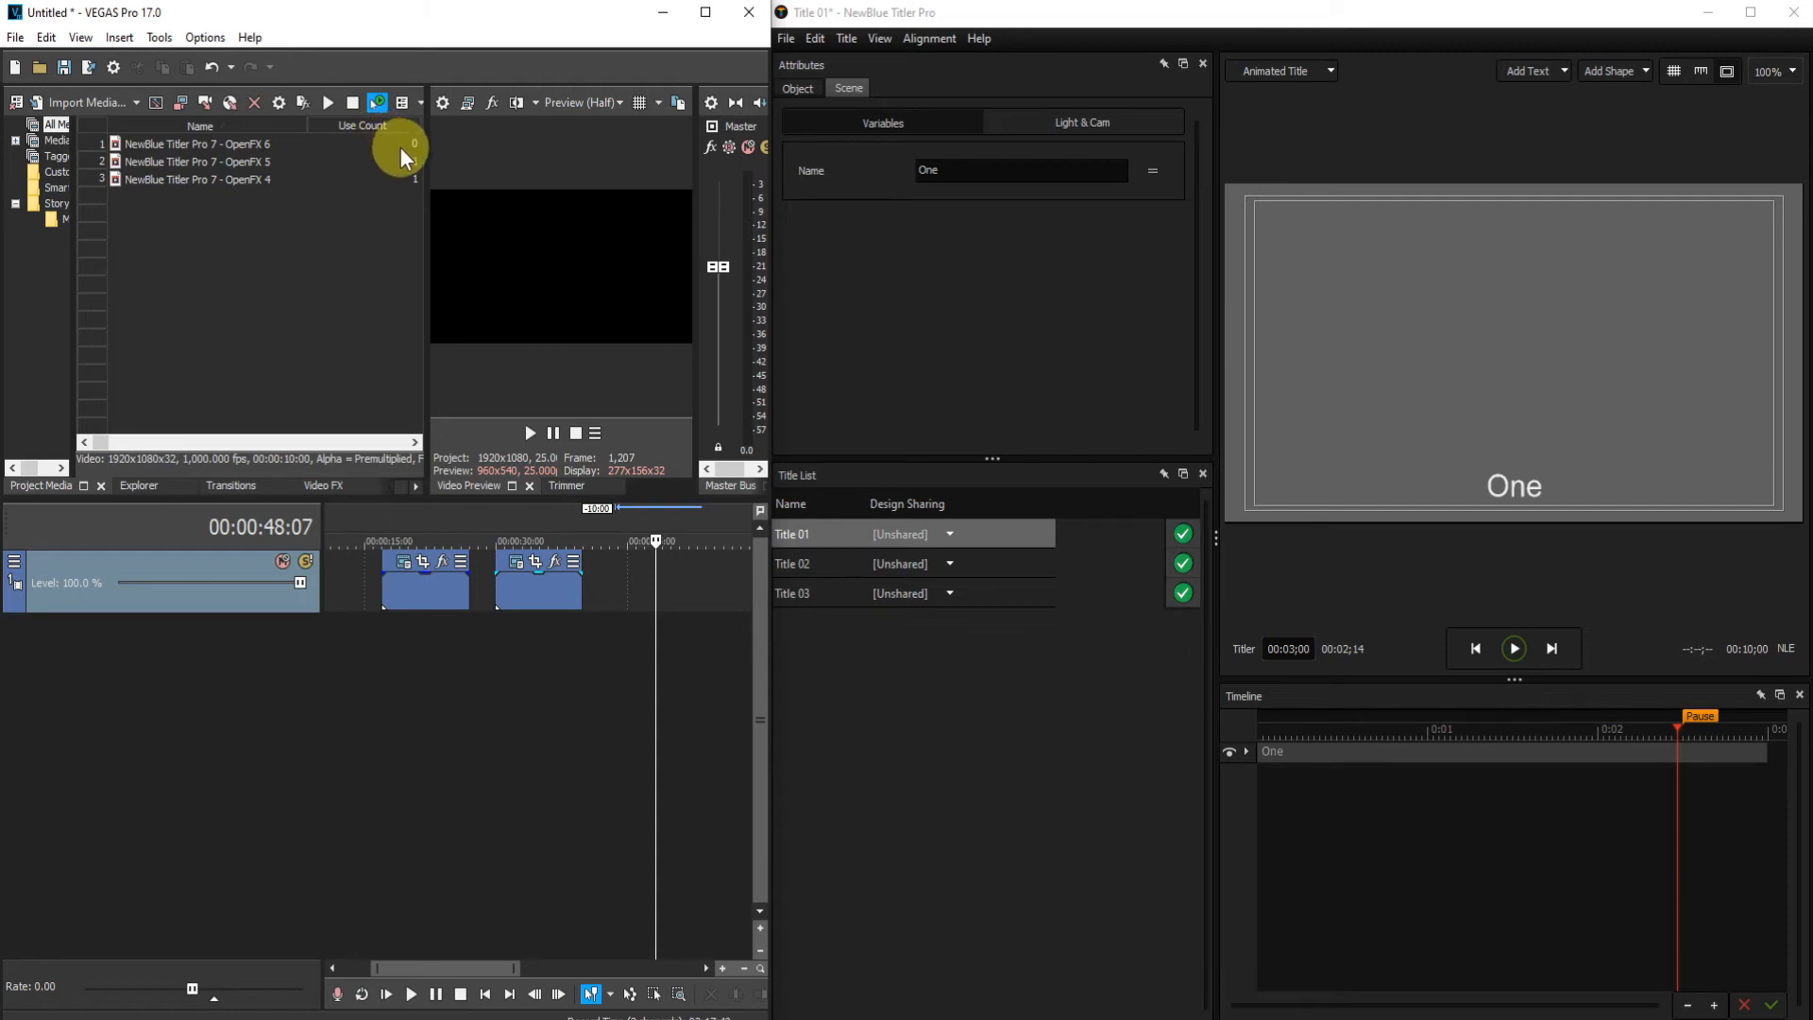
mouse_move(413, 156)
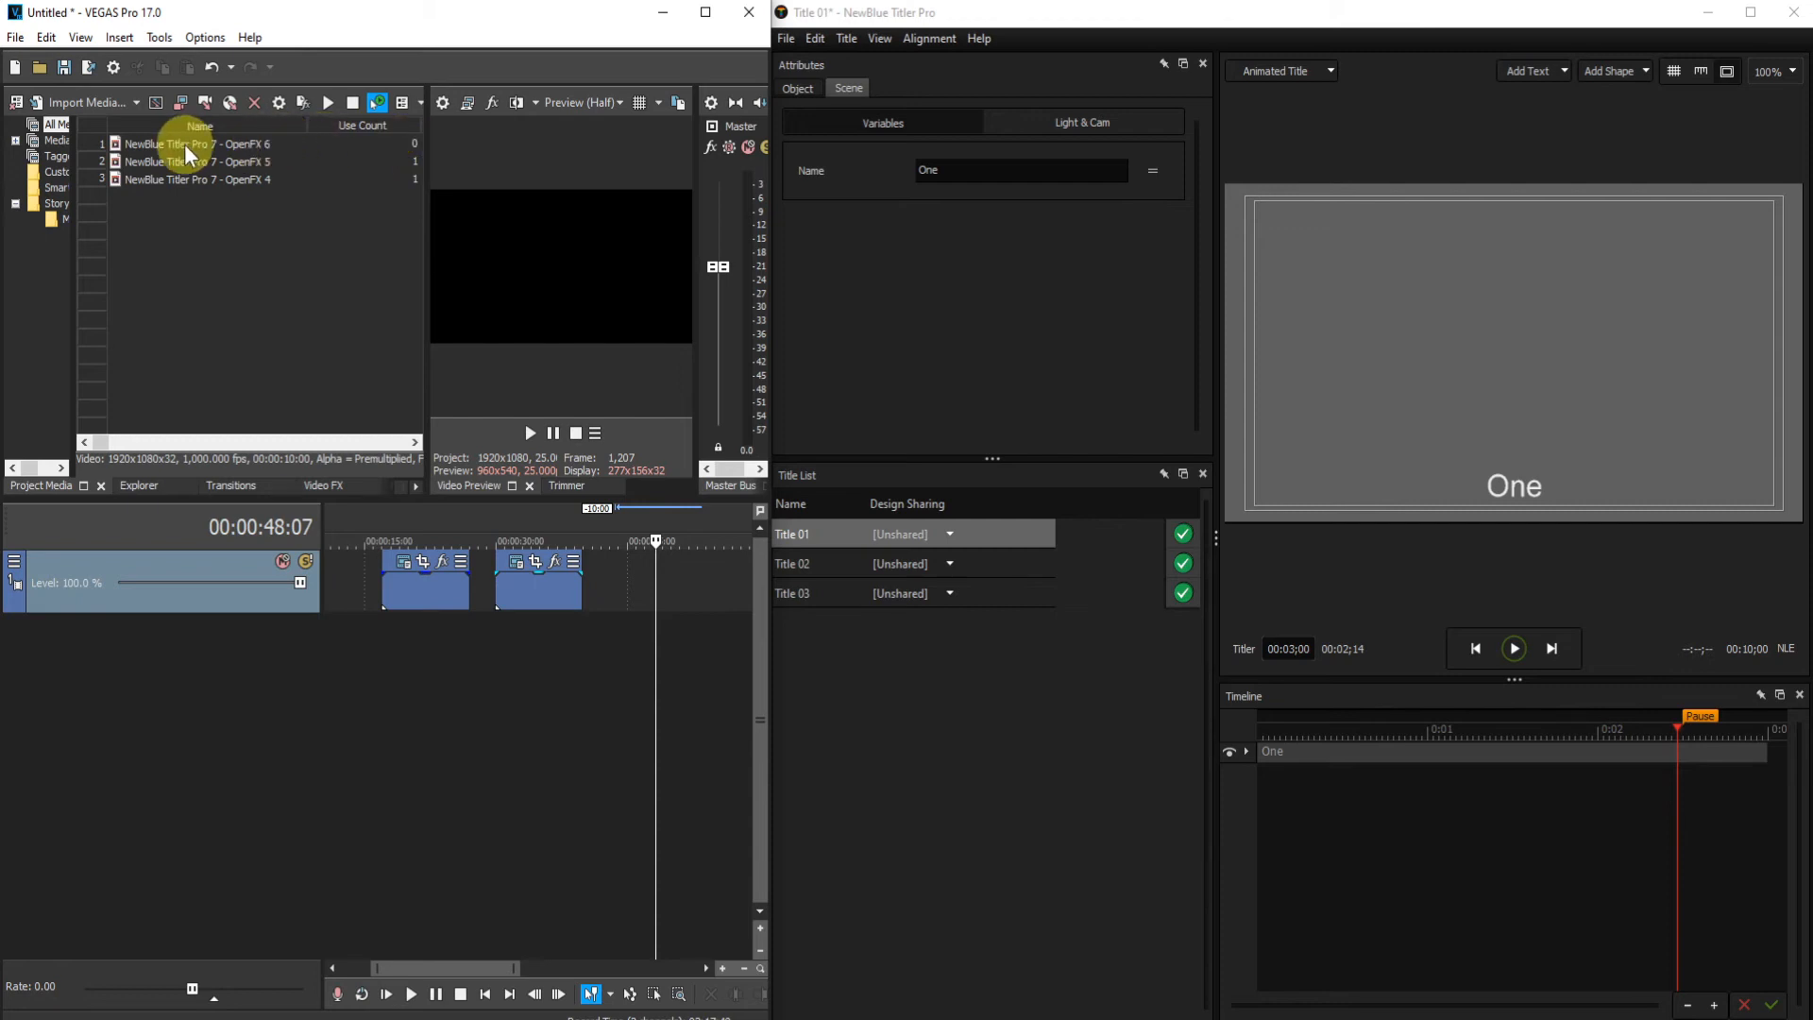
Remove the unused NewBlue Titler Pro 7 - OpenFX 6 media from the project.
right_click(196, 144)
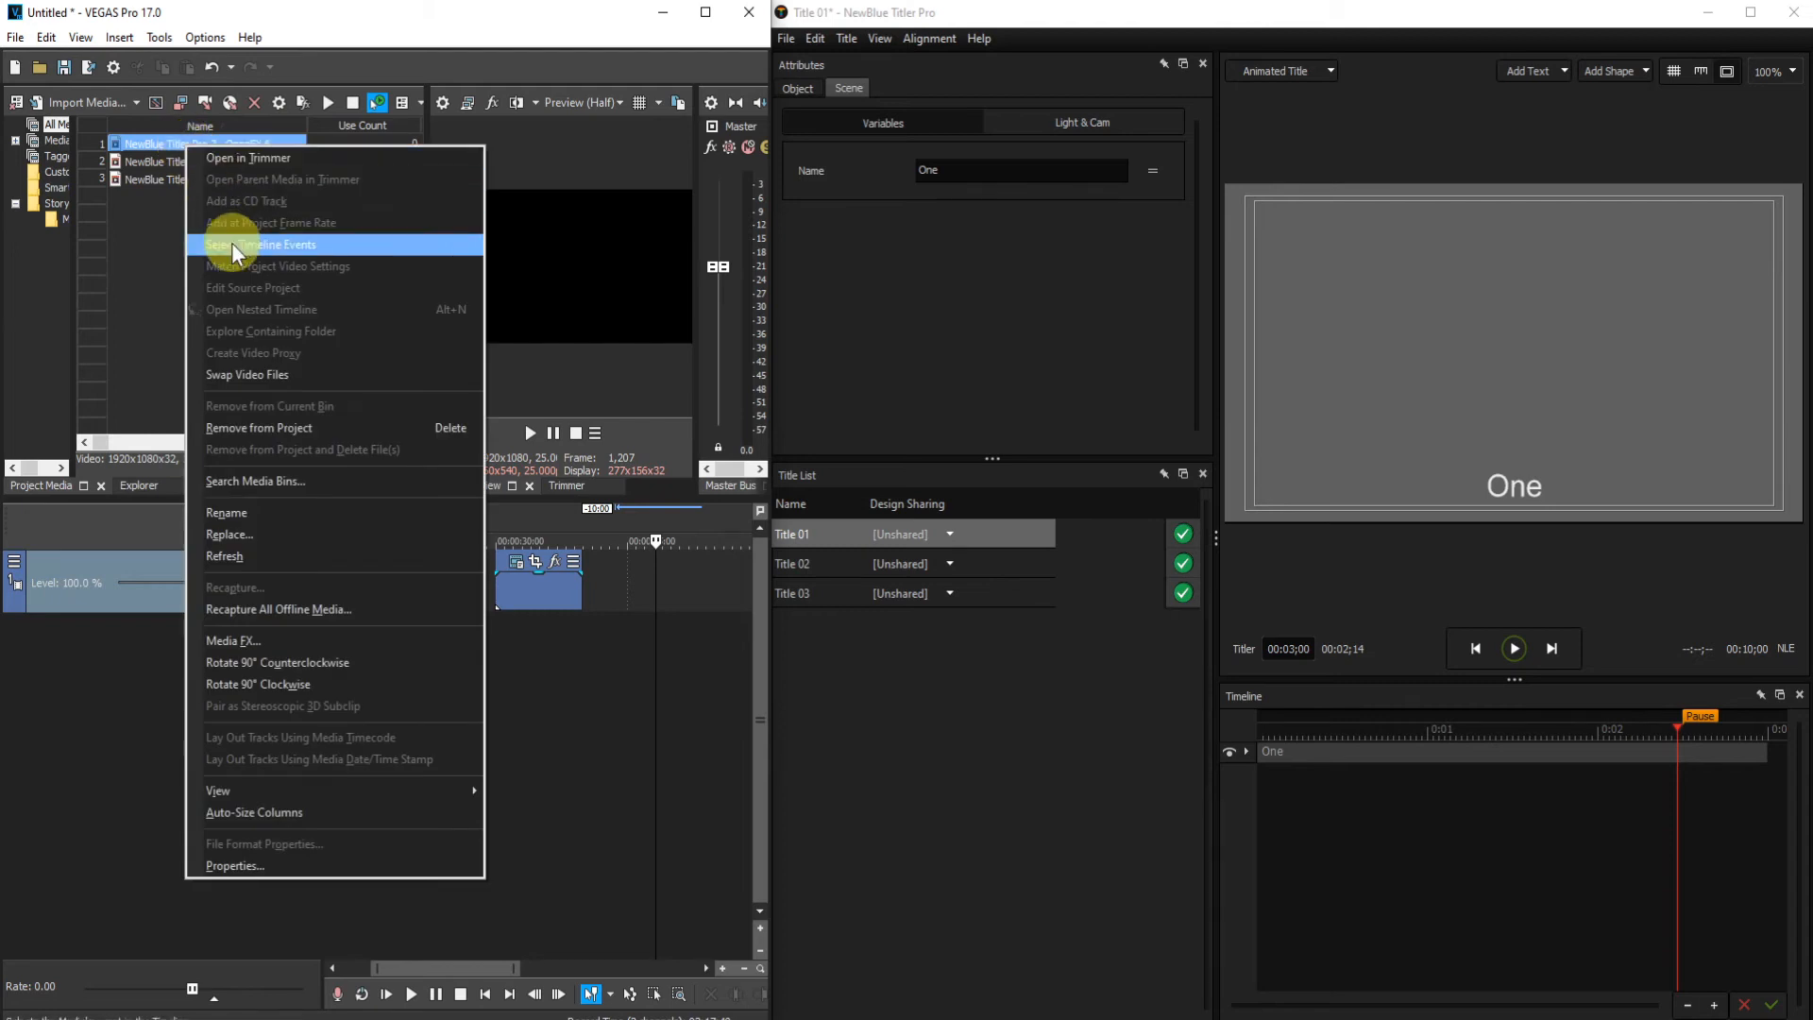
mouse_move(254, 428)
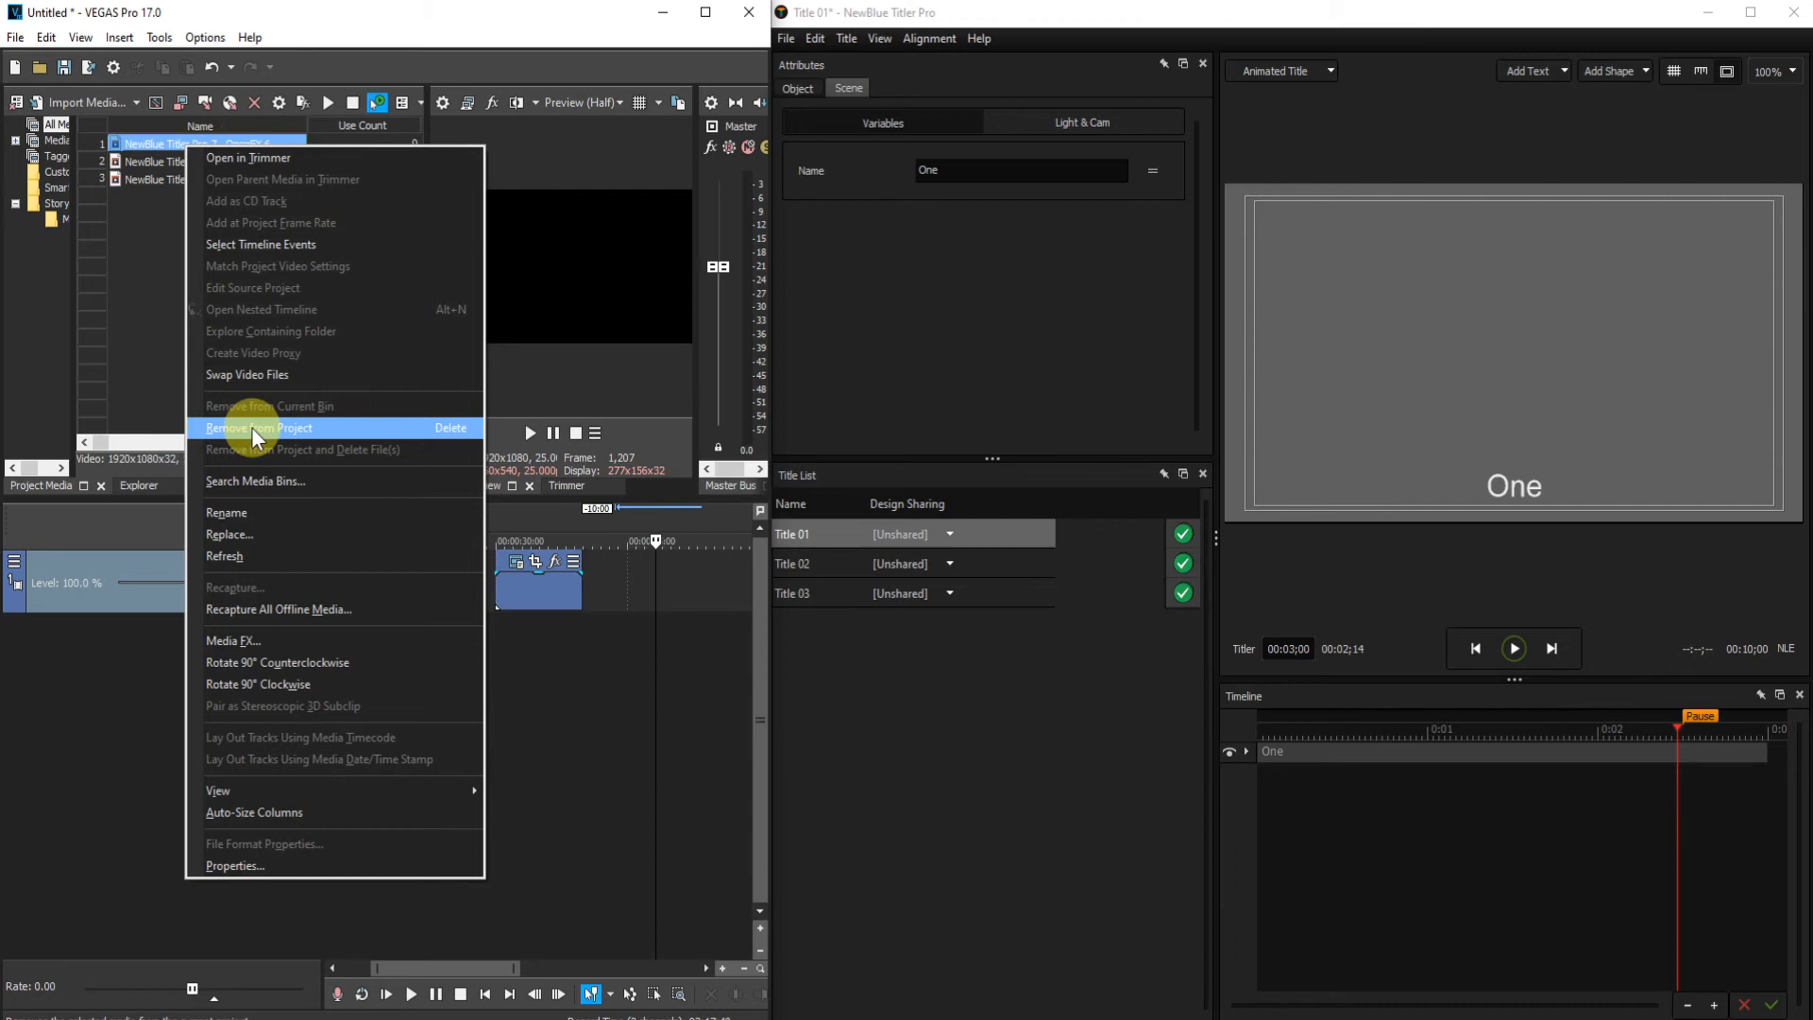
click(257, 428)
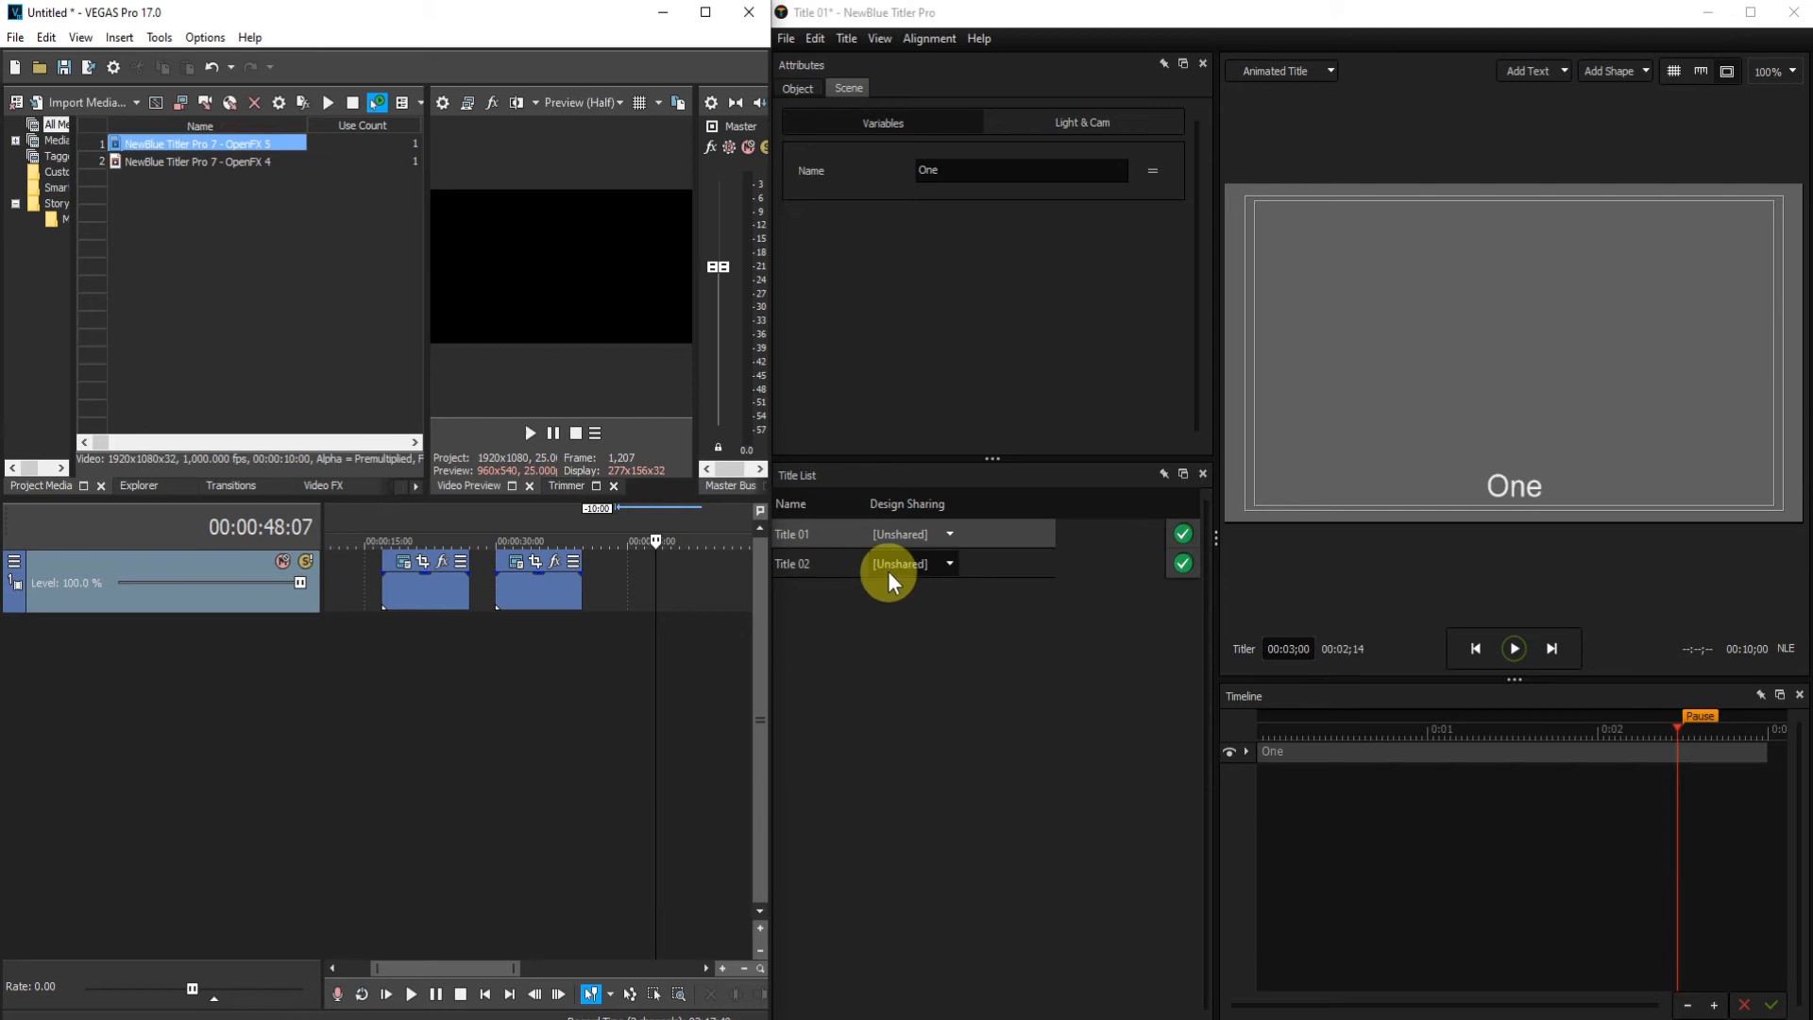
click(900, 533)
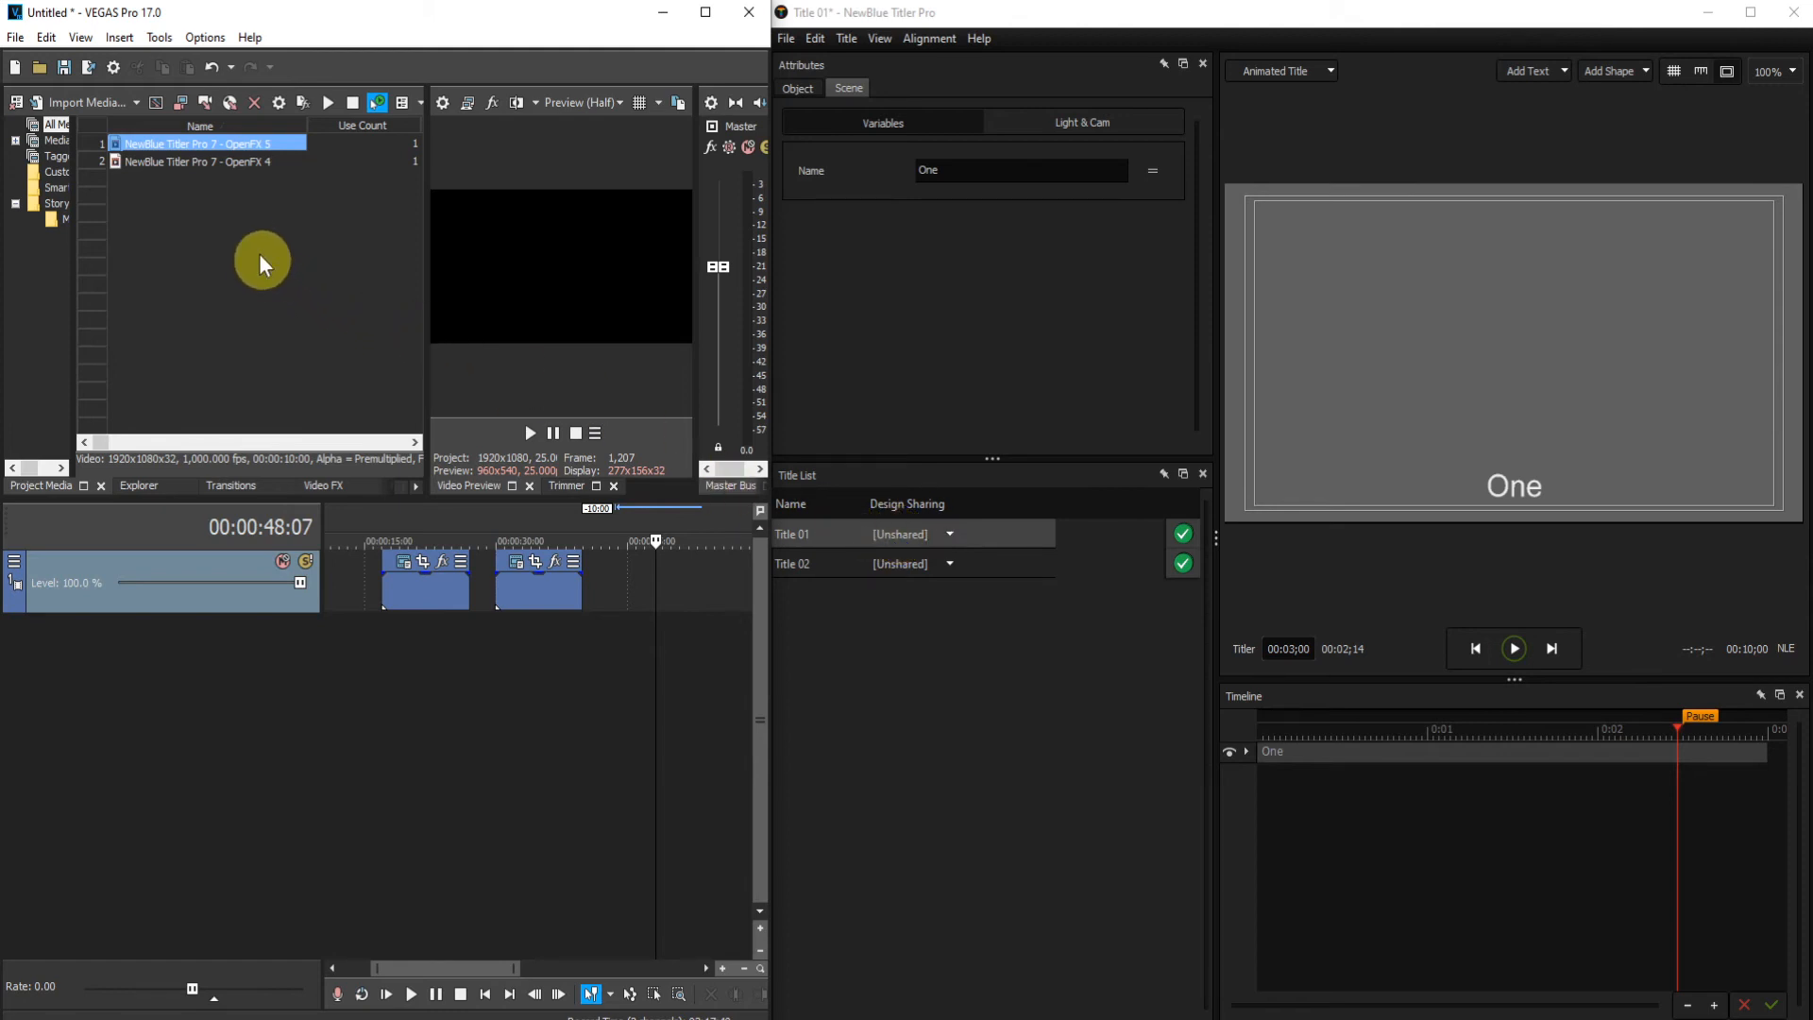
mouse_move(257, 252)
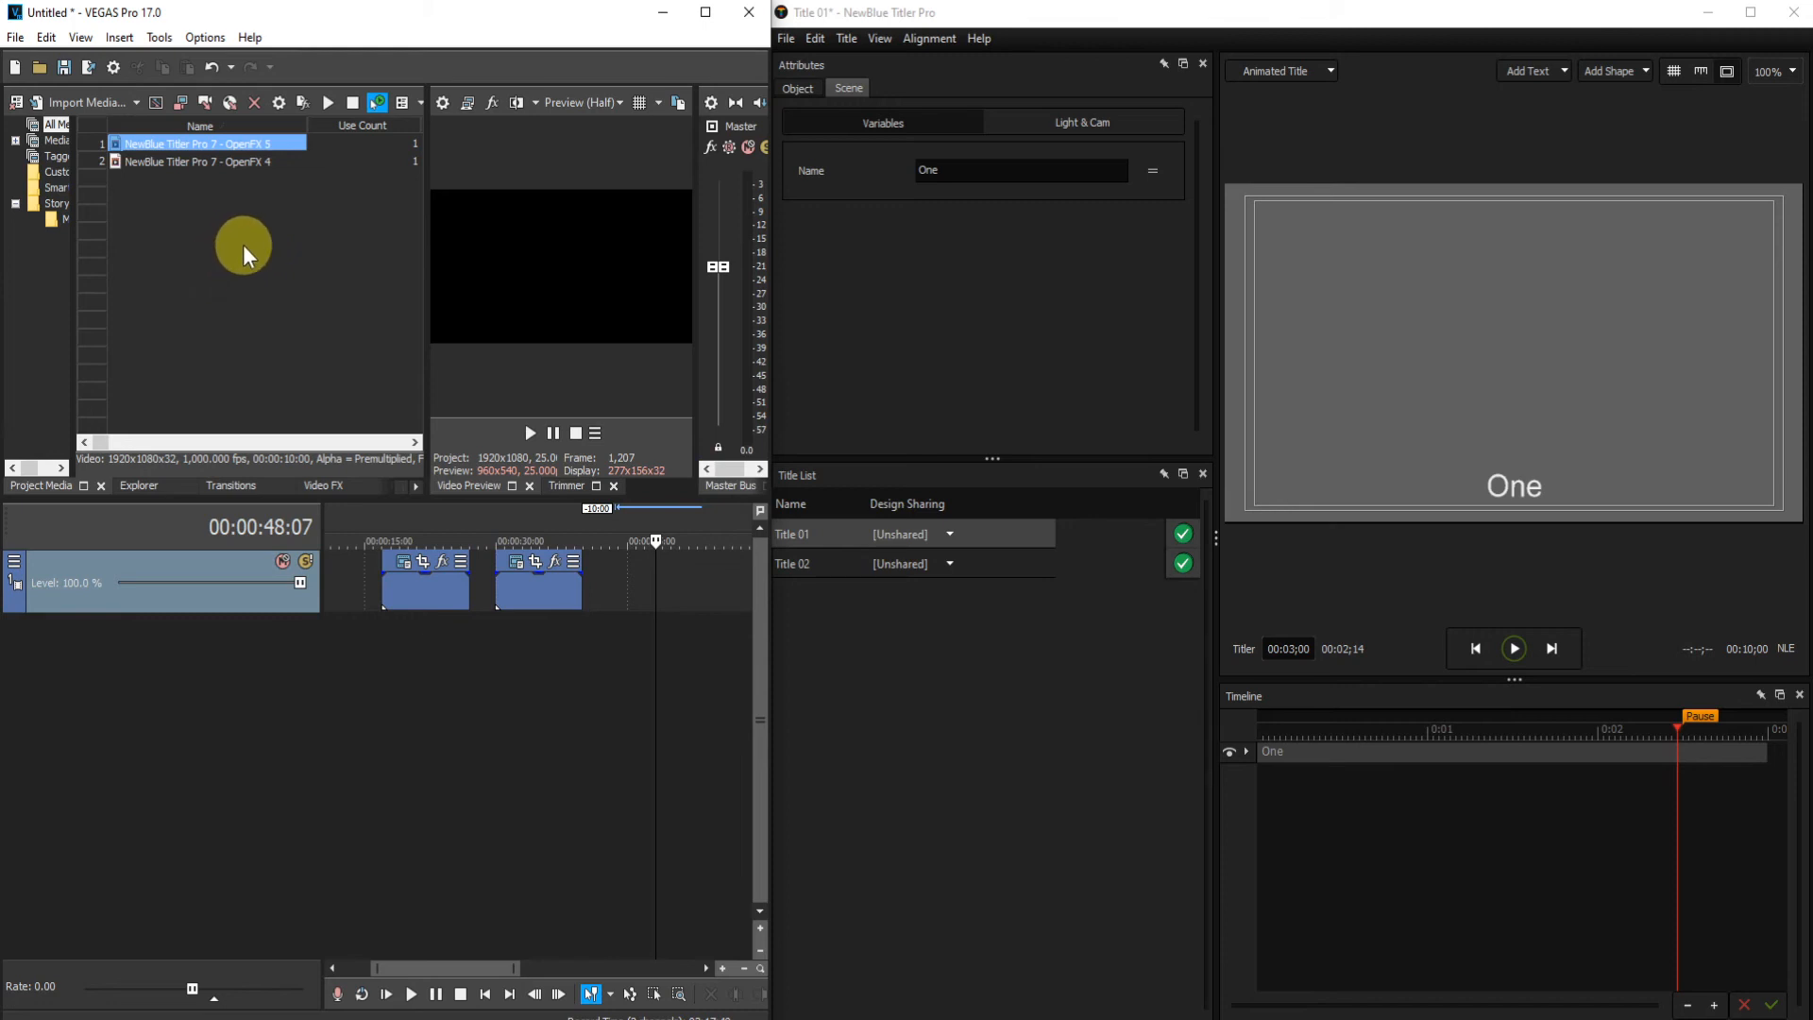
mouse_move(385, 155)
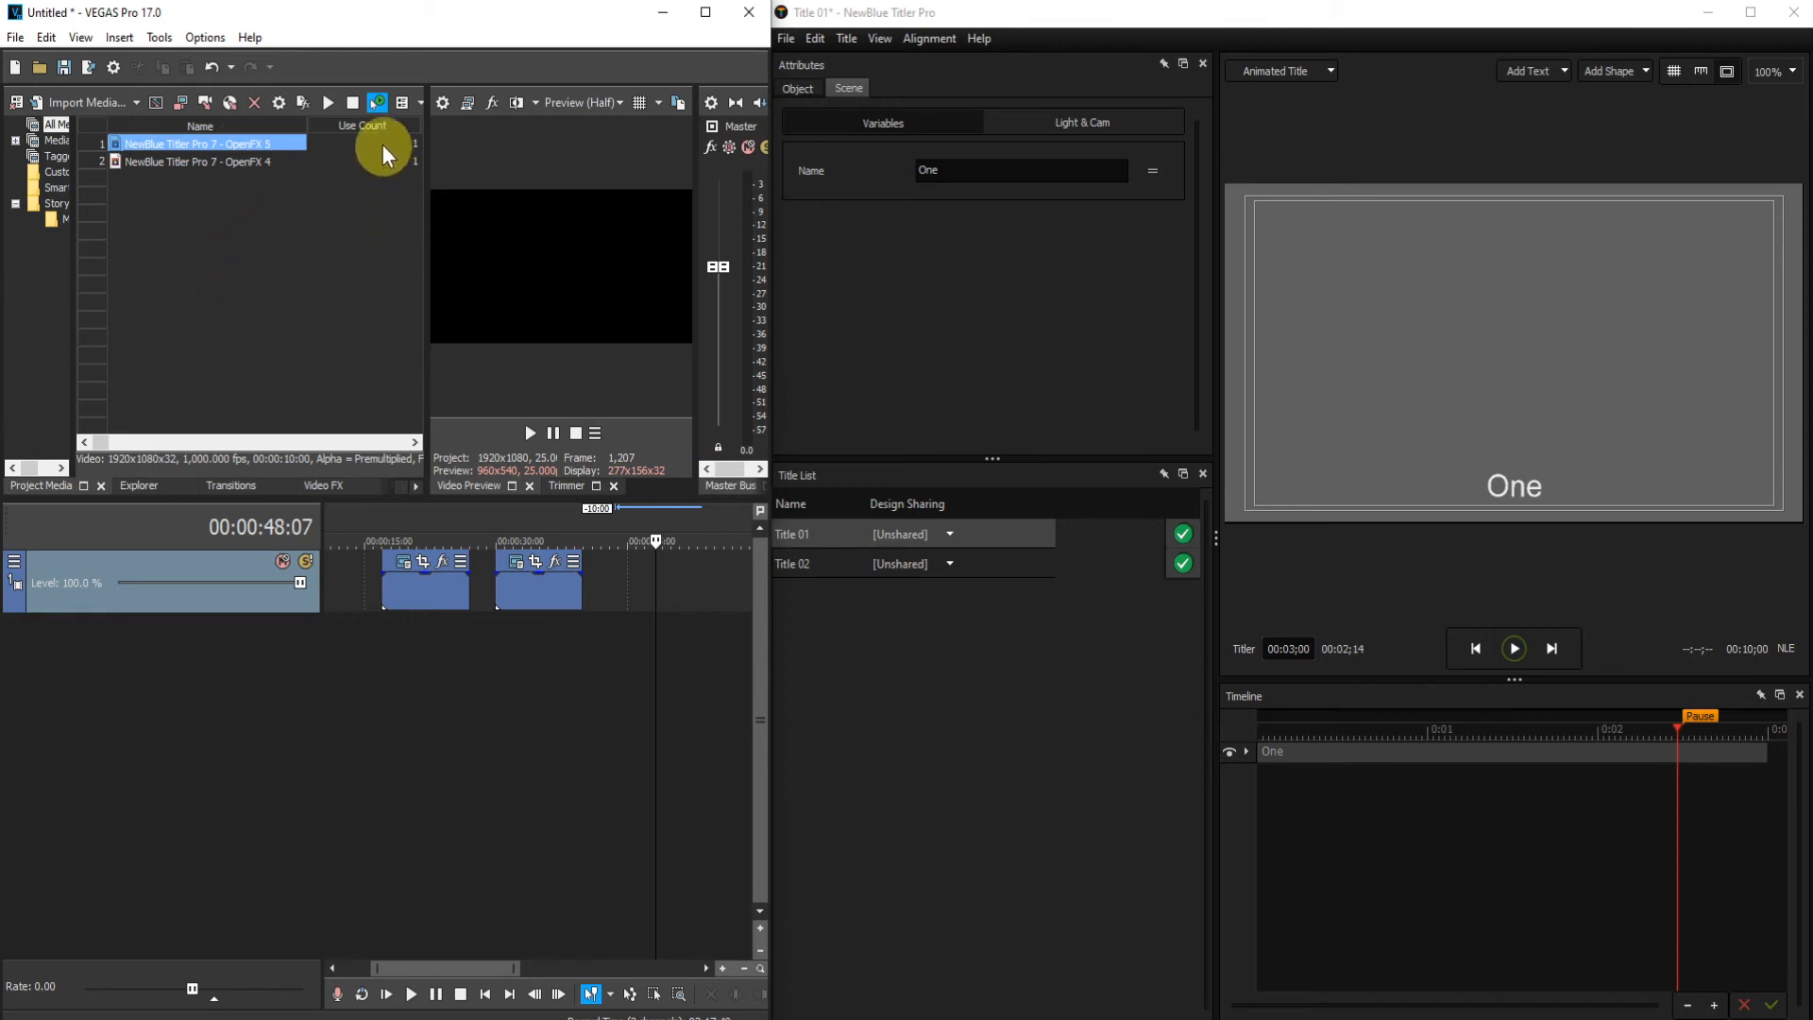
mouse_move(376, 102)
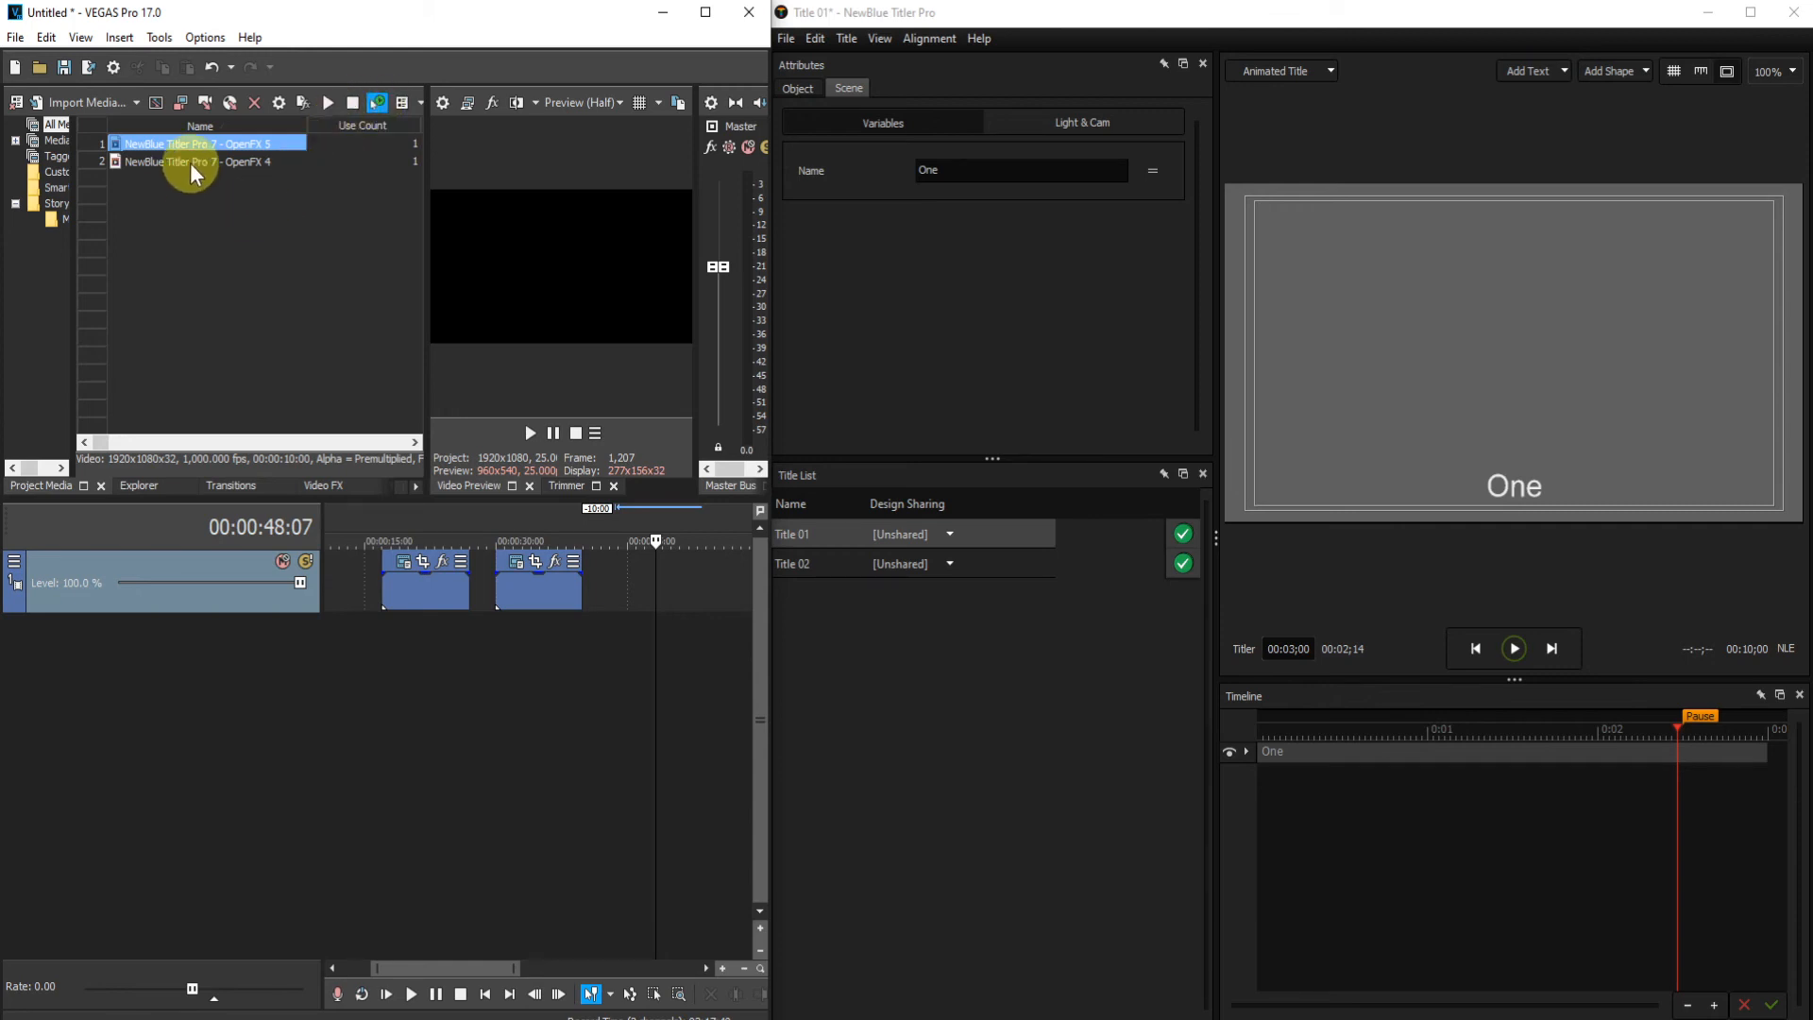
click(208, 162)
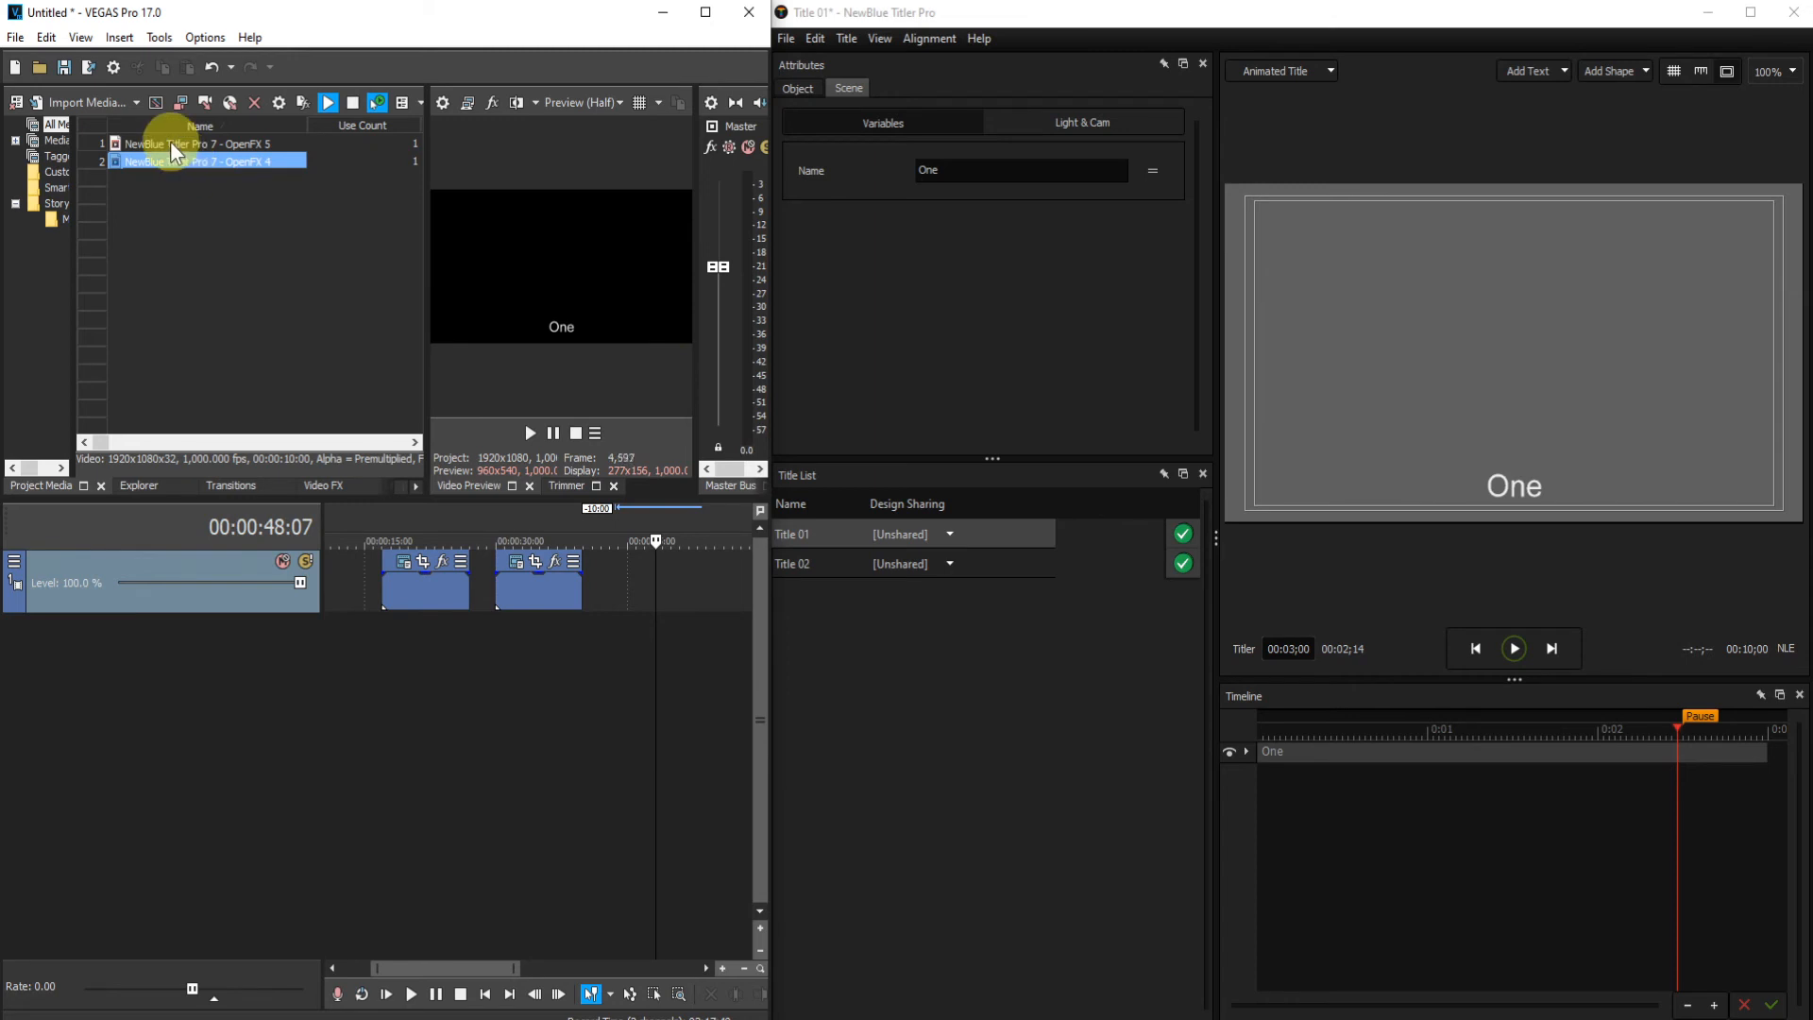
click(207, 143)
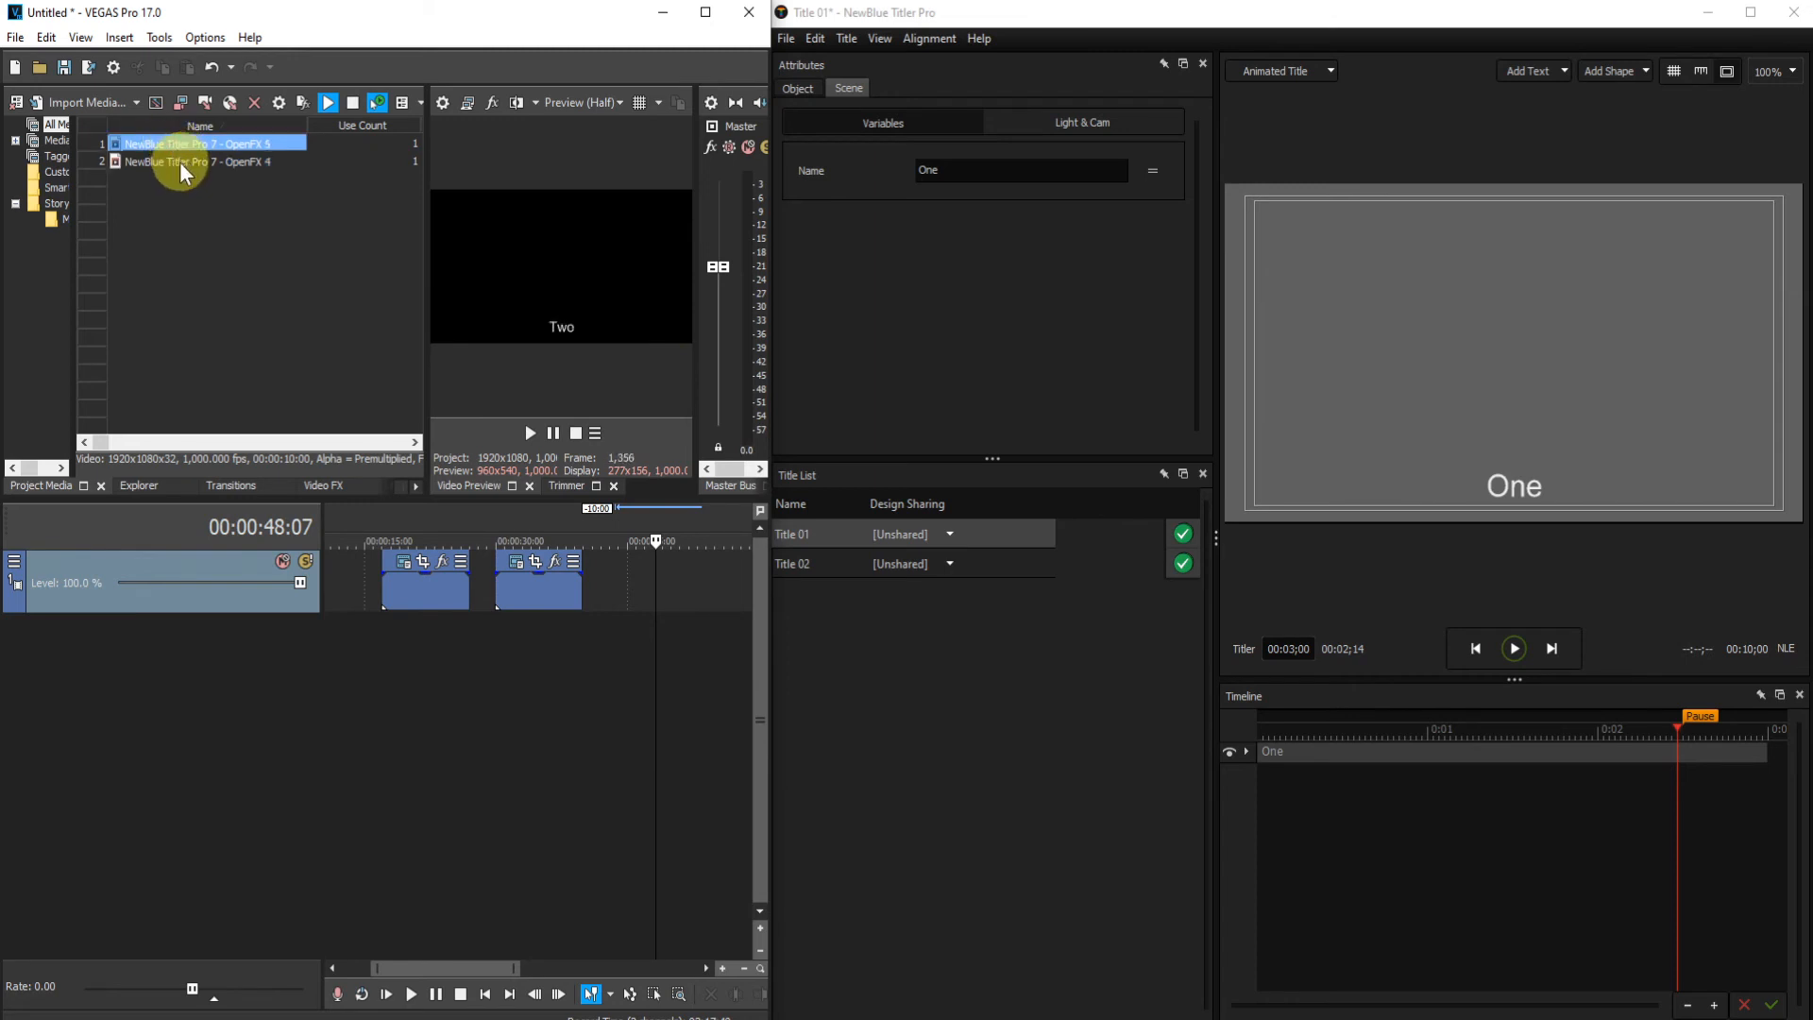
click(200, 160)
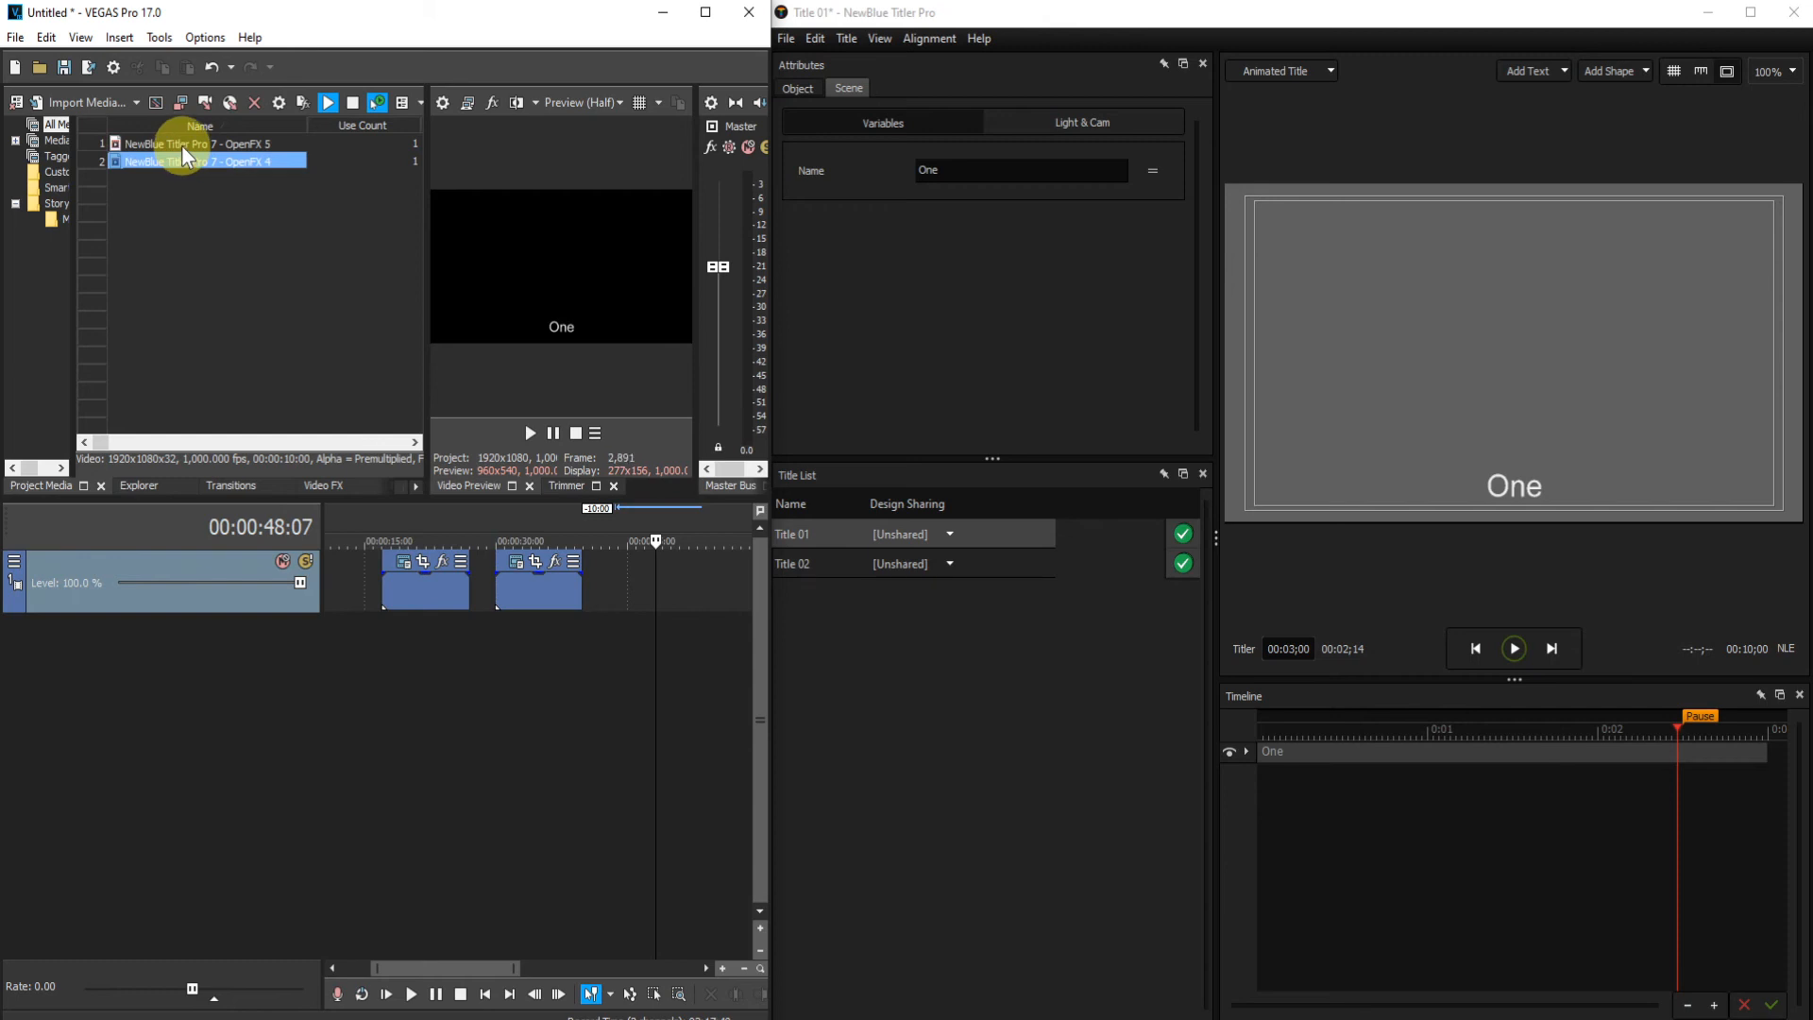
click(179, 144)
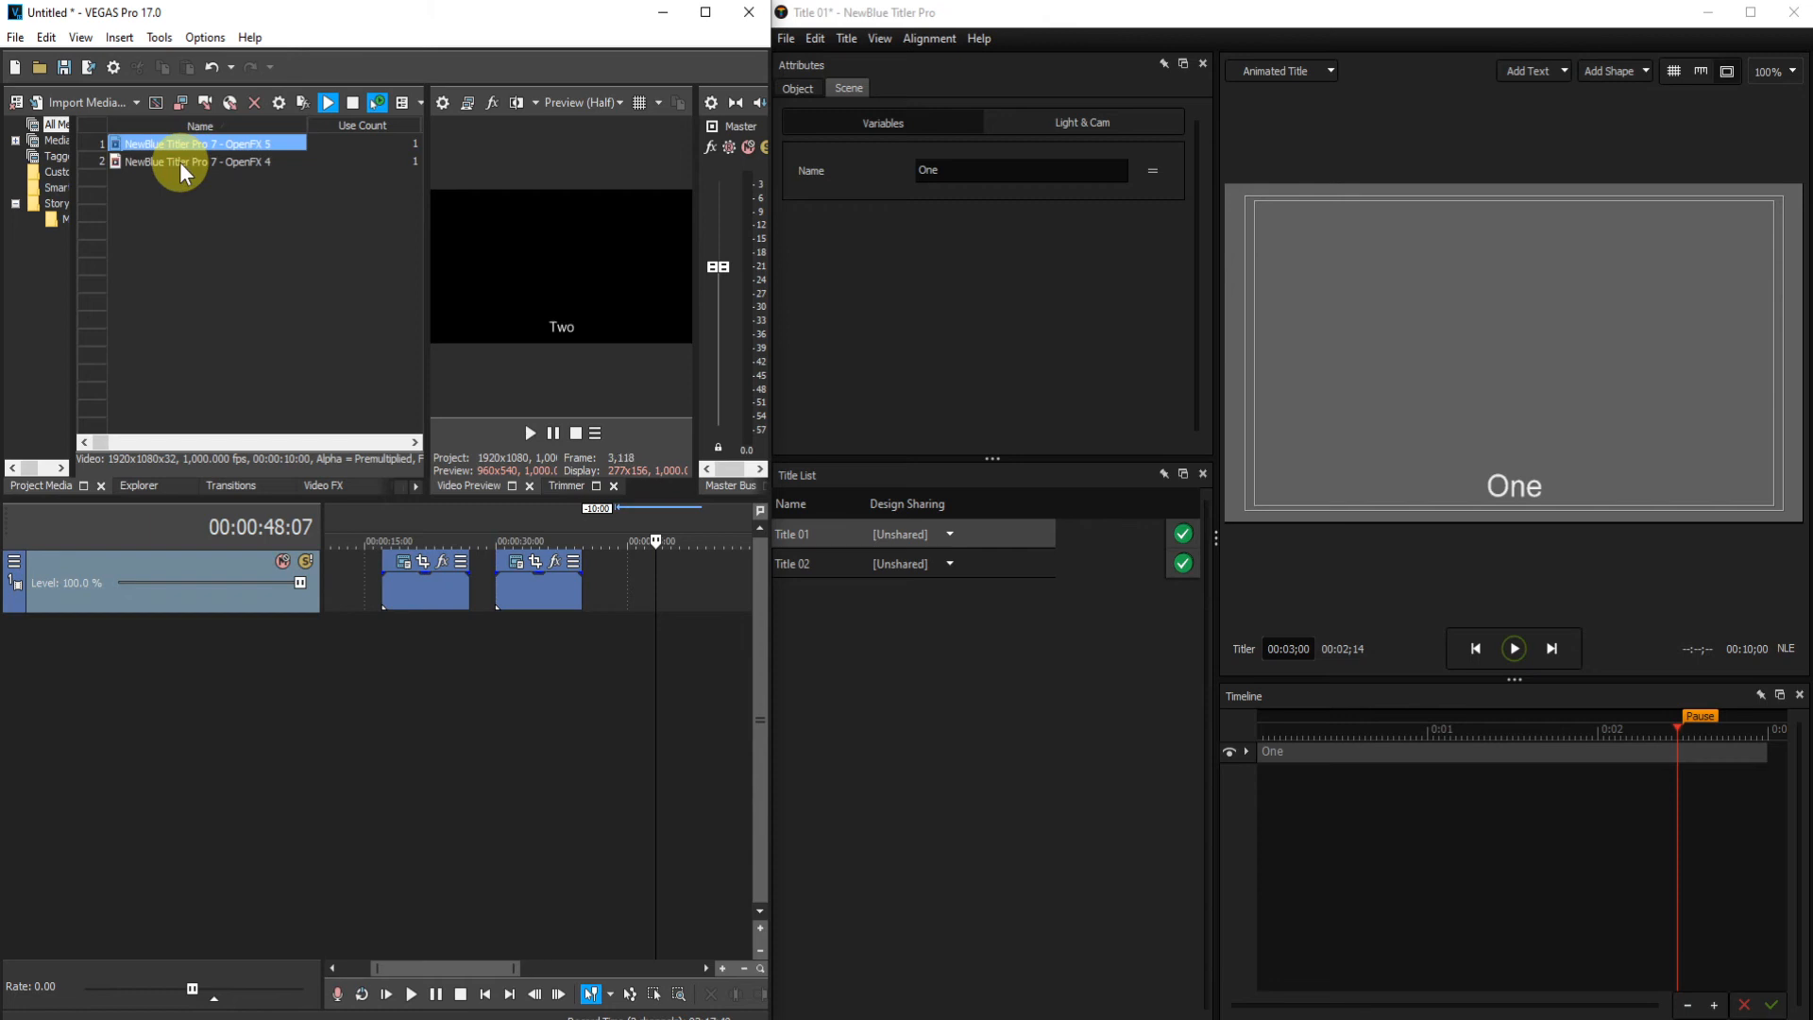
click(202, 162)
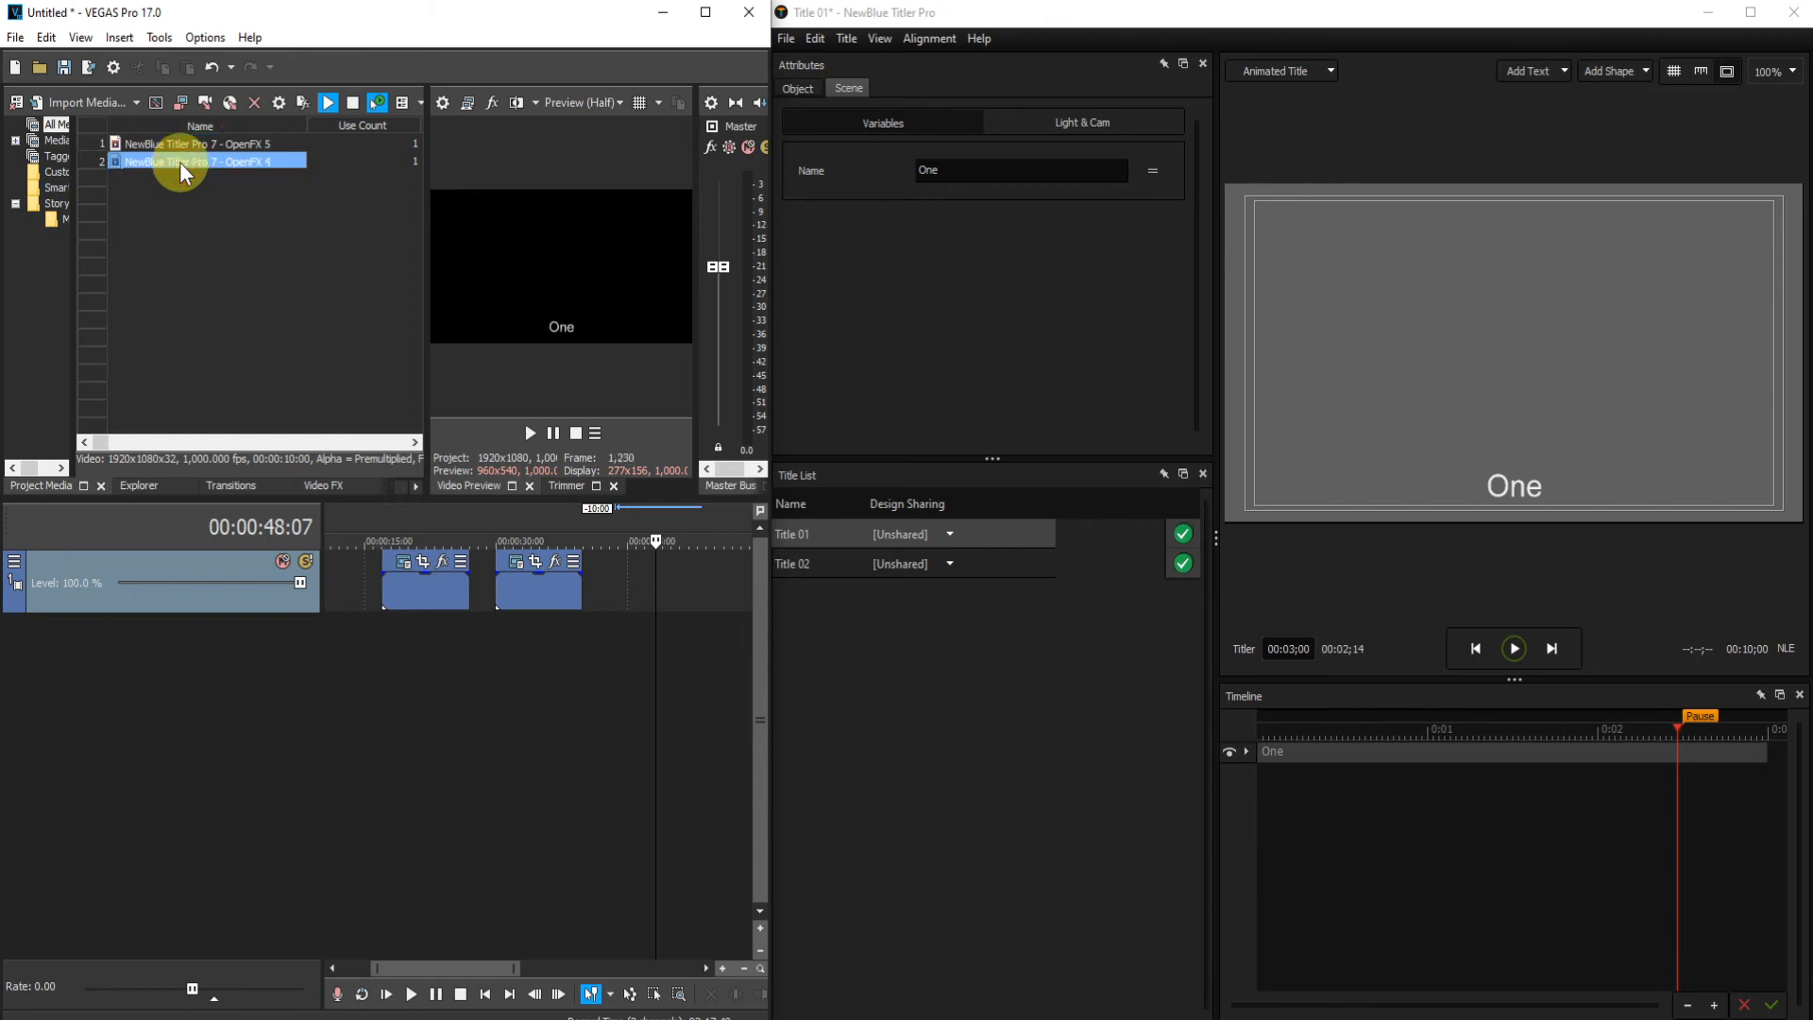
right_click(185, 161)
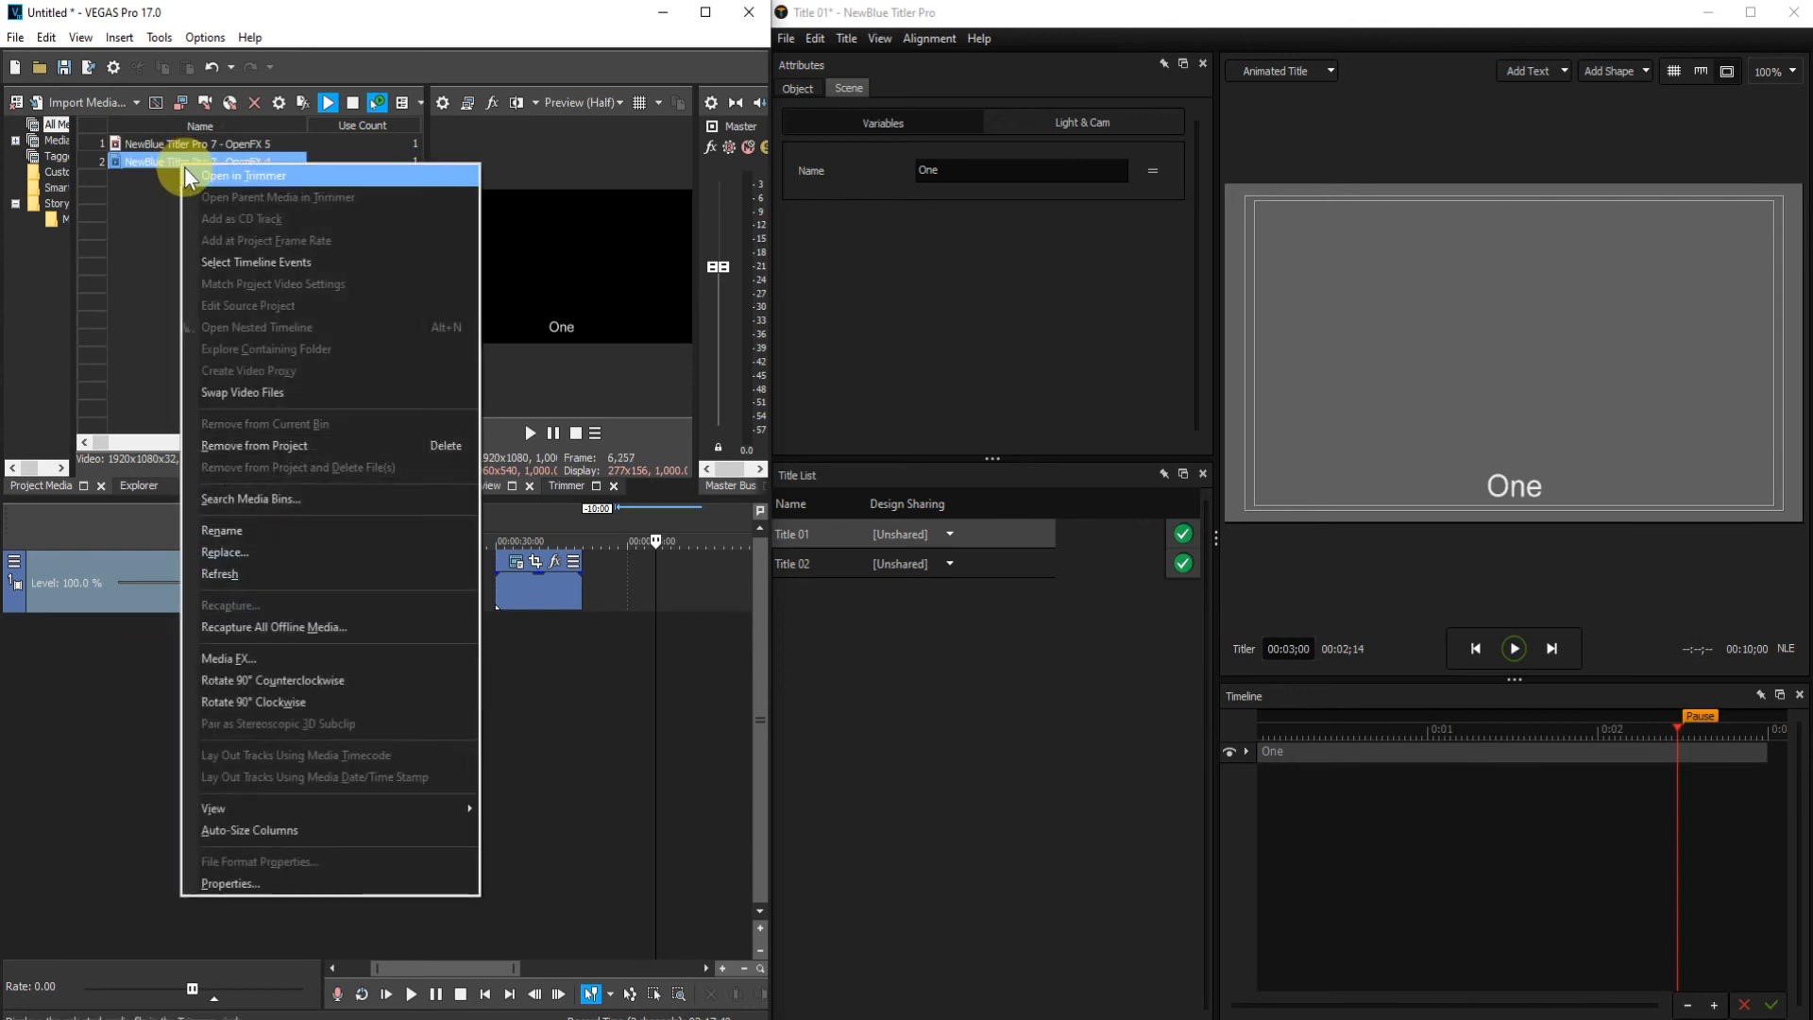
mouse_move(278, 437)
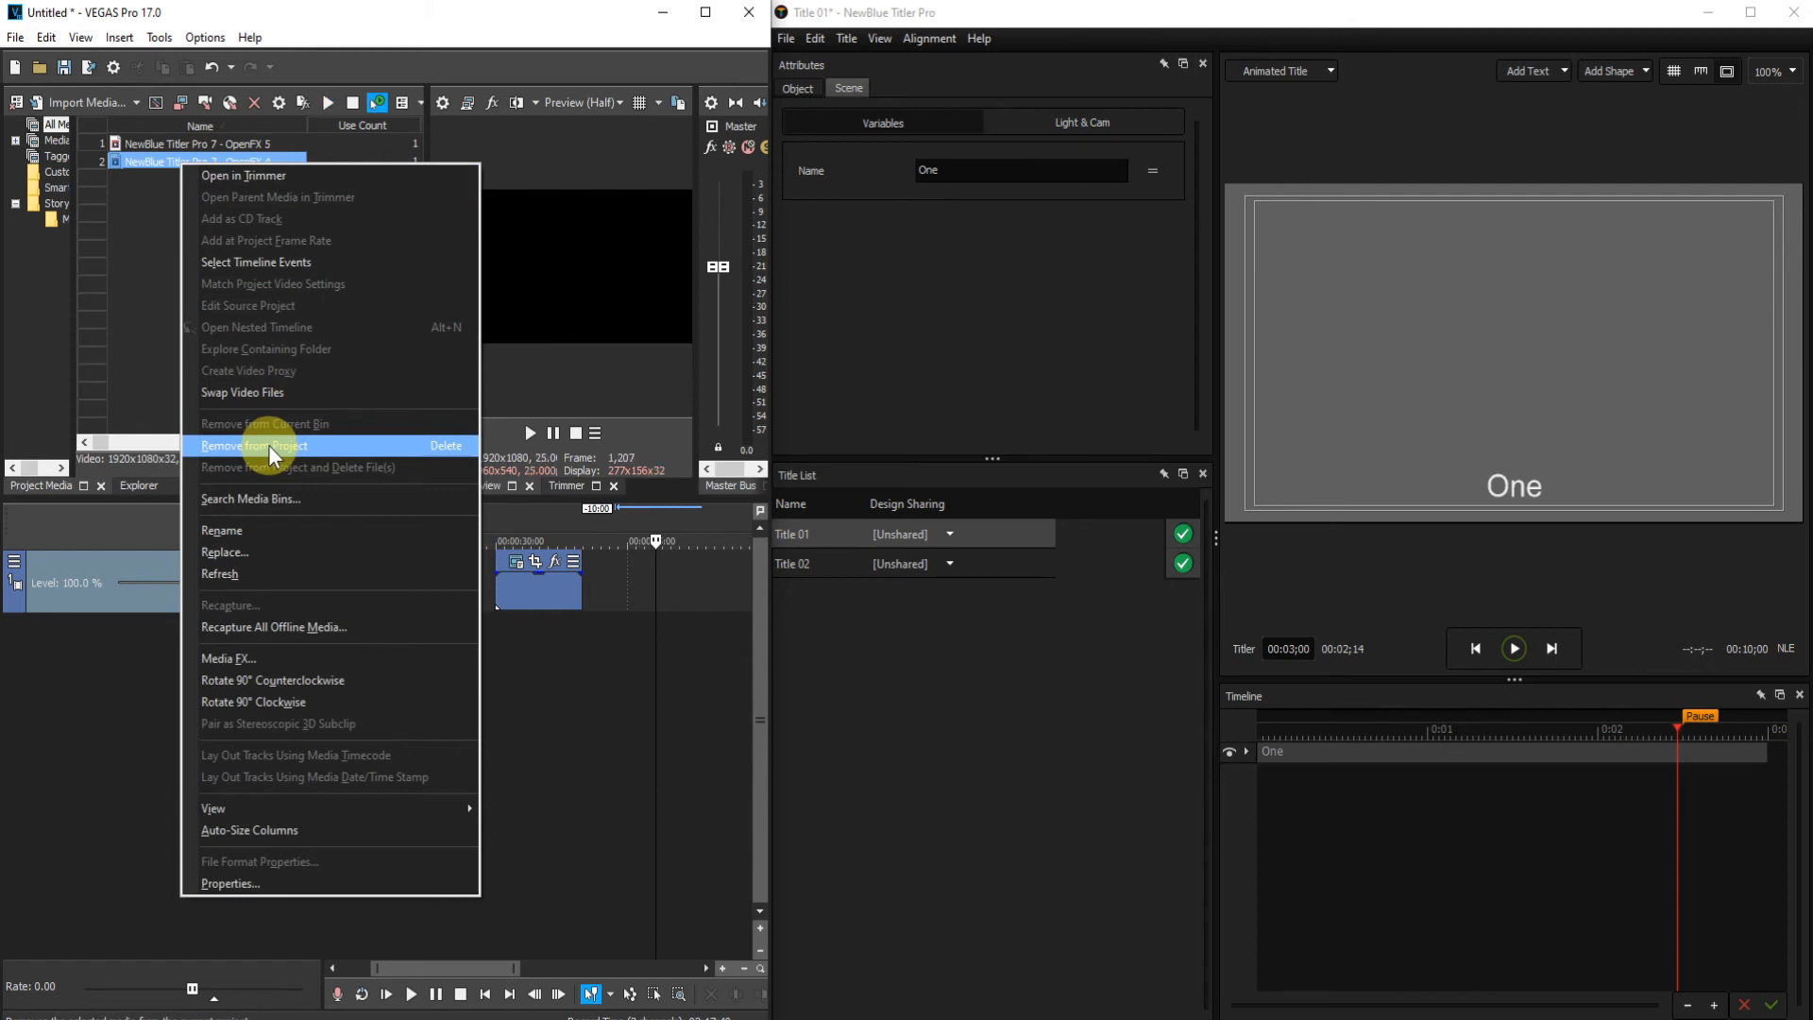
Remove the OpenFX 4 'One' media and its timeline references, confirming with Yes.
click(253, 445)
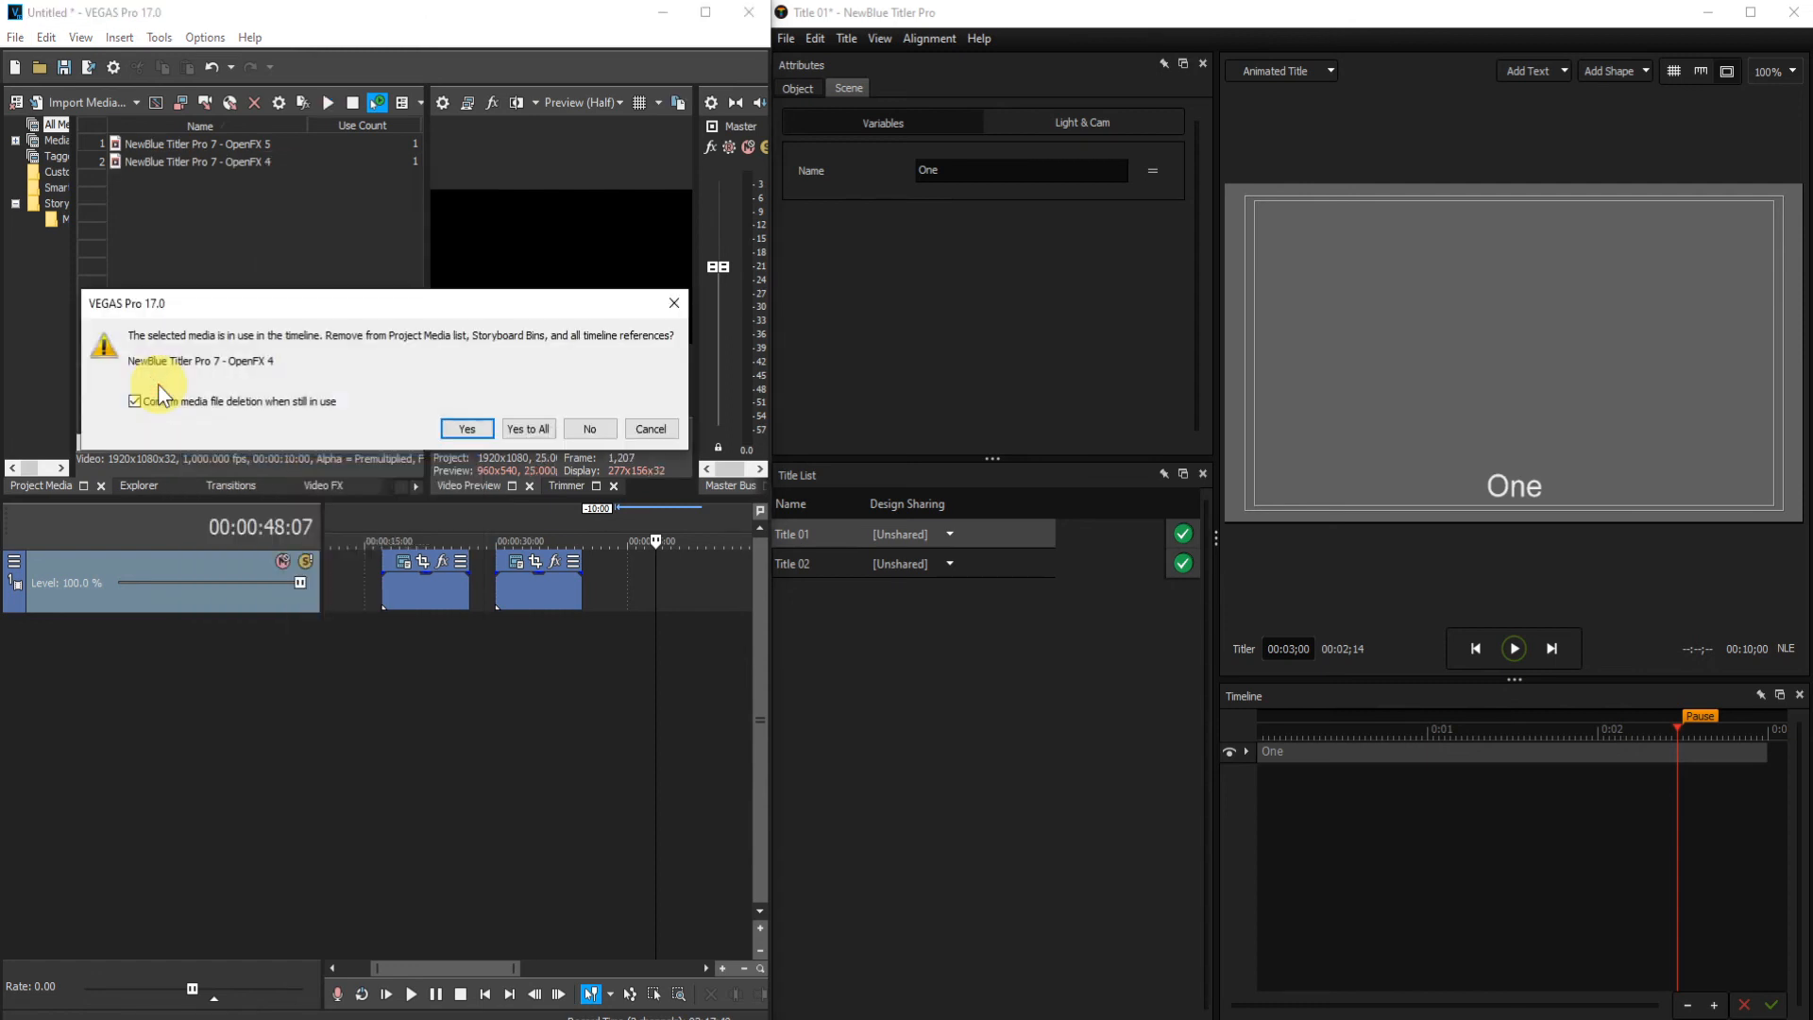
mouse_move(361, 398)
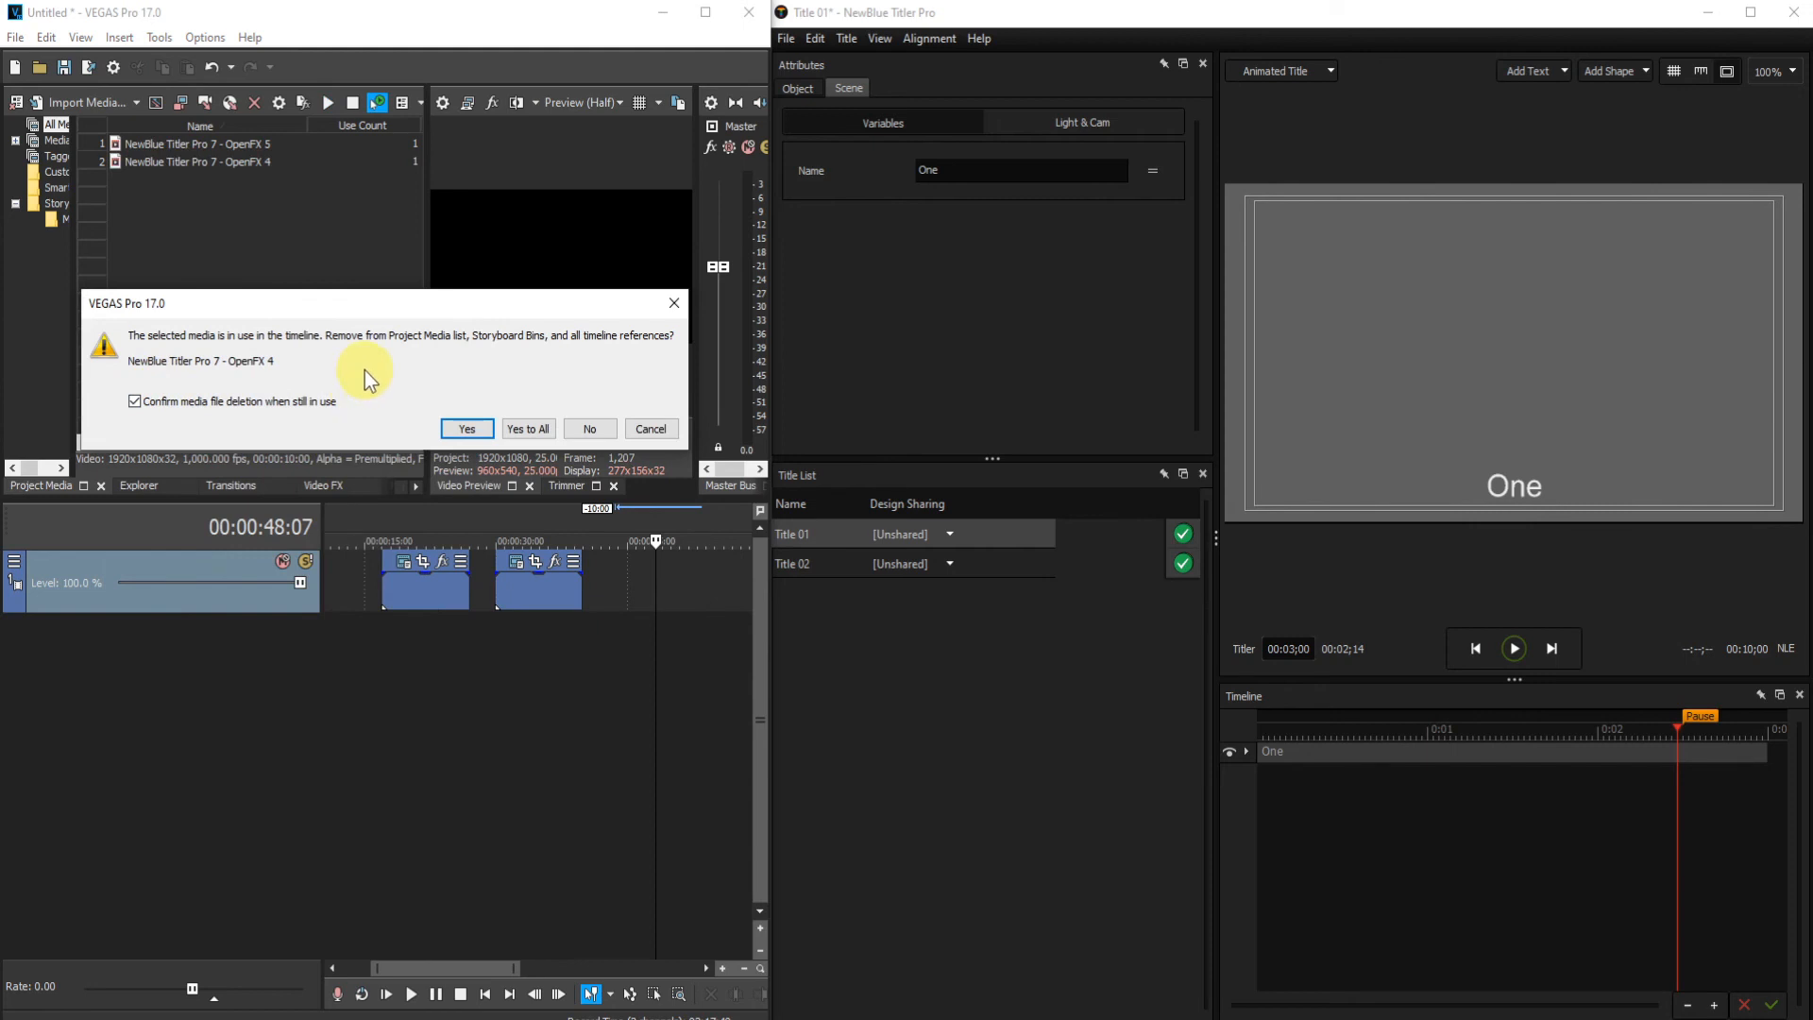
mouse_move(460, 596)
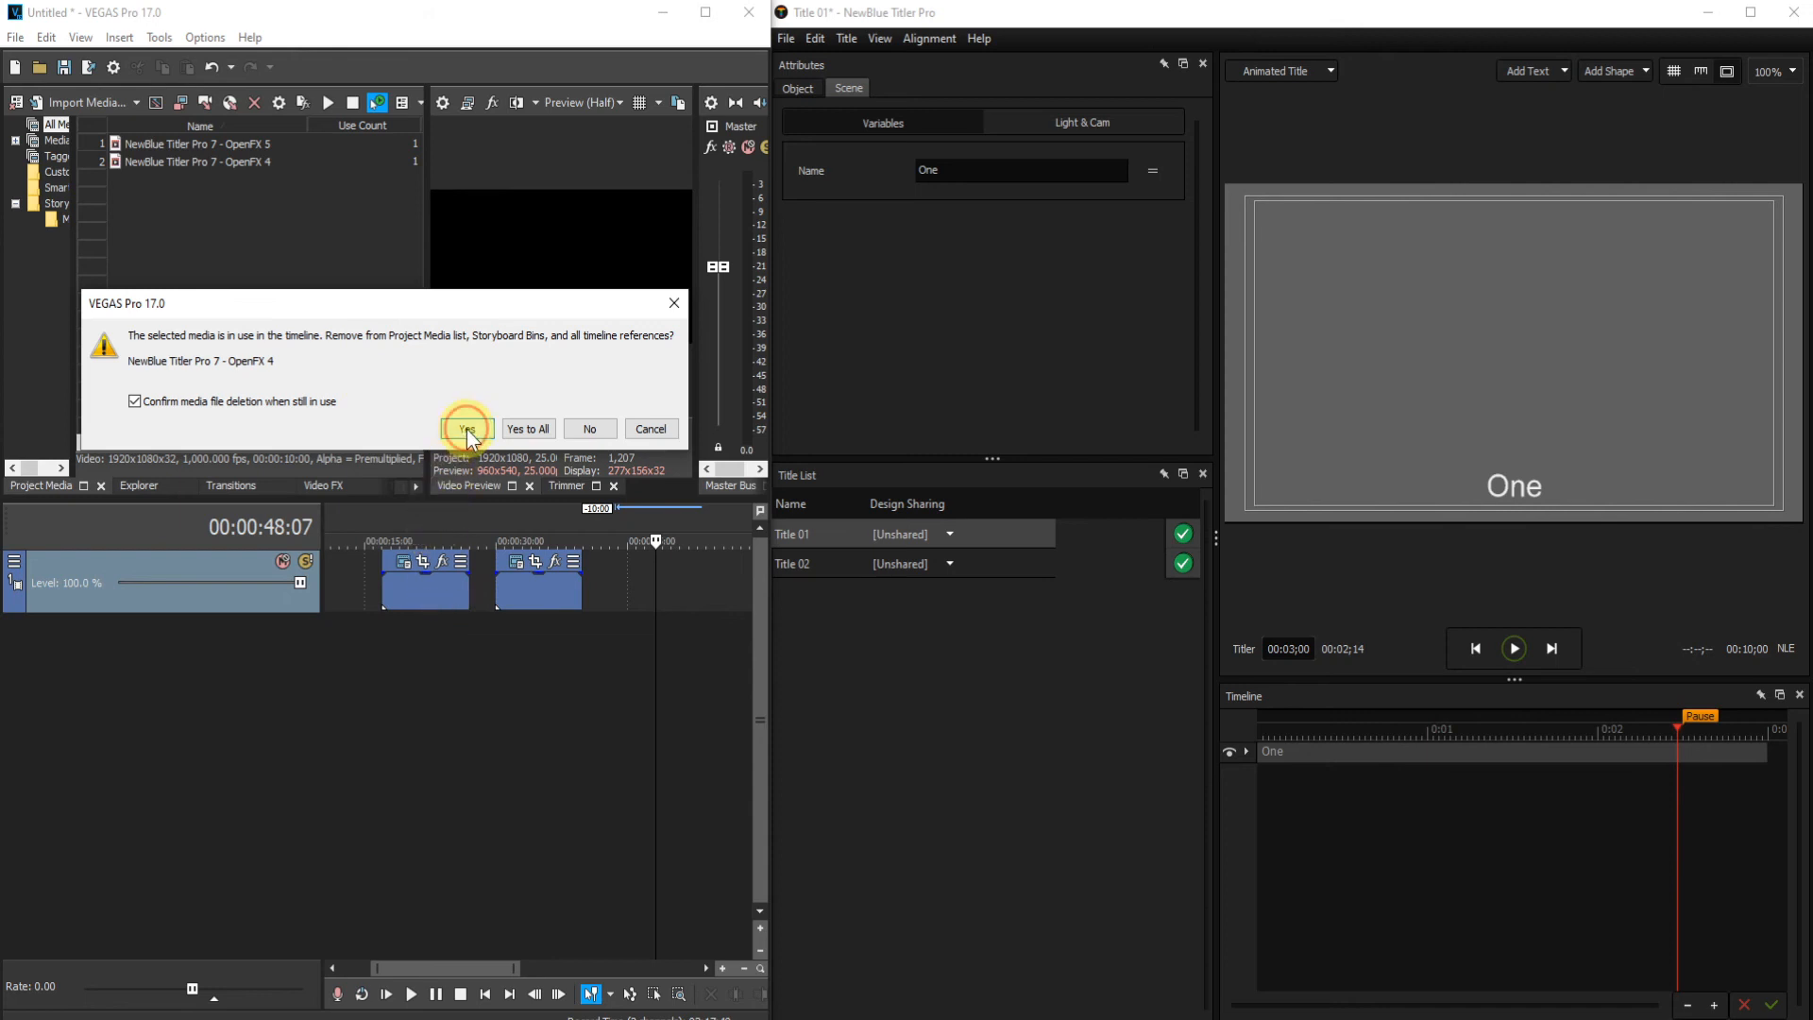
click(467, 428)
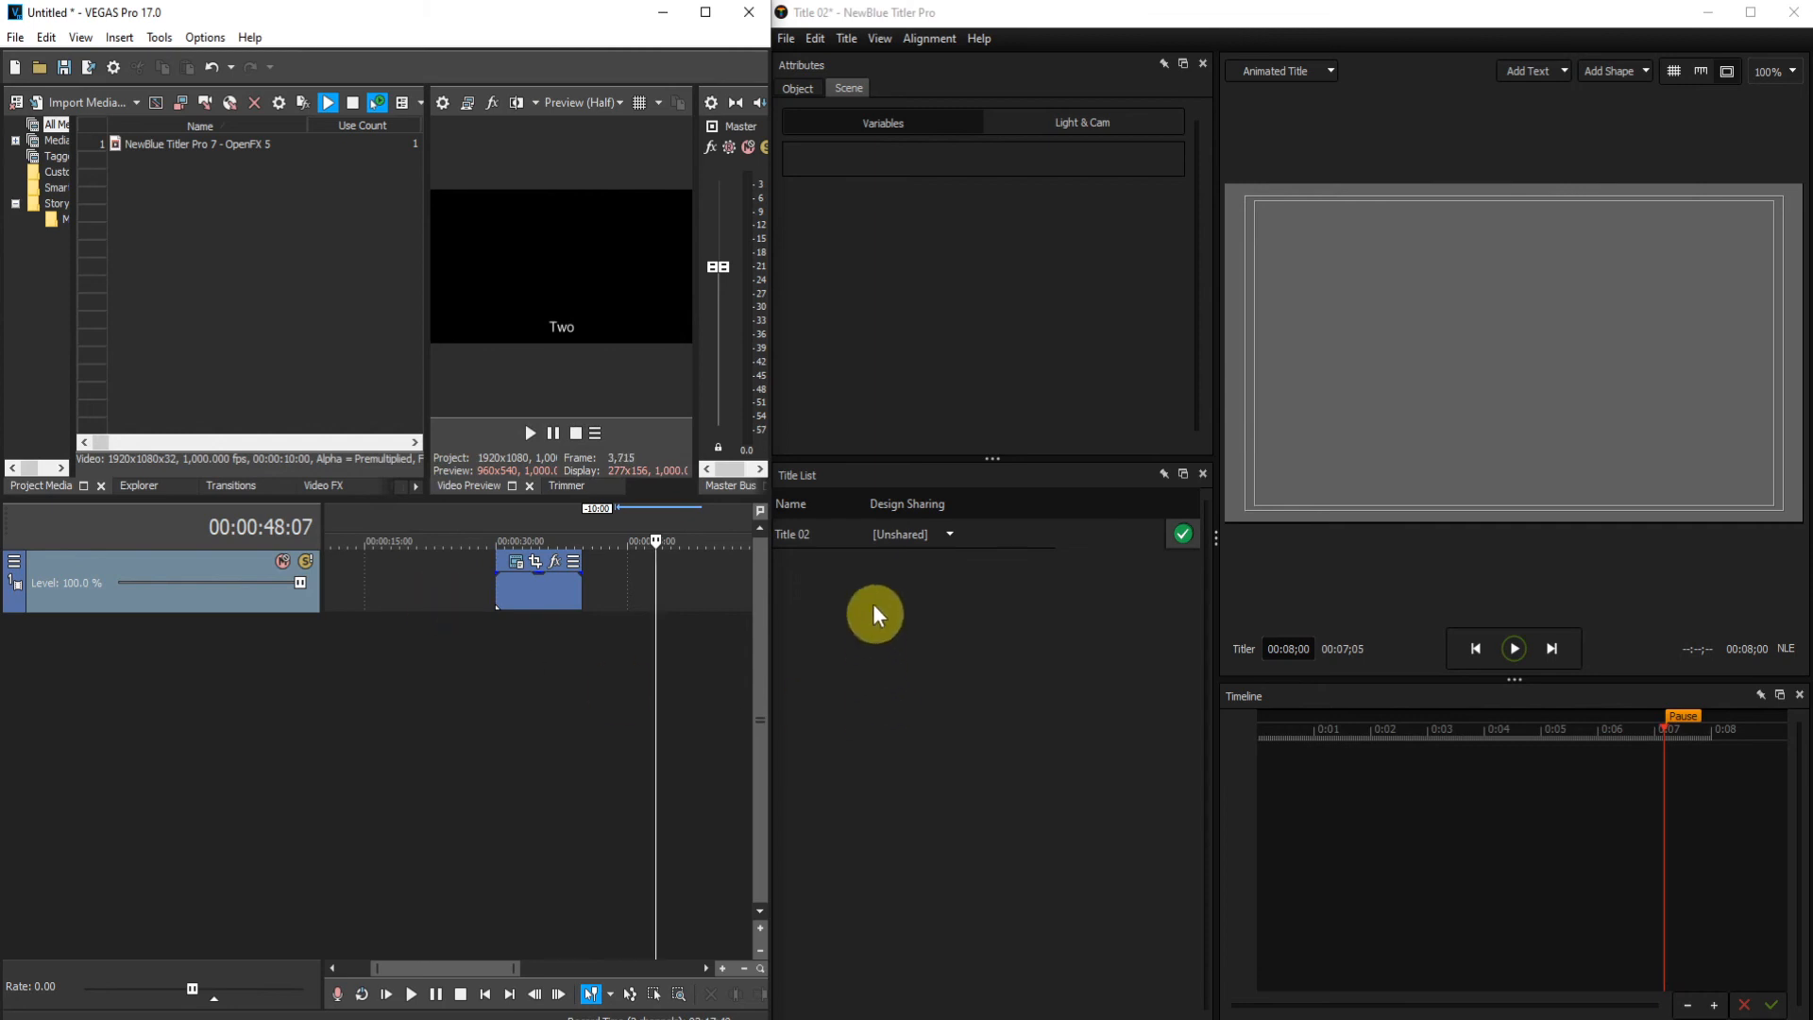
mouse_move(830, 572)
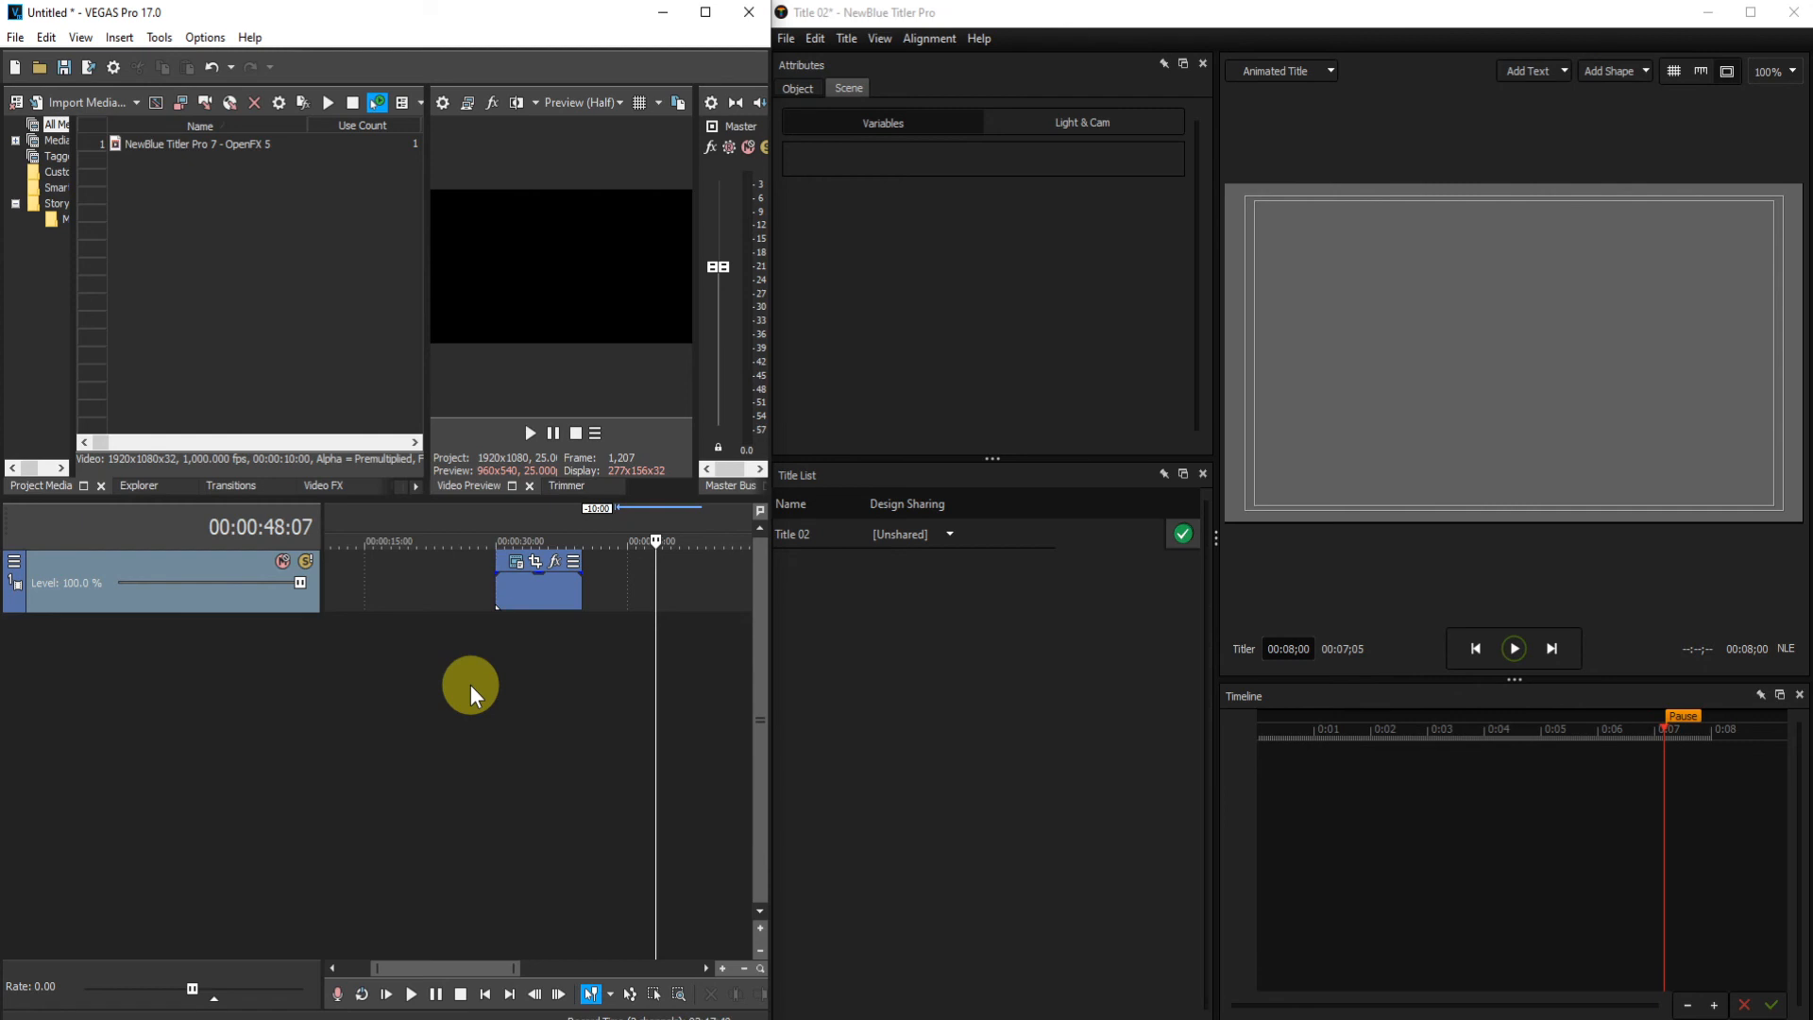
mouse_move(478, 680)
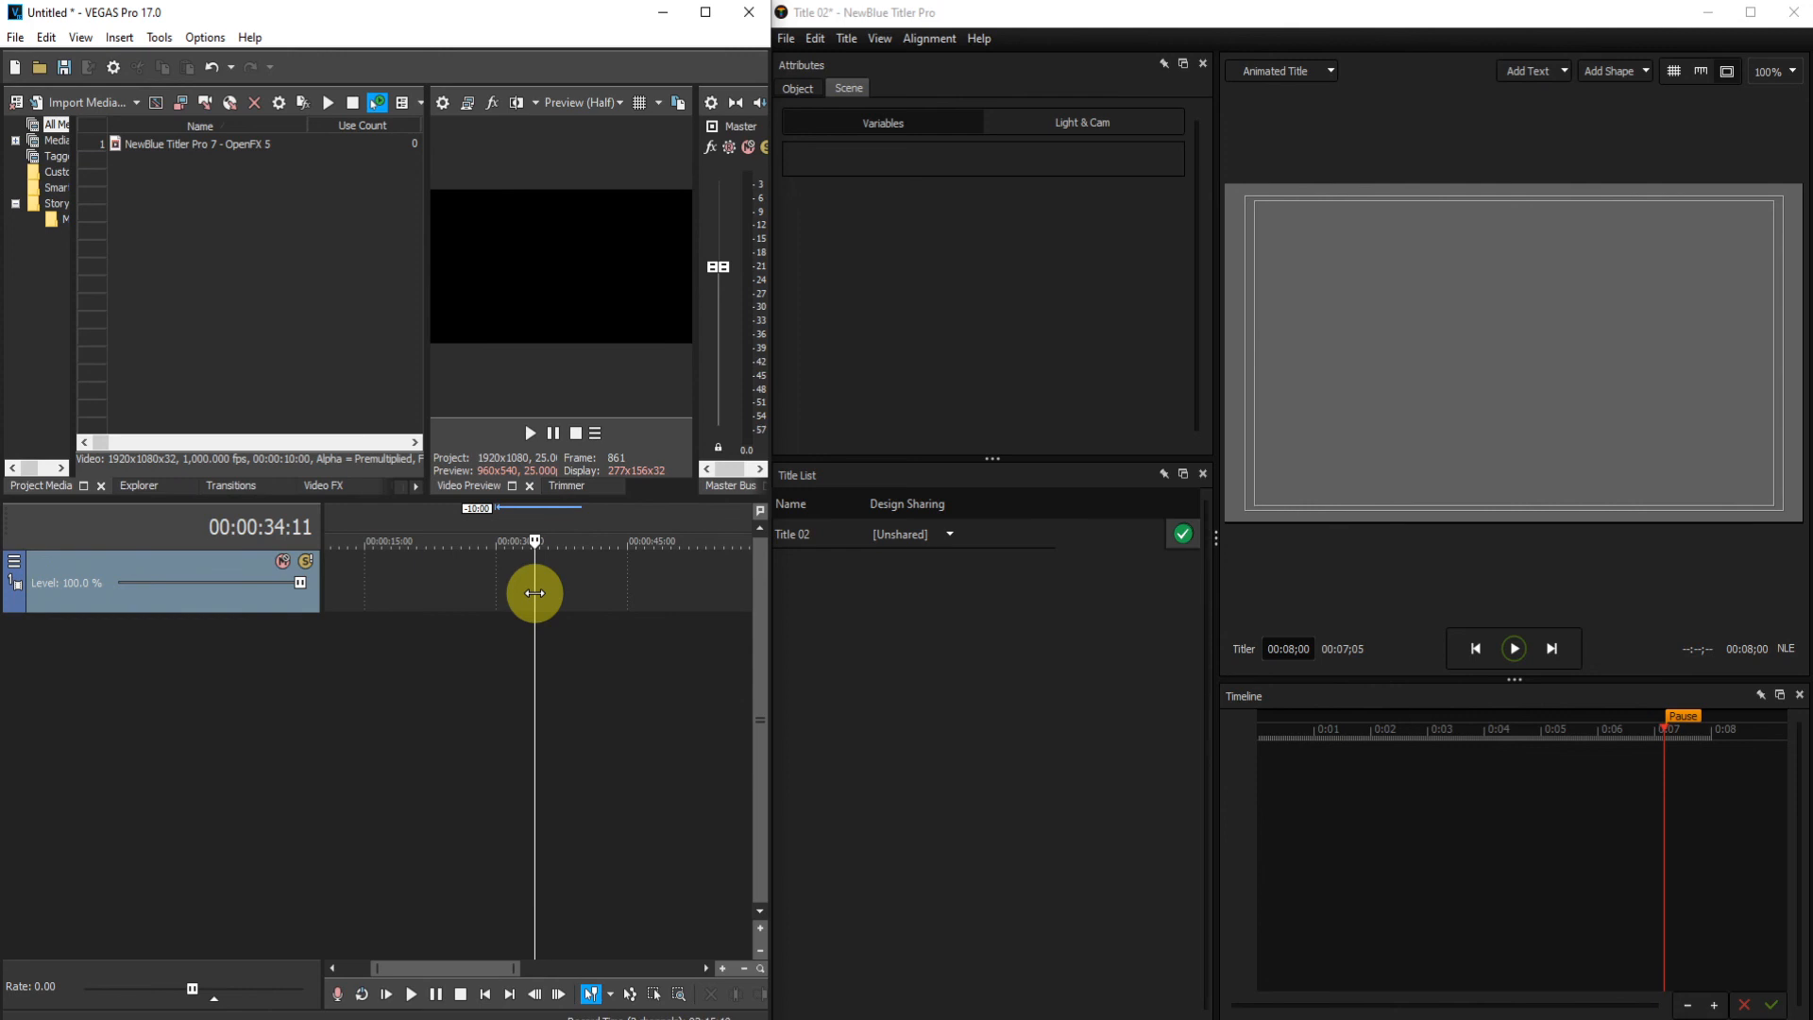
mouse_move(292, 182)
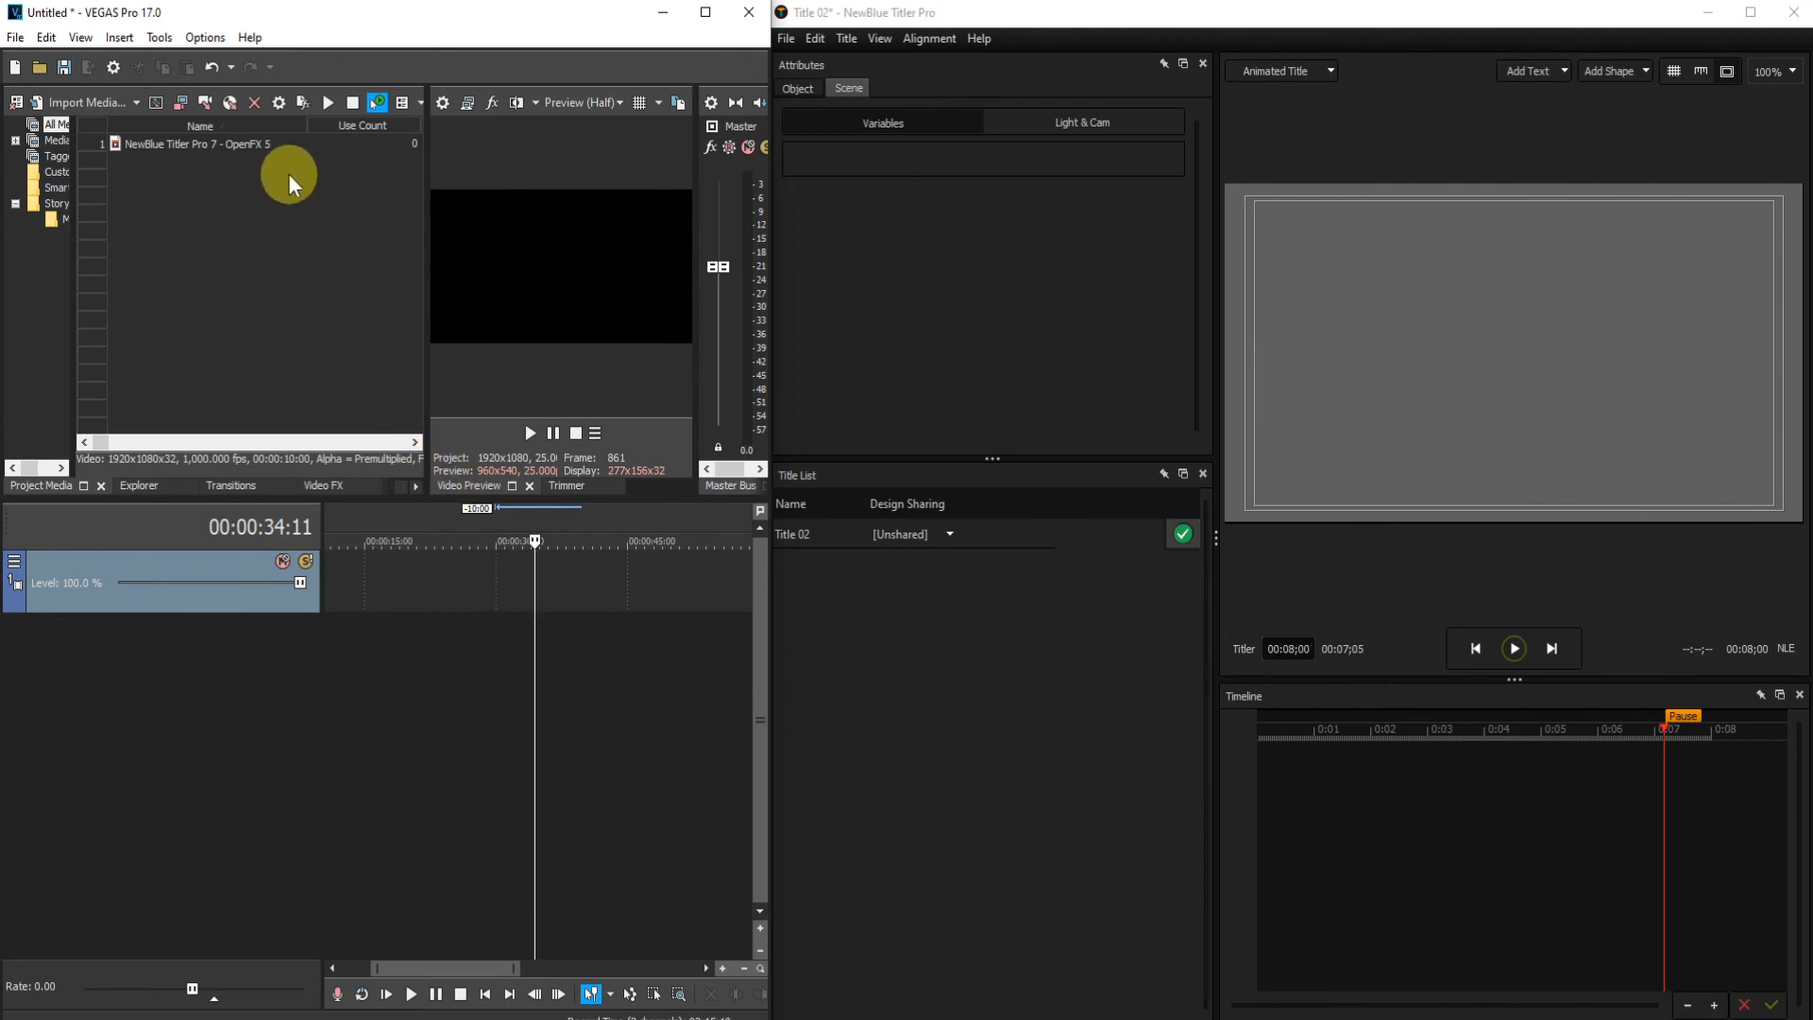
mouse_move(278, 306)
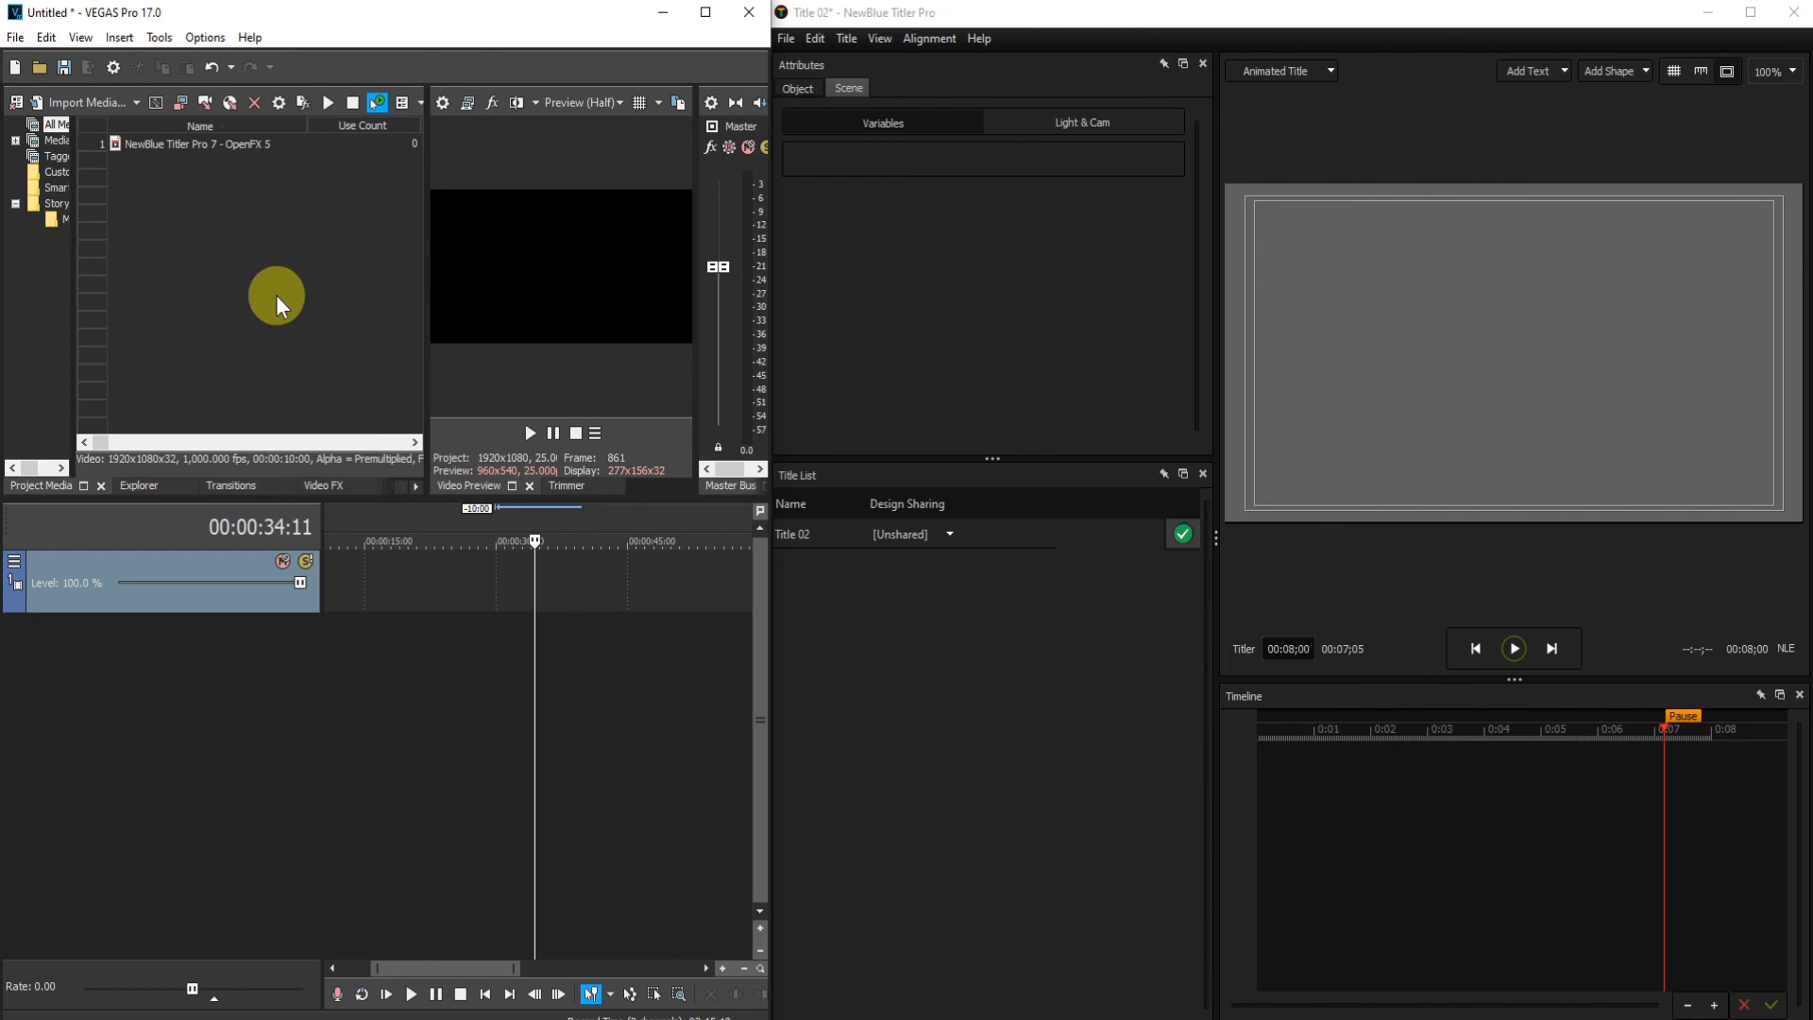
mouse_move(258, 253)
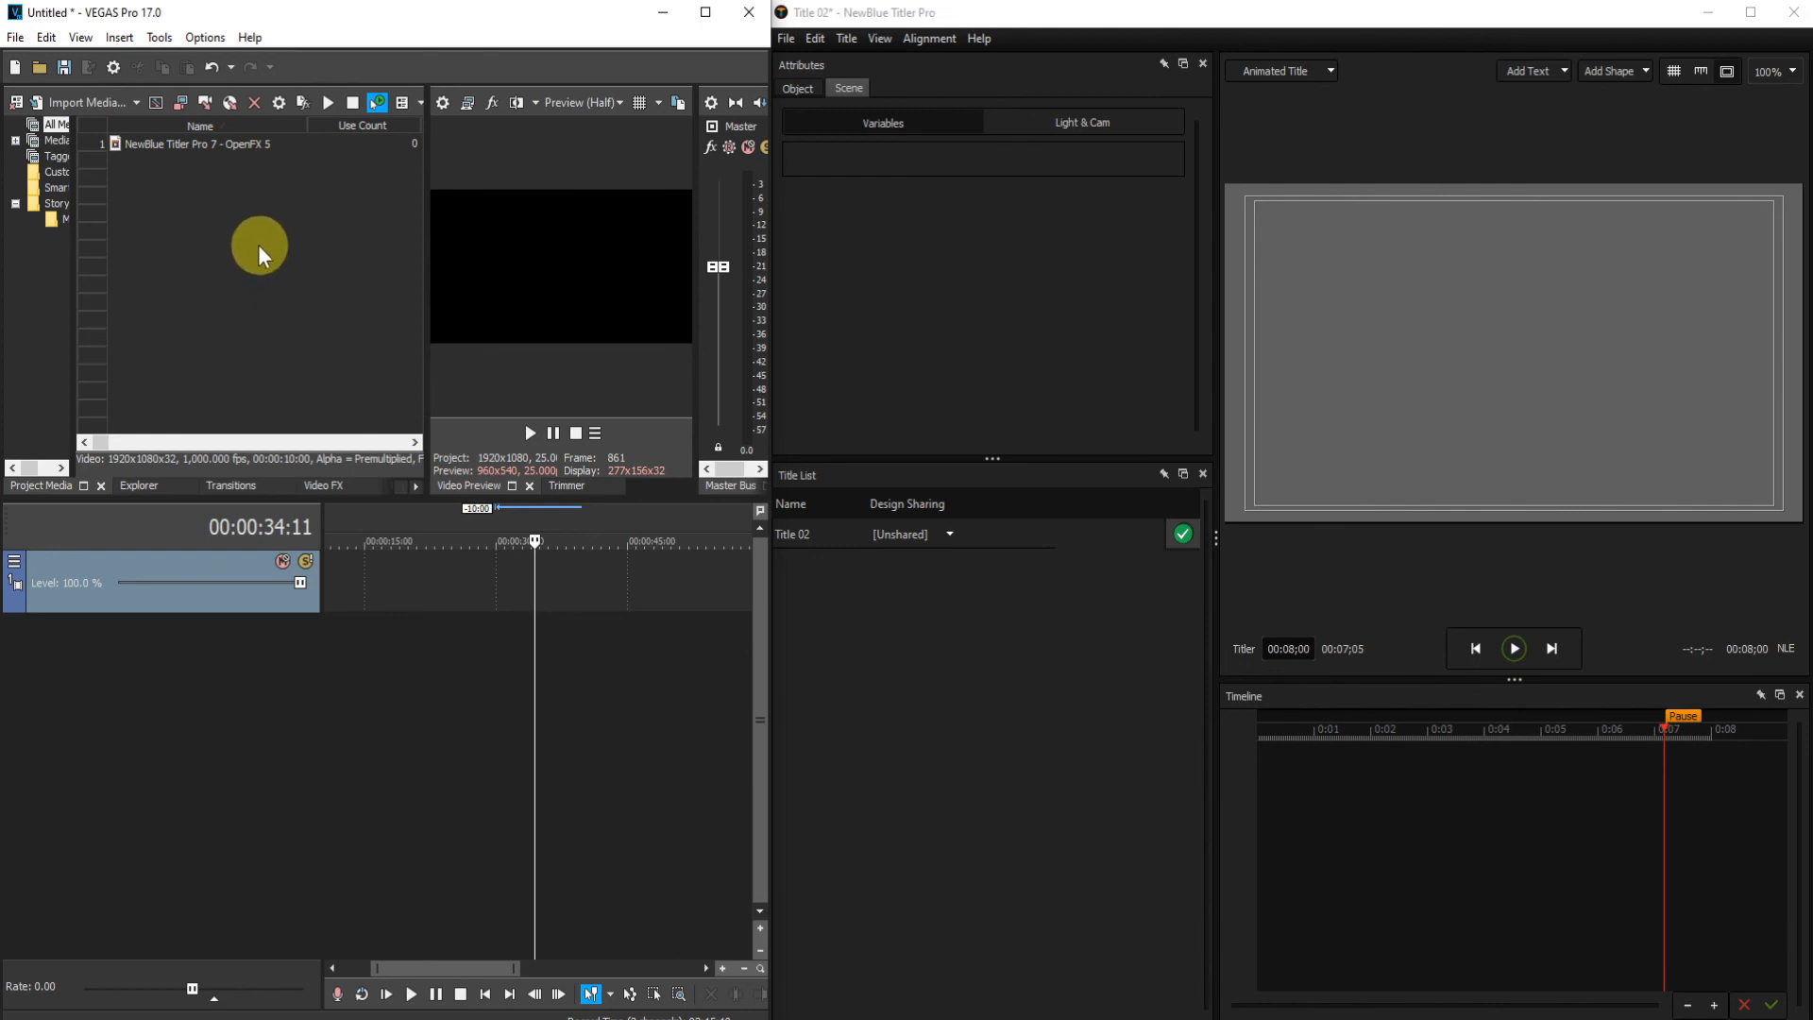
mouse_move(158, 37)
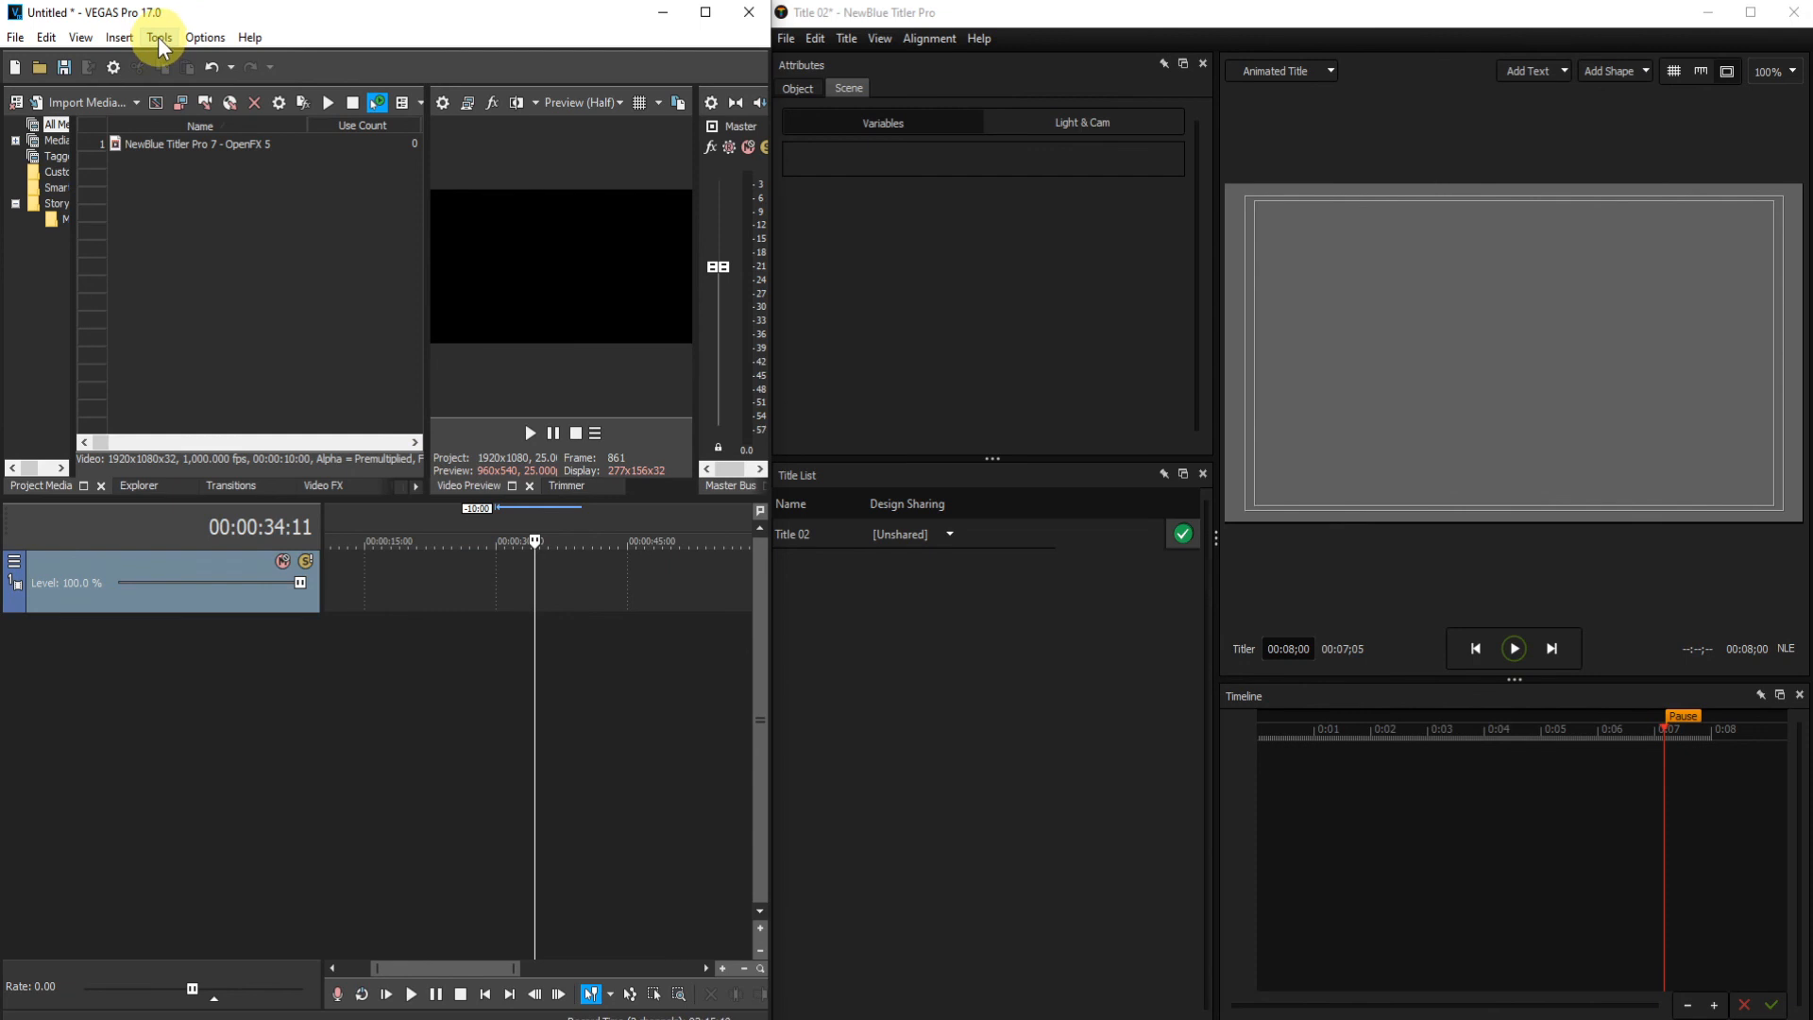
Run Tools > Clean Project Media to clear the last unused Titler item.
click(159, 36)
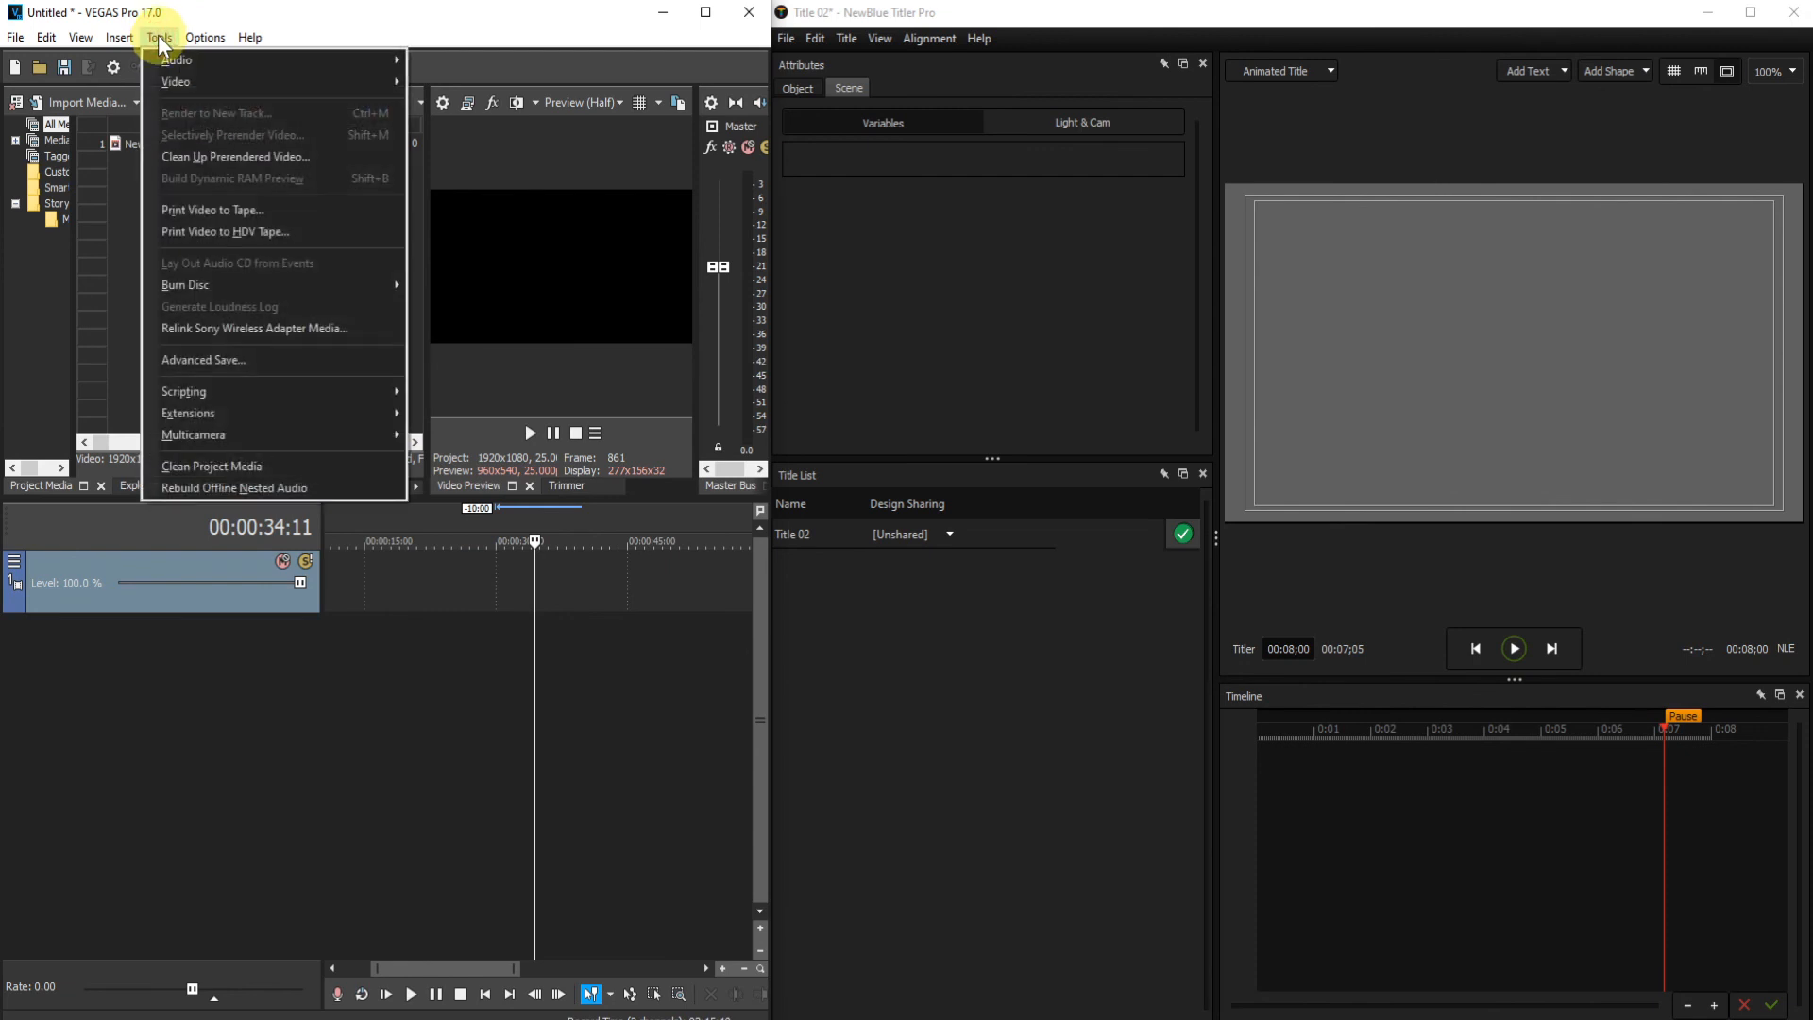
mouse_move(225, 465)
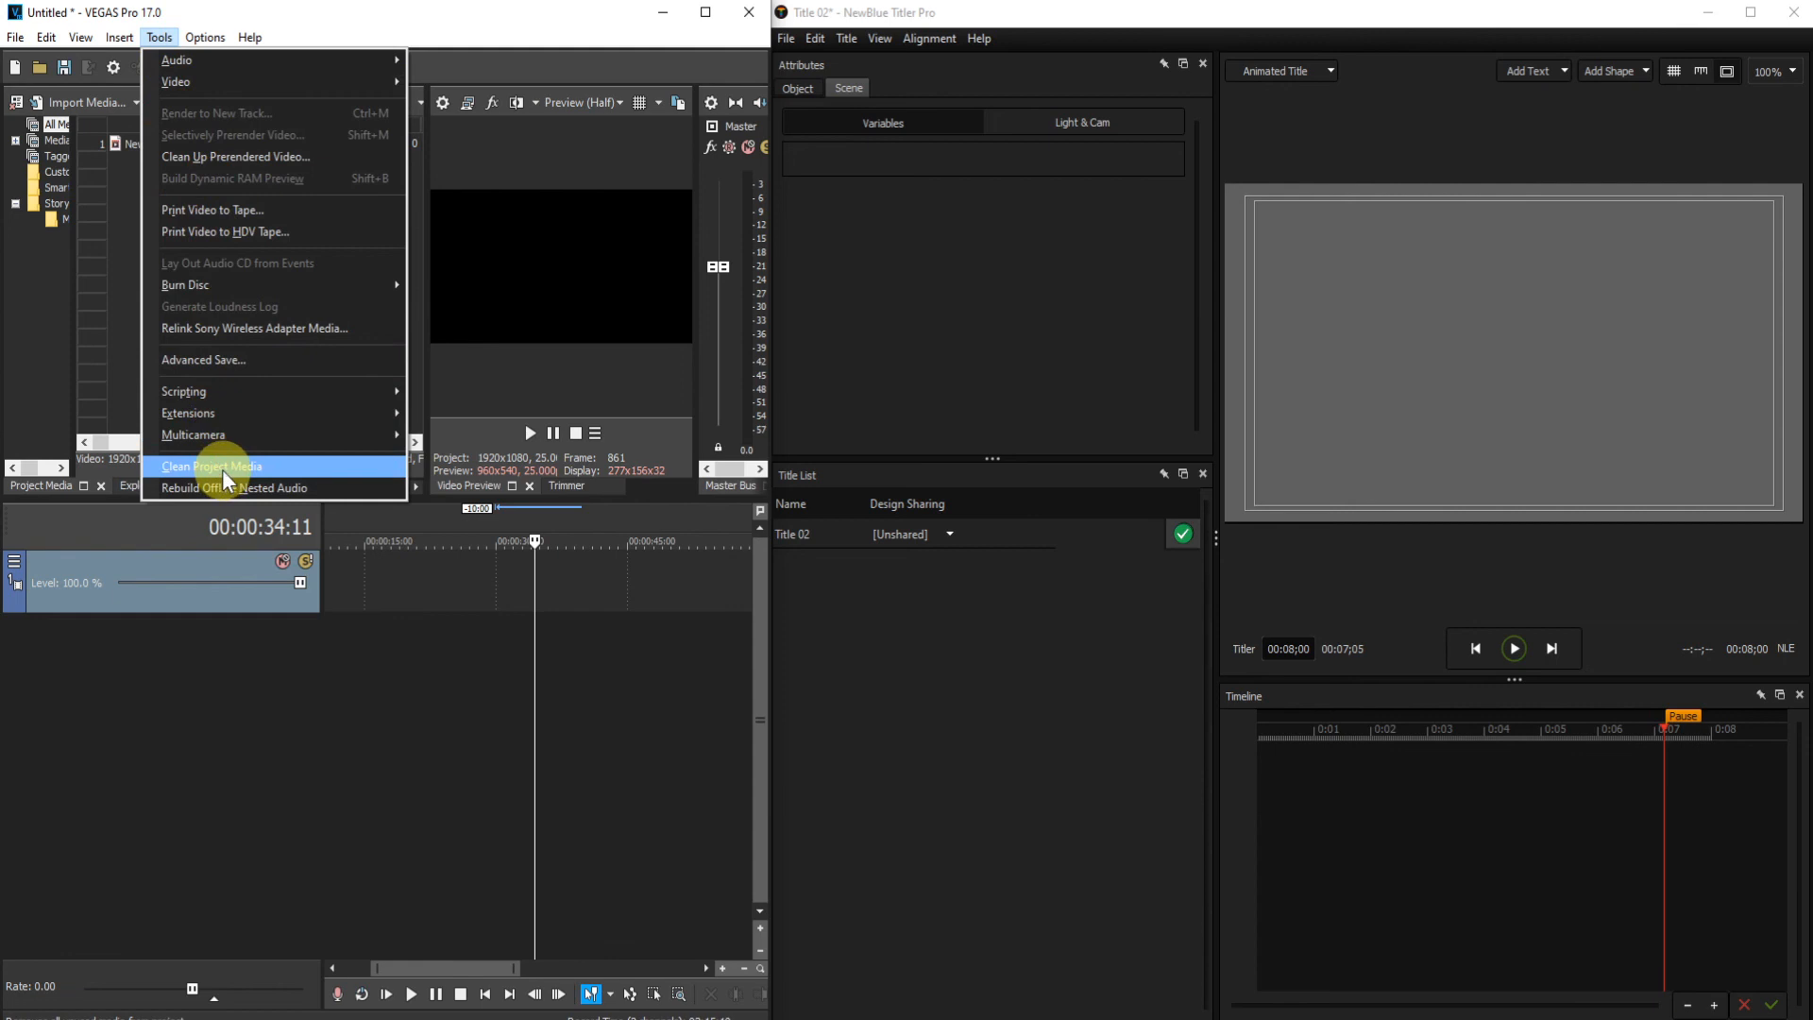
click(211, 466)
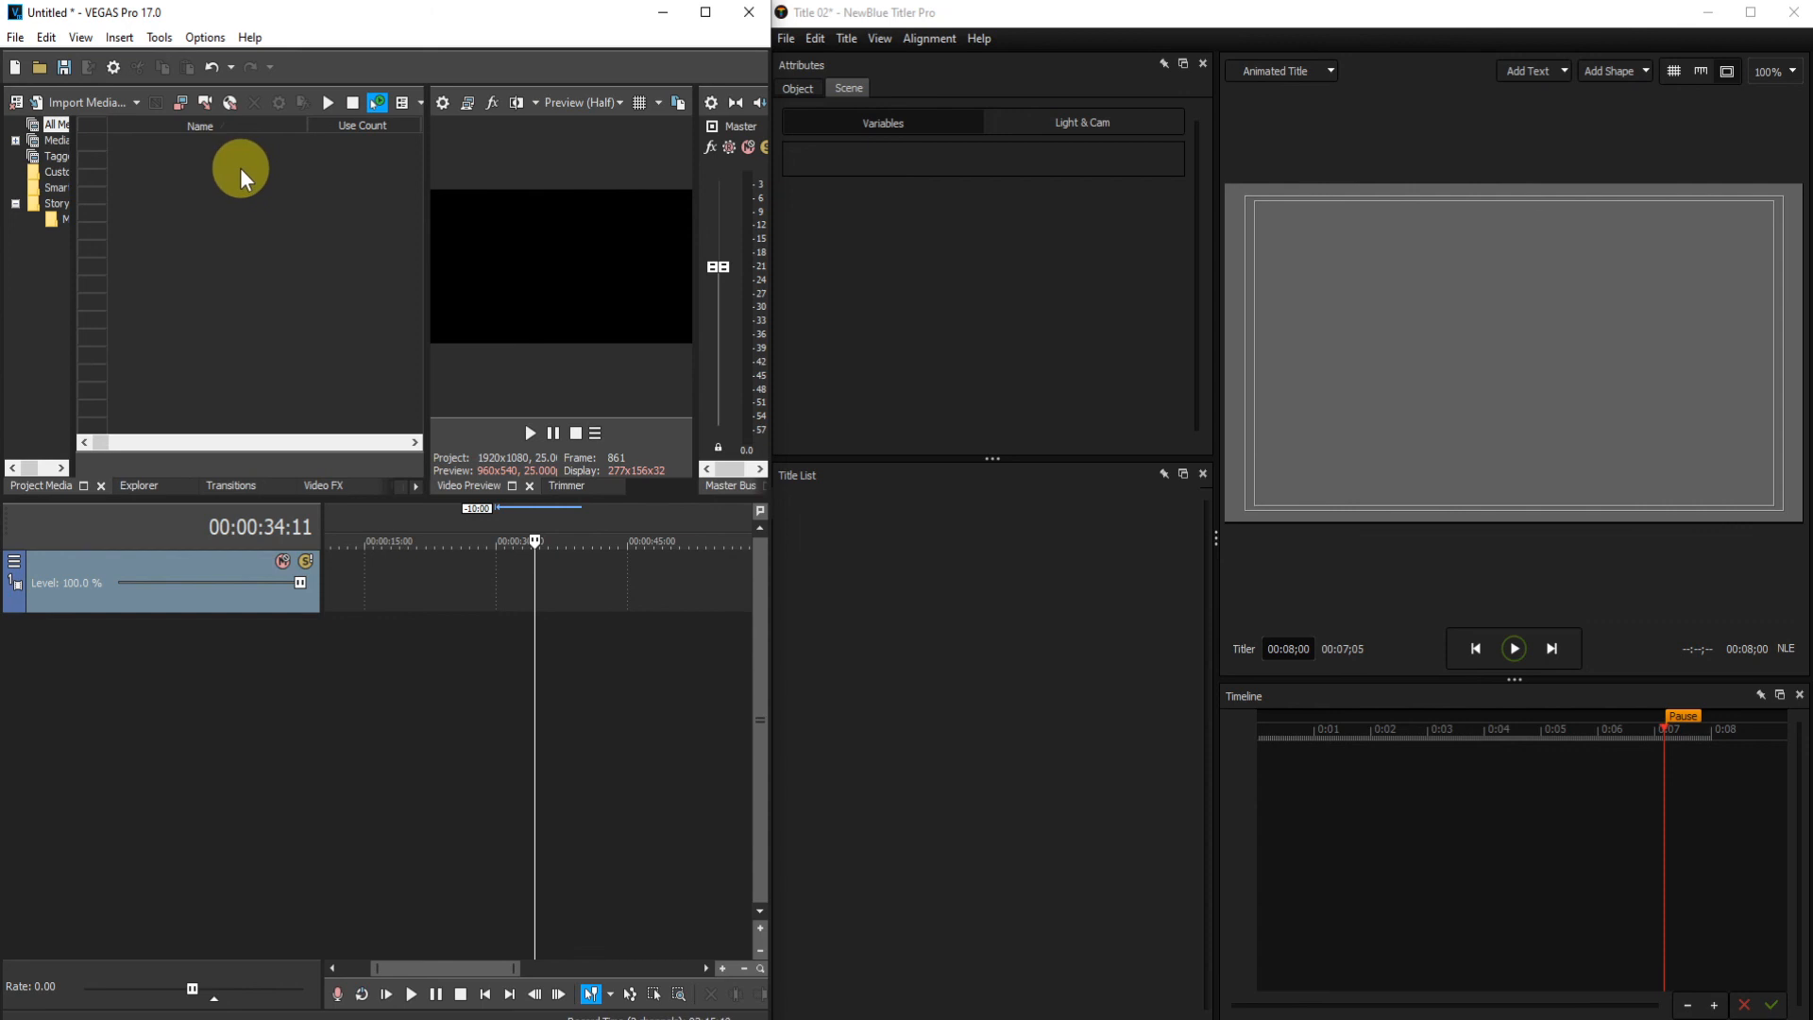
mouse_move(897, 613)
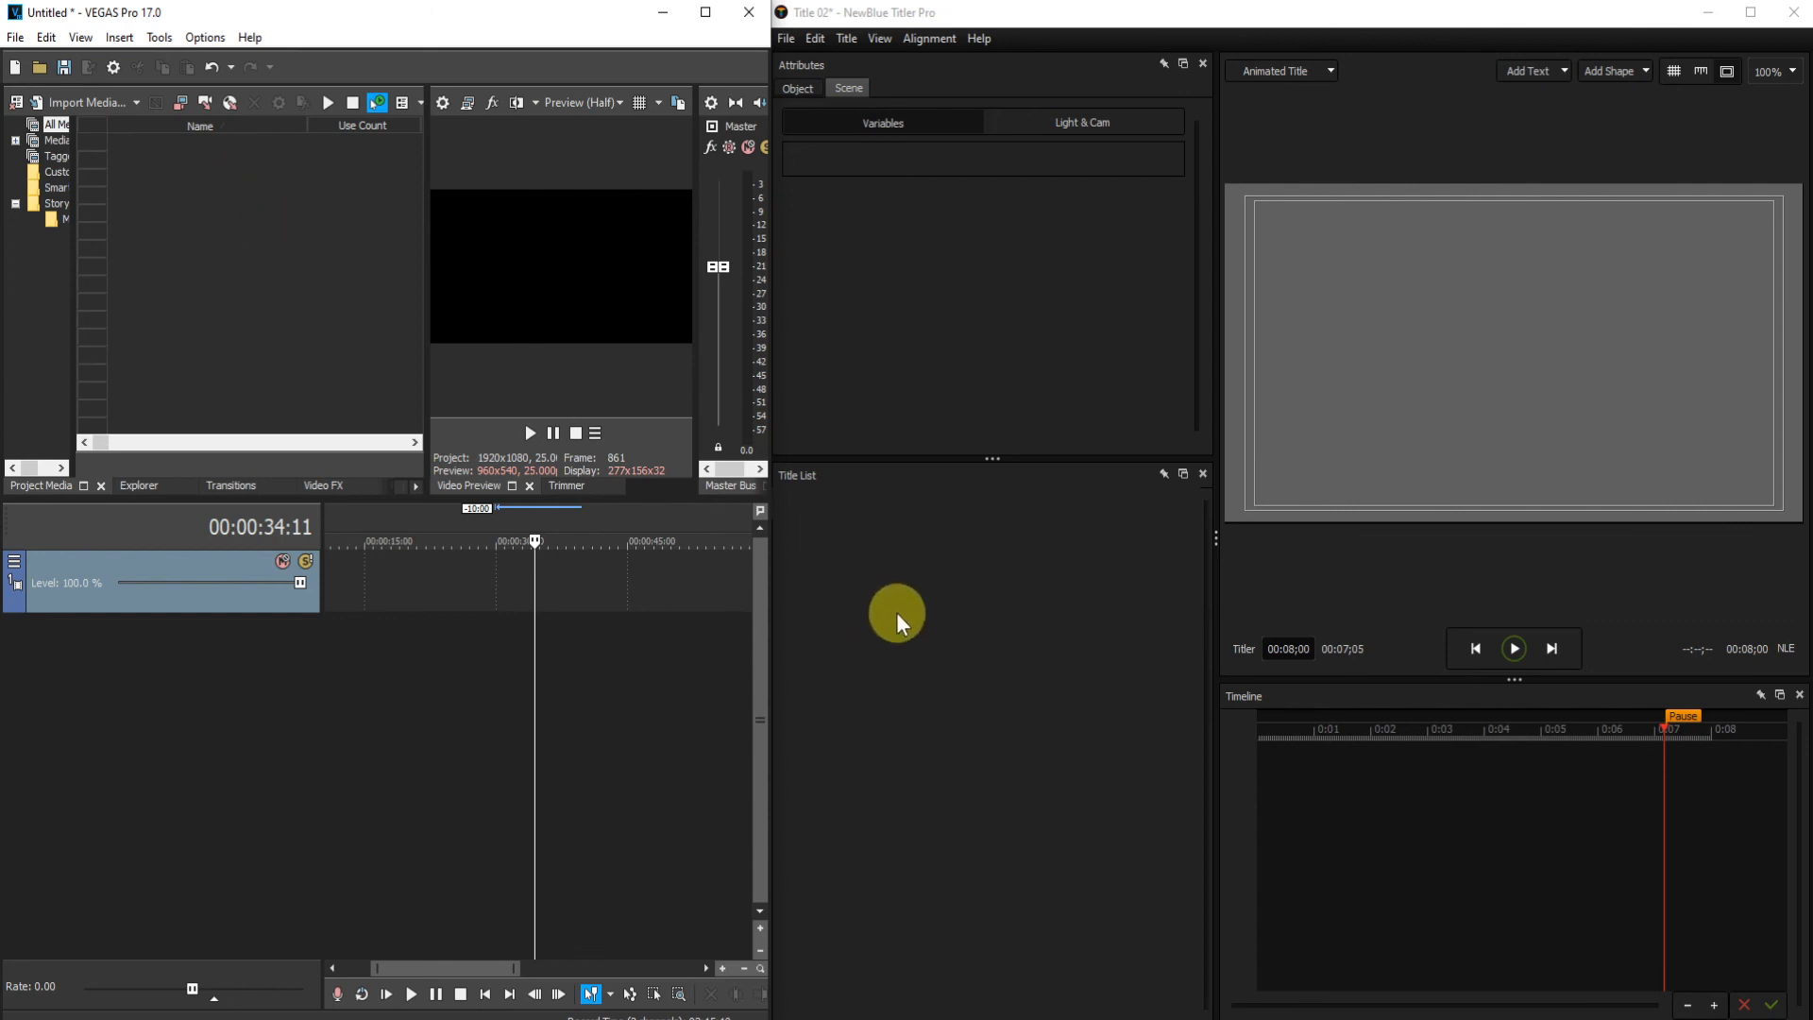